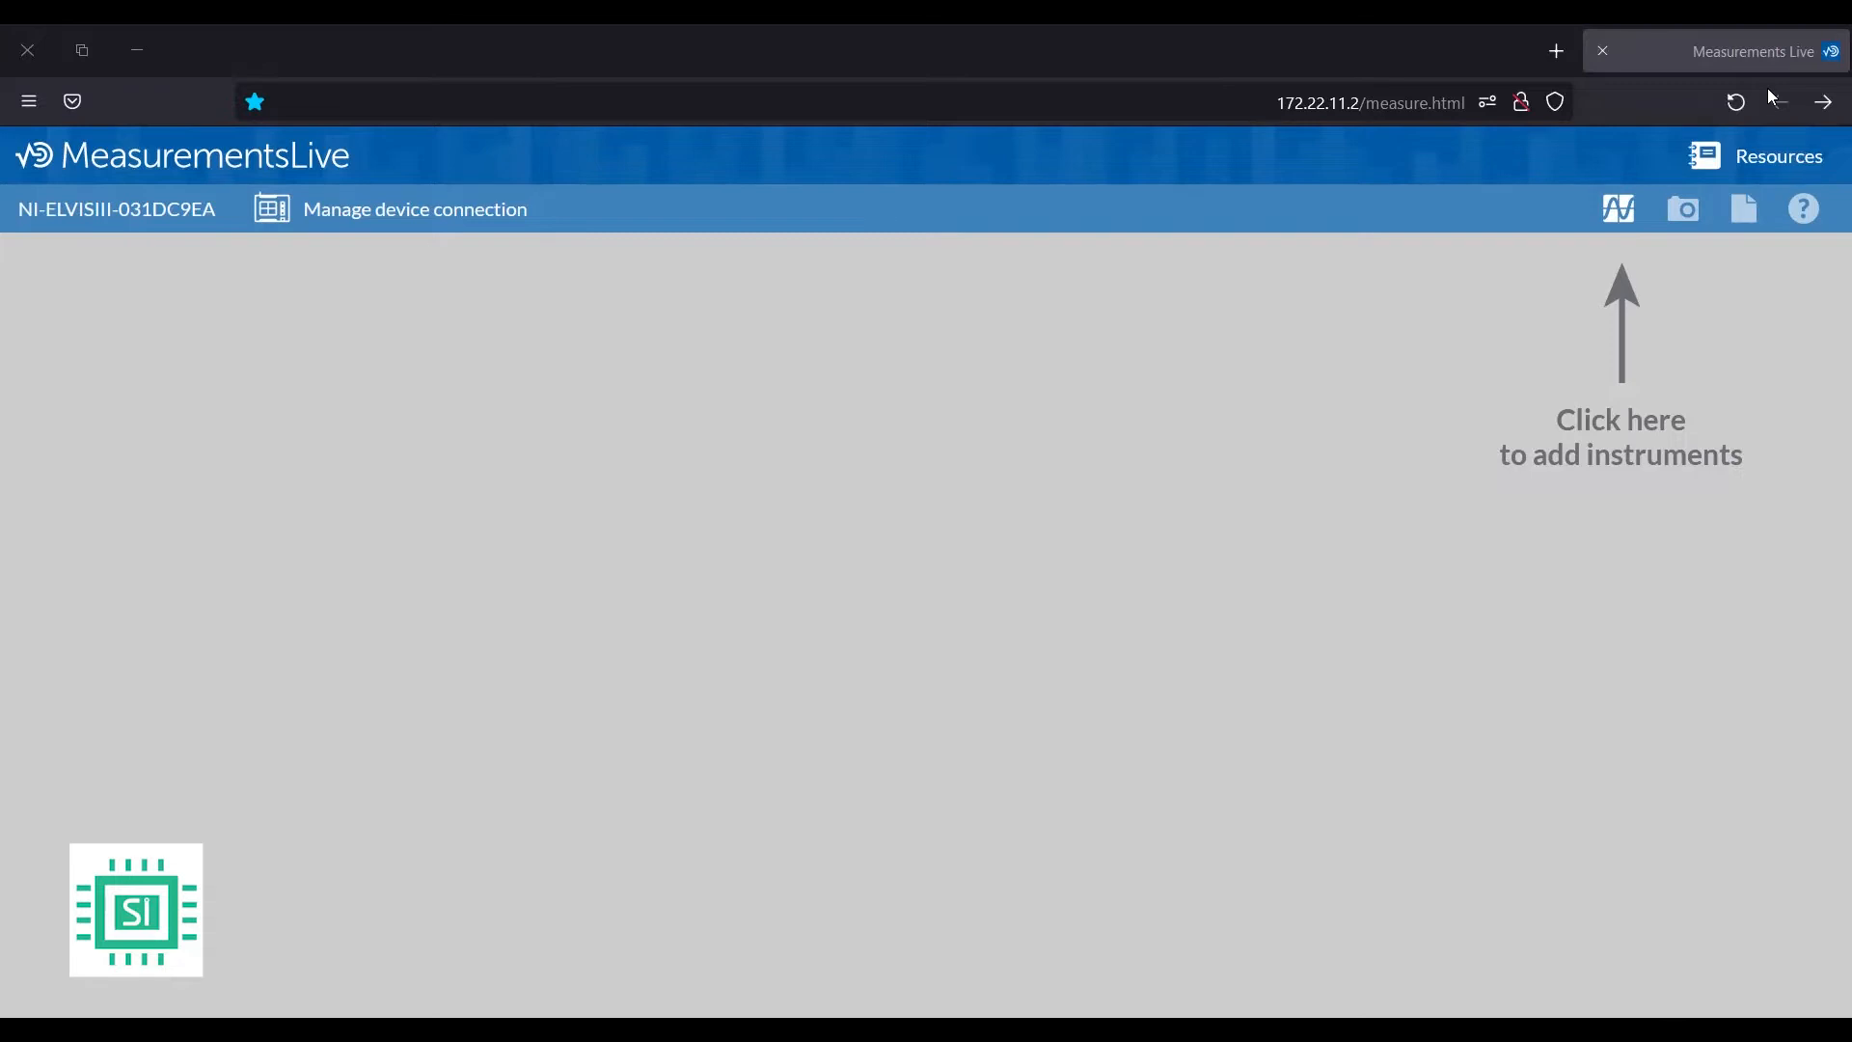
mouse_move(201, 259)
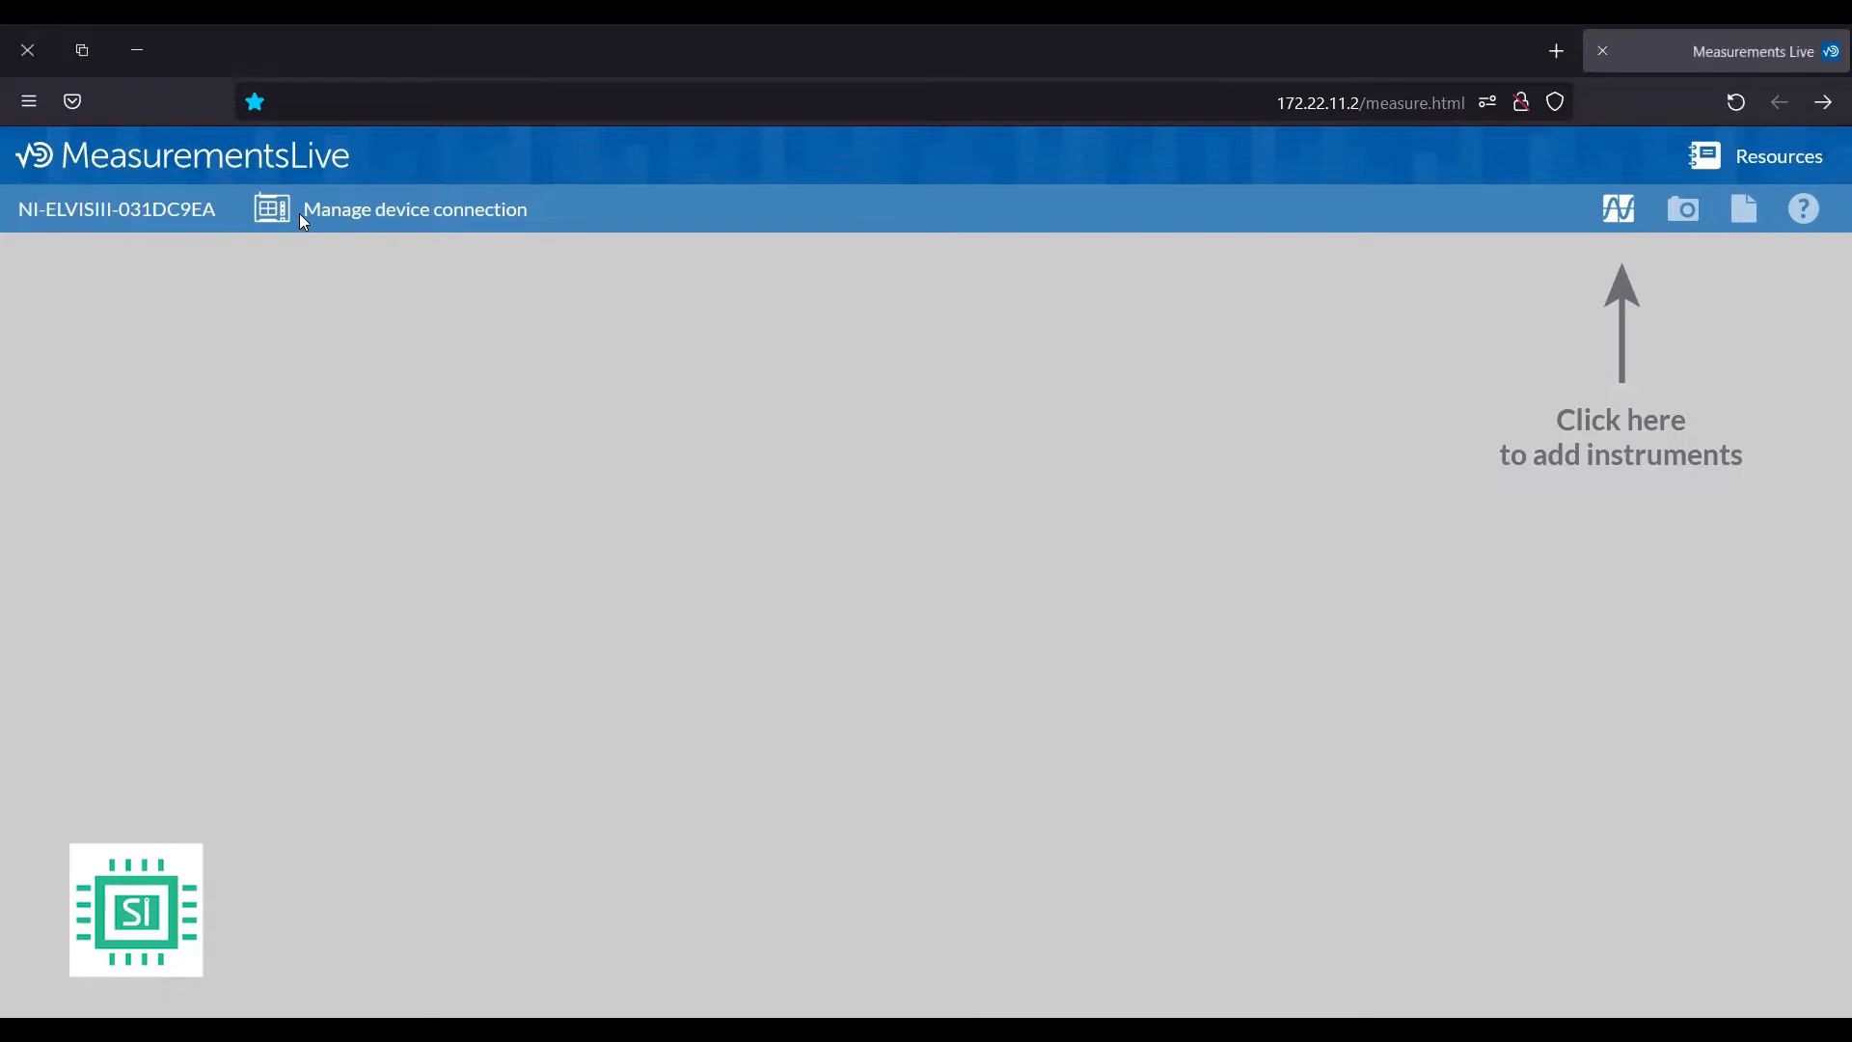
- Launch the Function and Arbitrary Waveform Generator from the MeasurementsLive instruments list
click(415, 209)
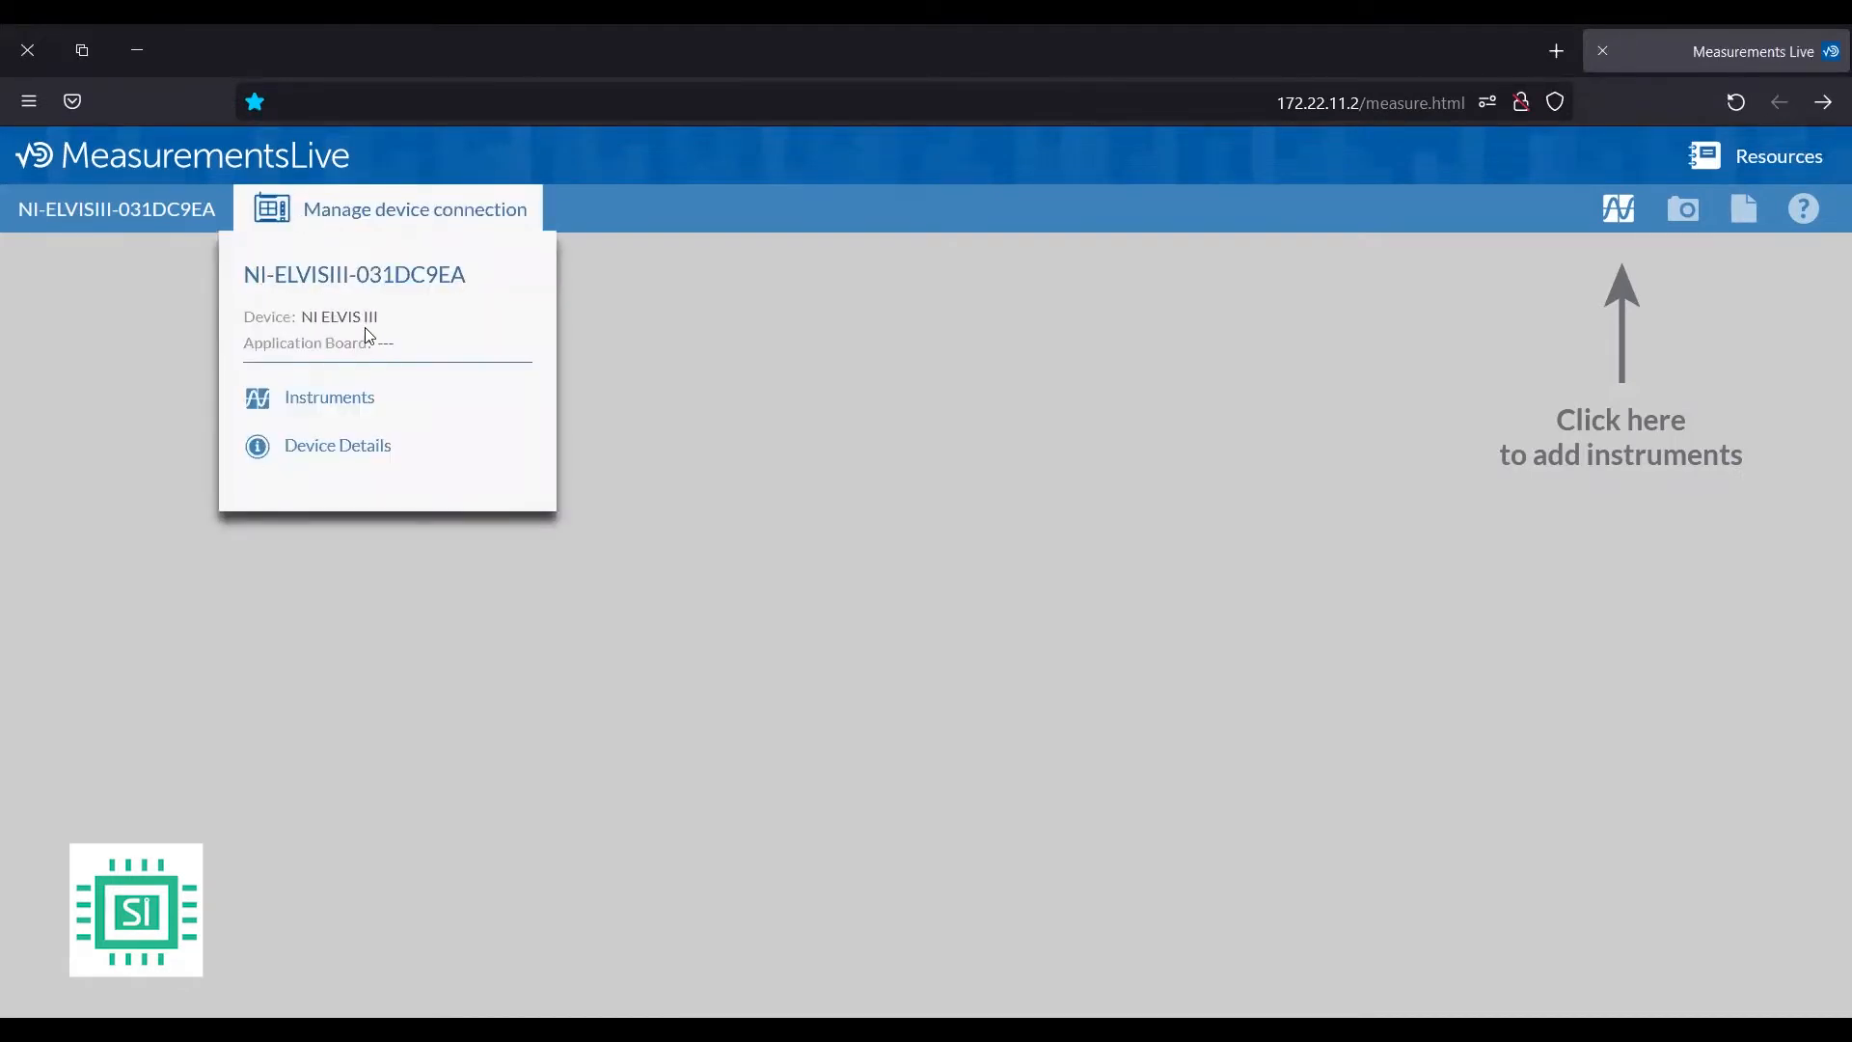
mouse_move(357, 539)
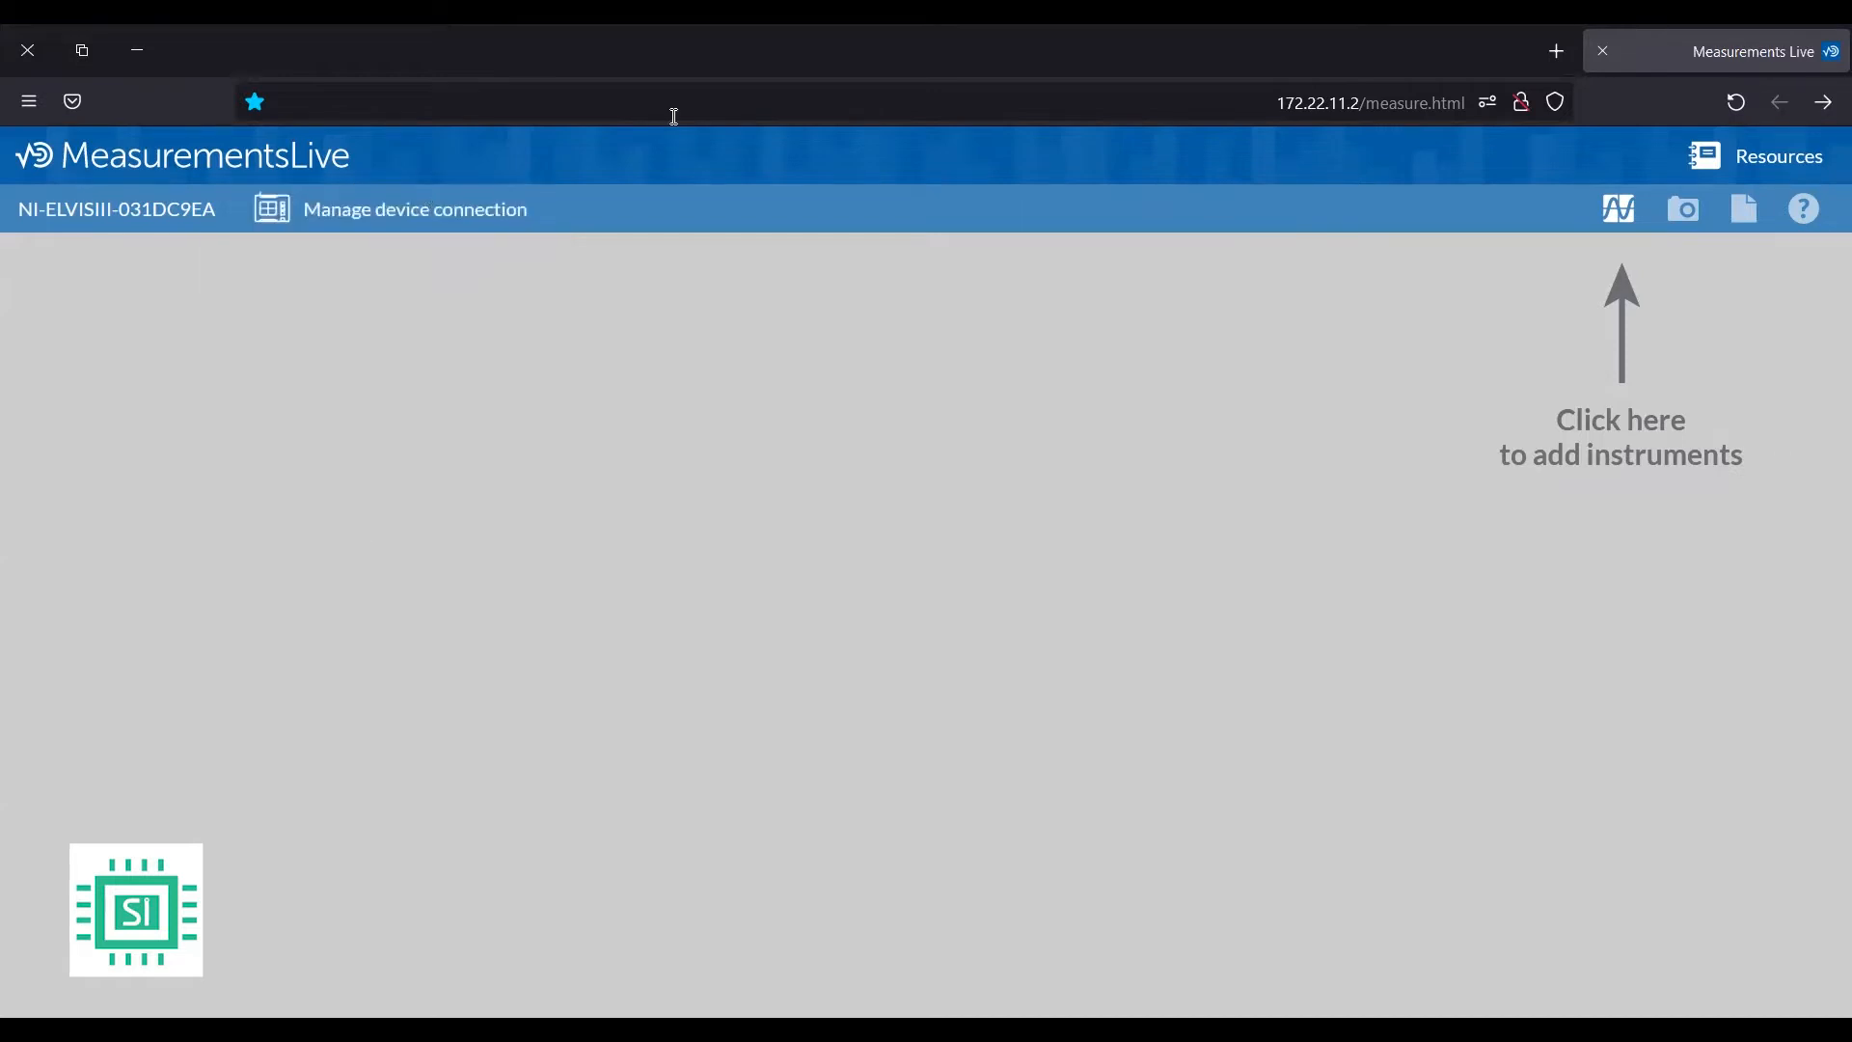
mouse_move(1619, 209)
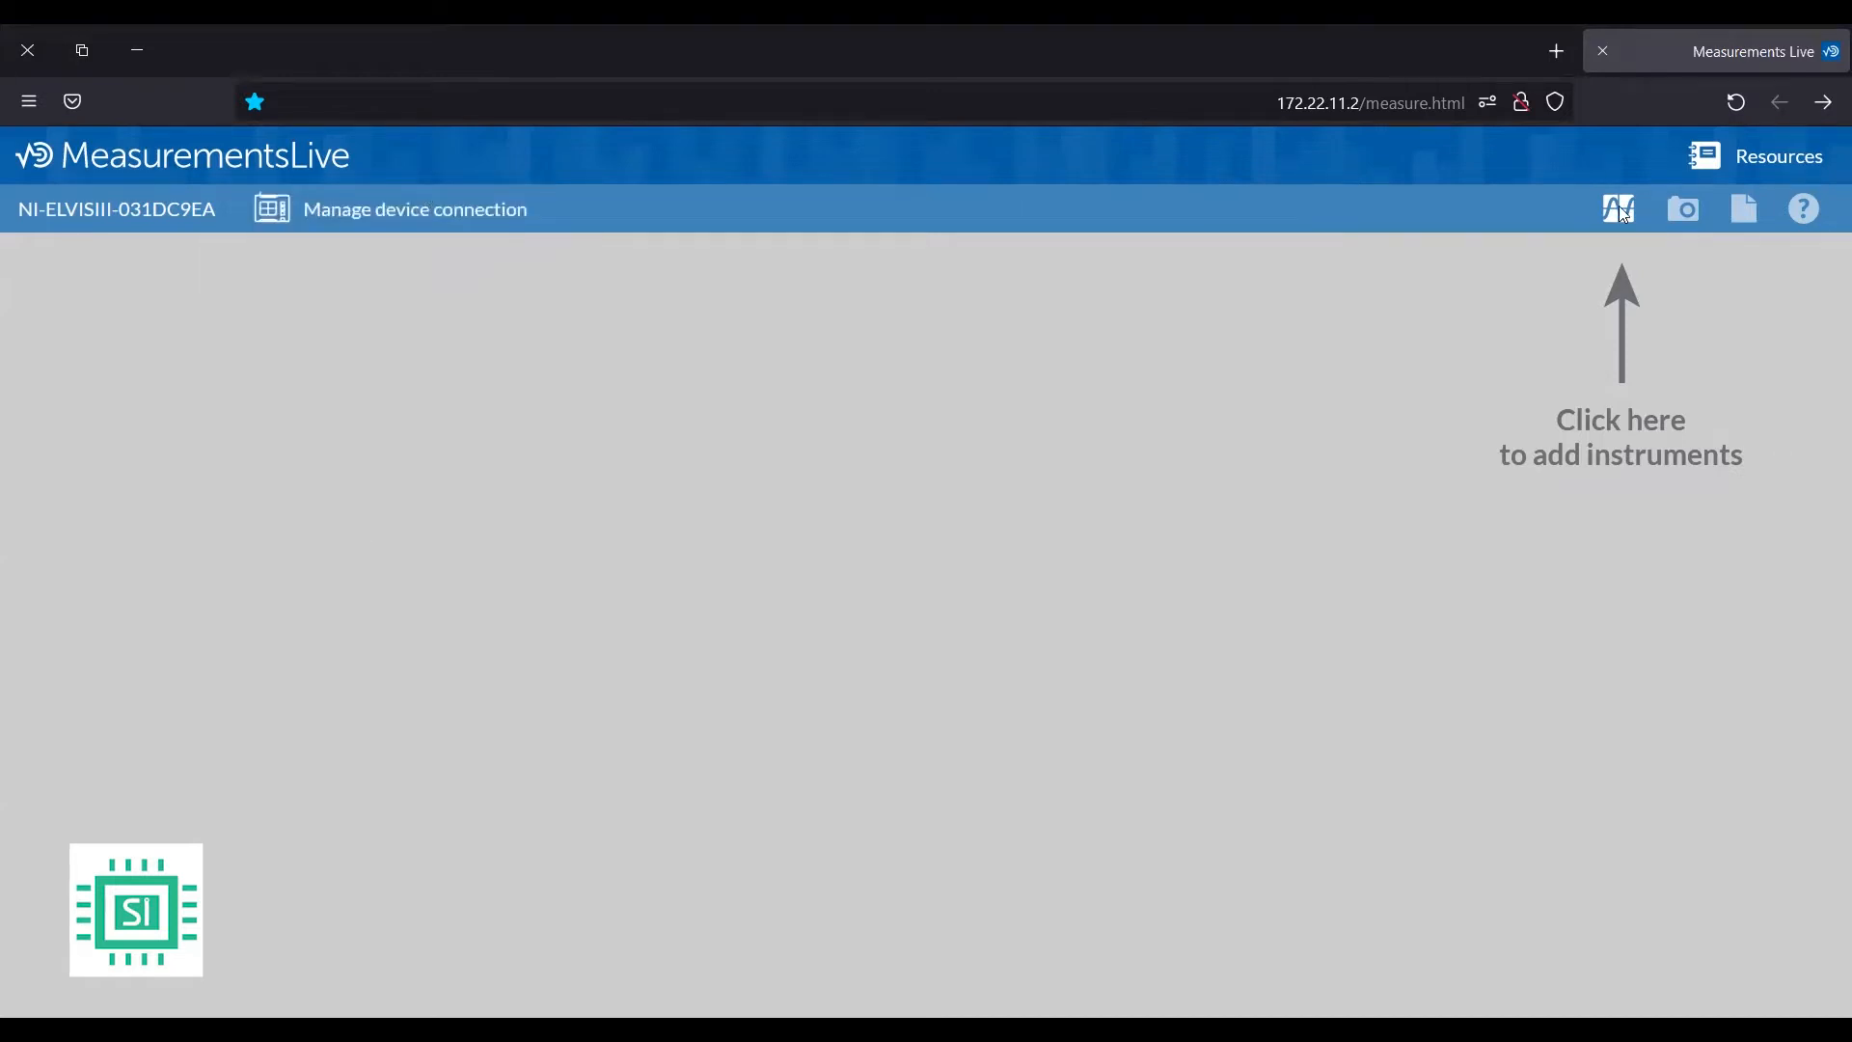
click(1619, 210)
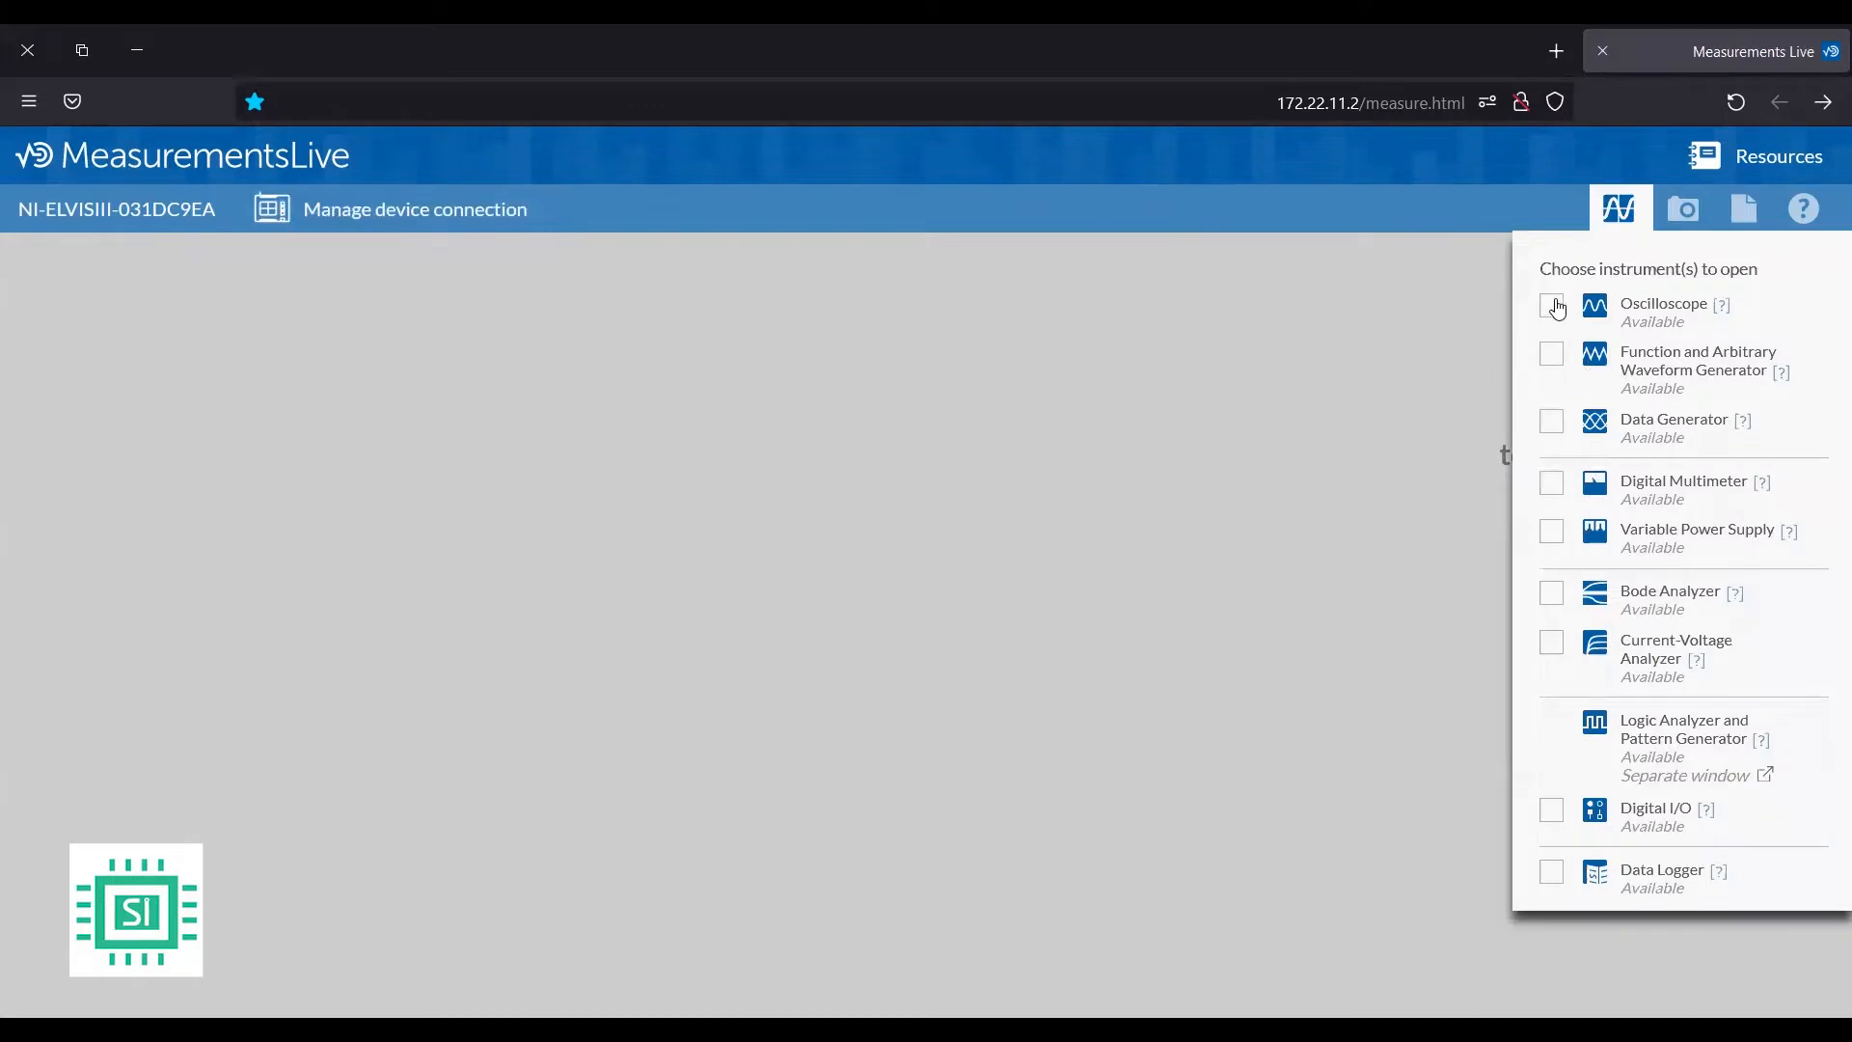
mouse_move(1554, 426)
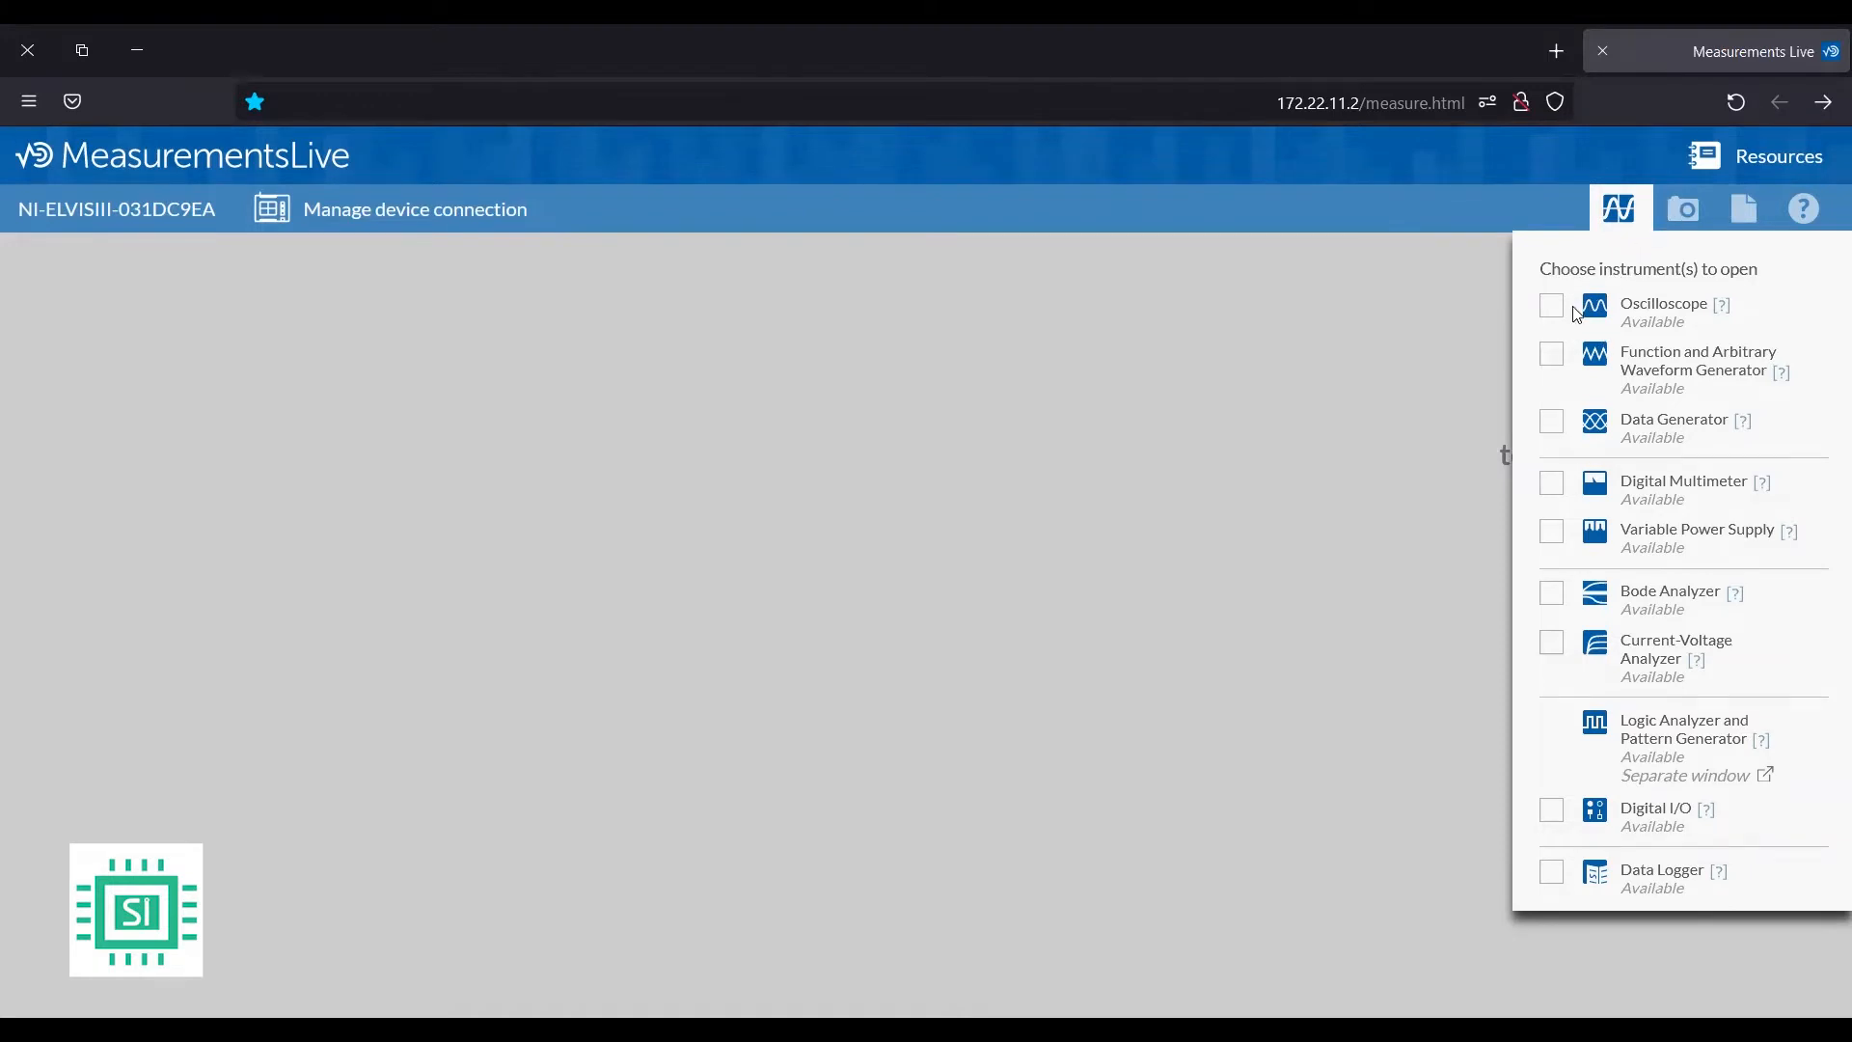
mouse_move(1557, 335)
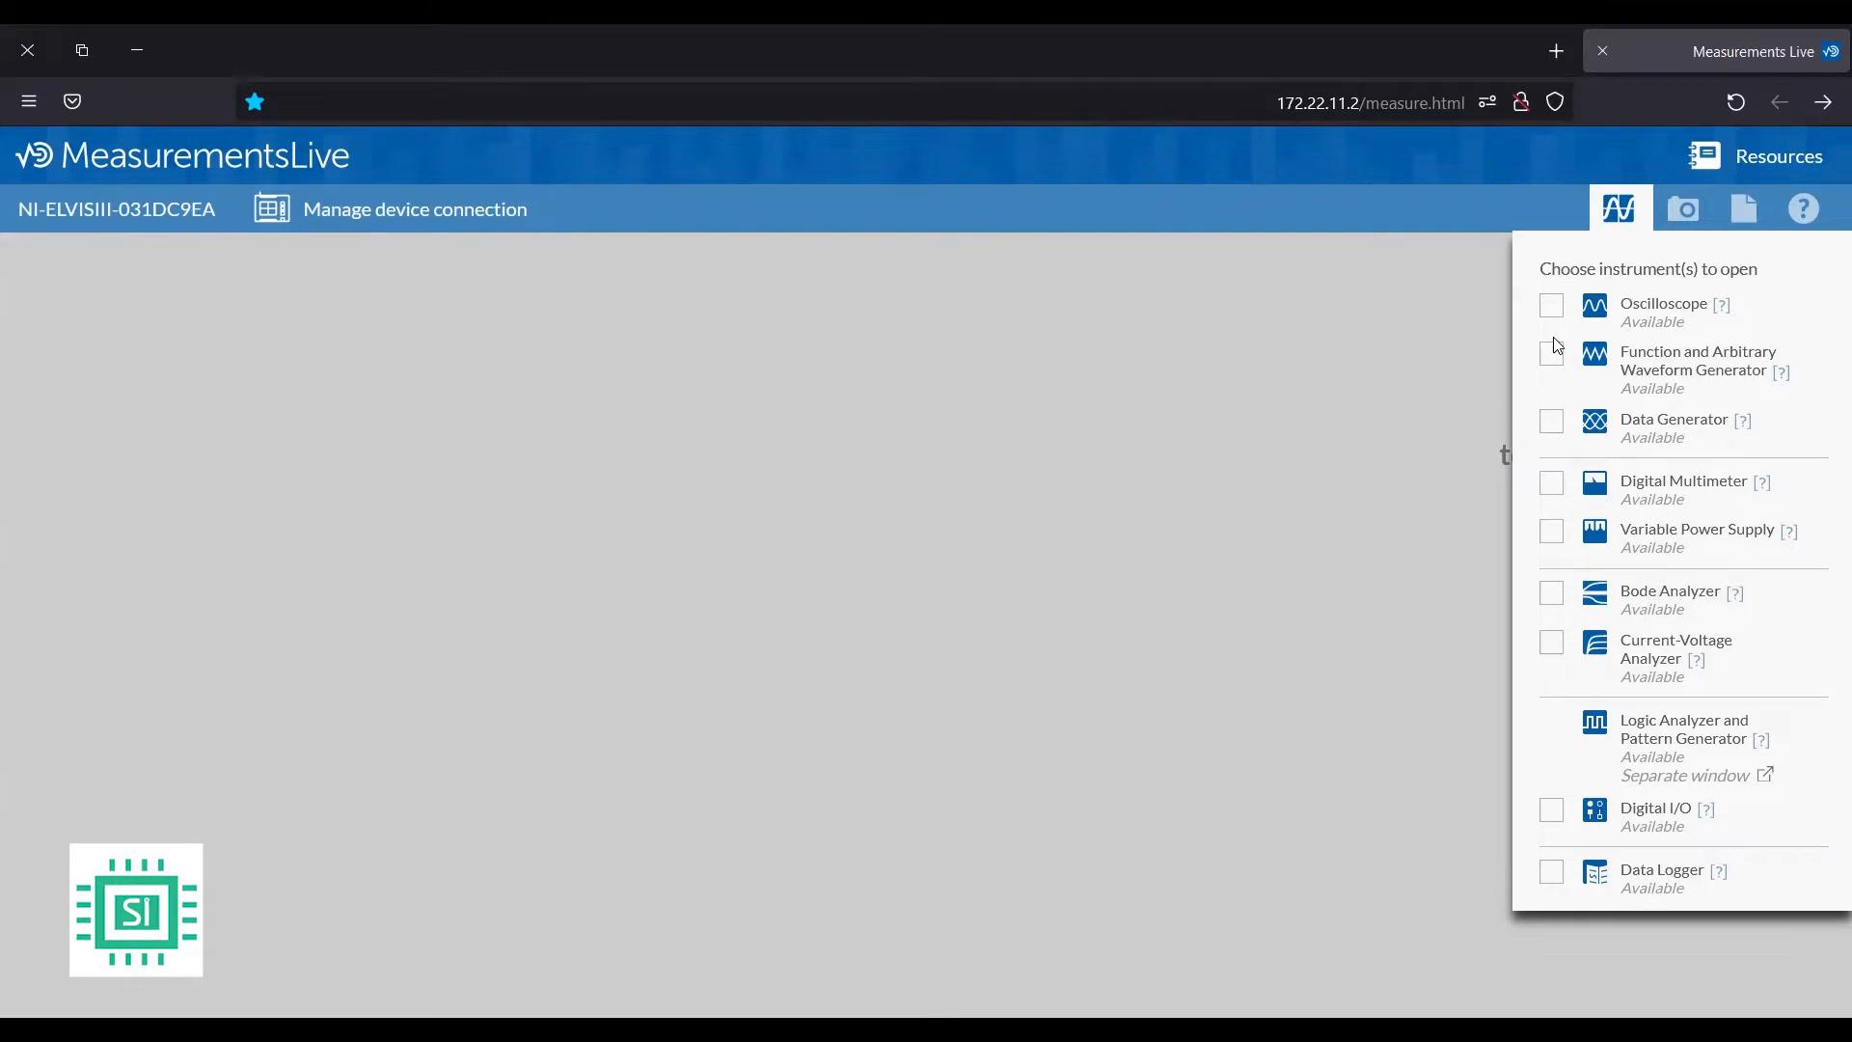
mouse_move(1571, 566)
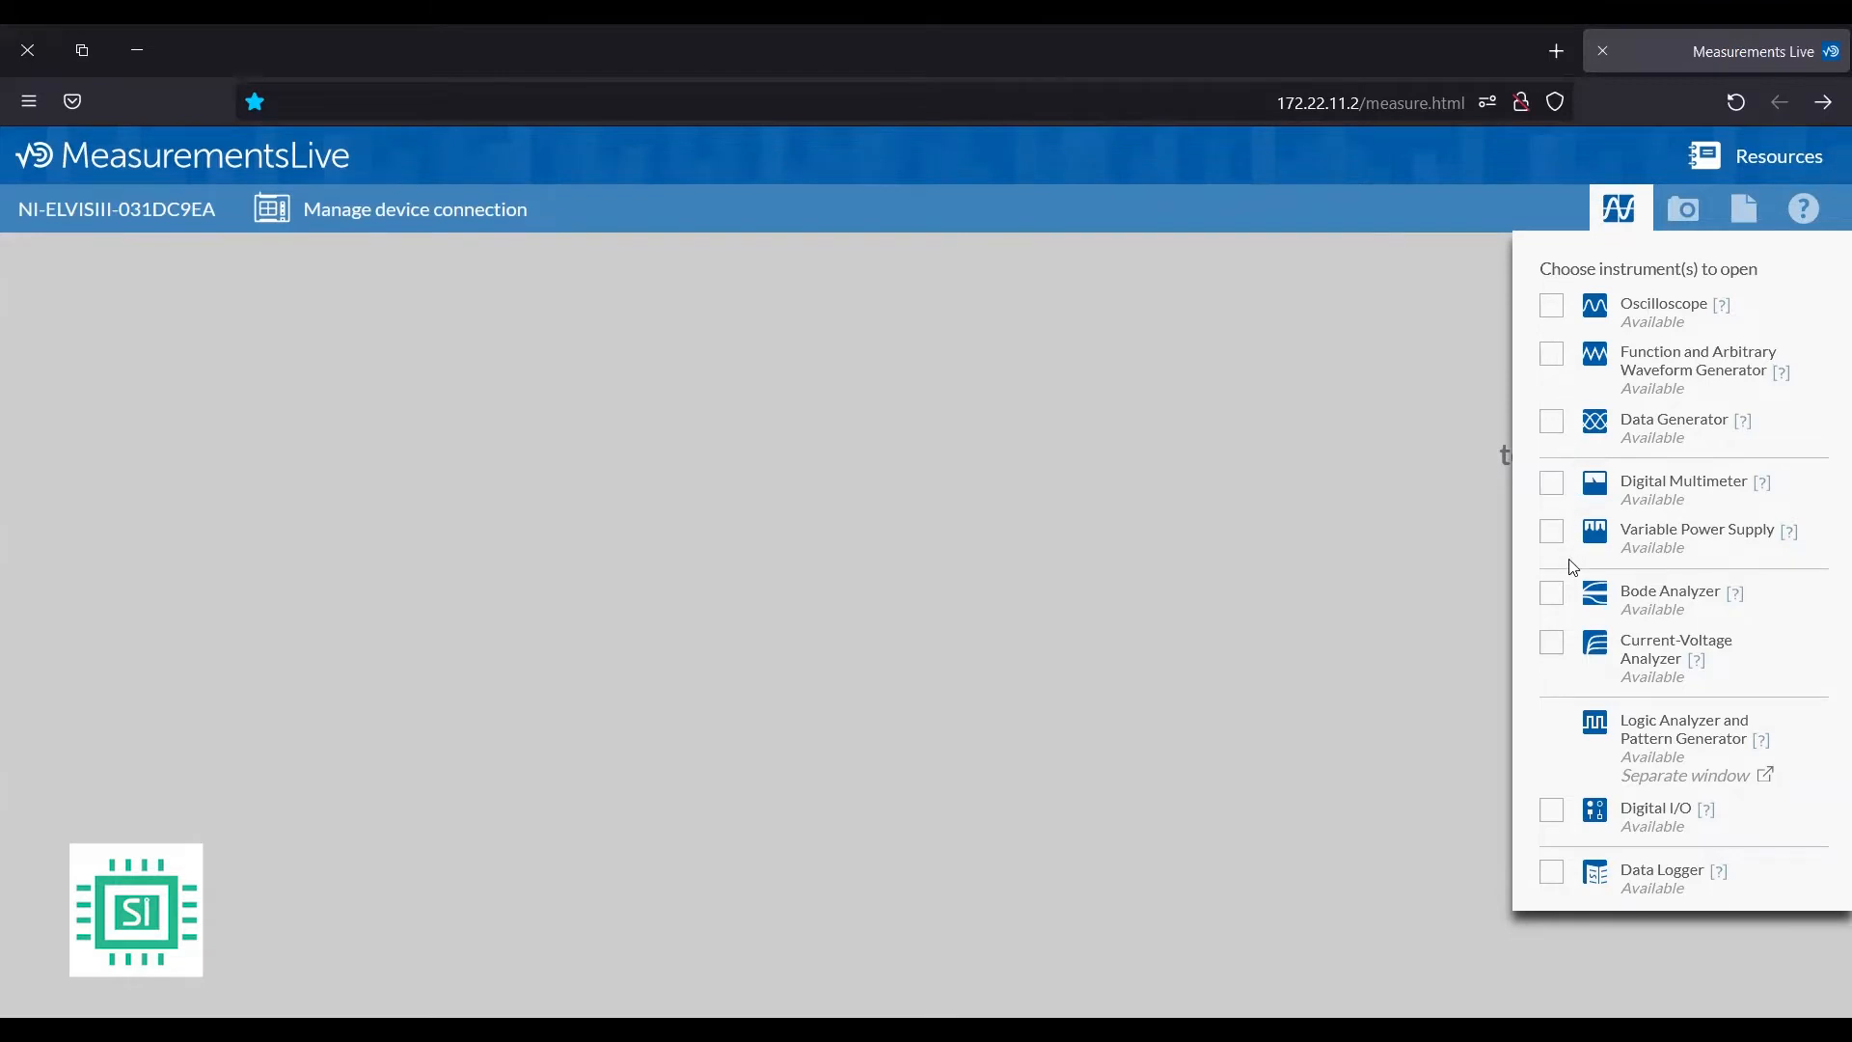
mouse_move(1561, 378)
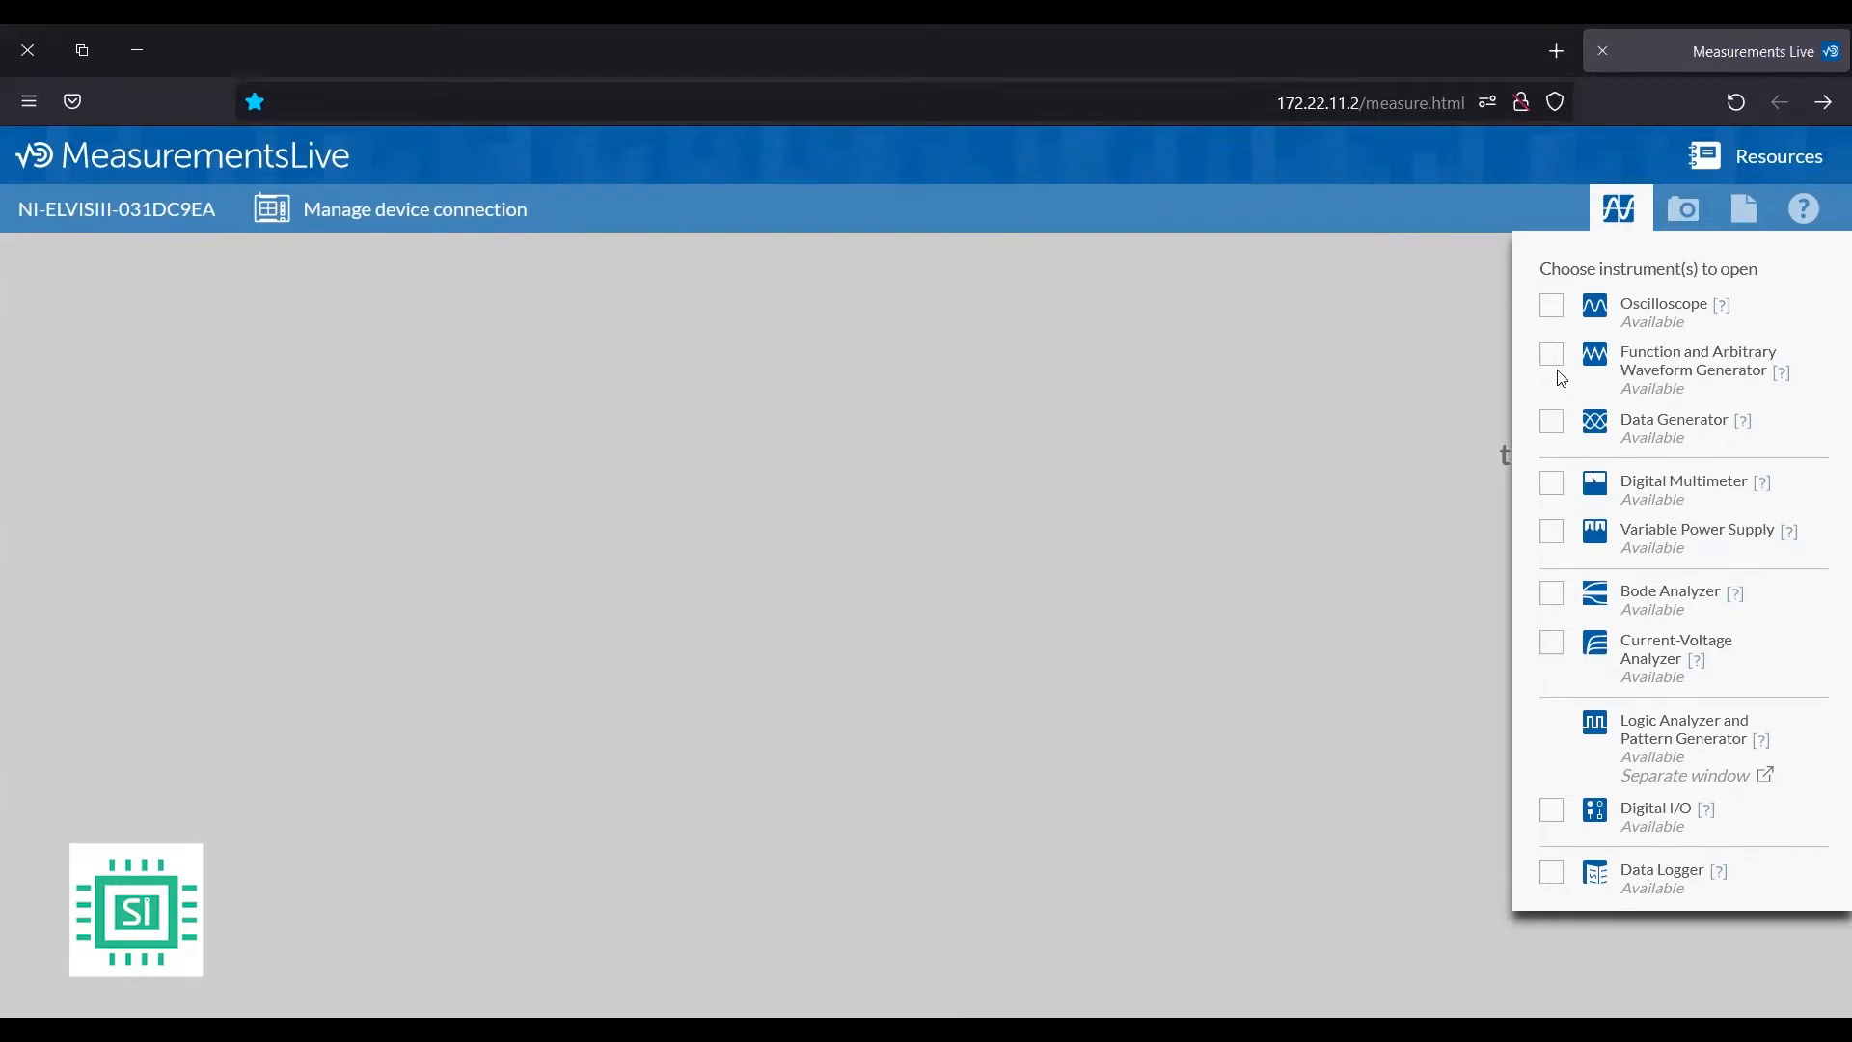
click(1552, 353)
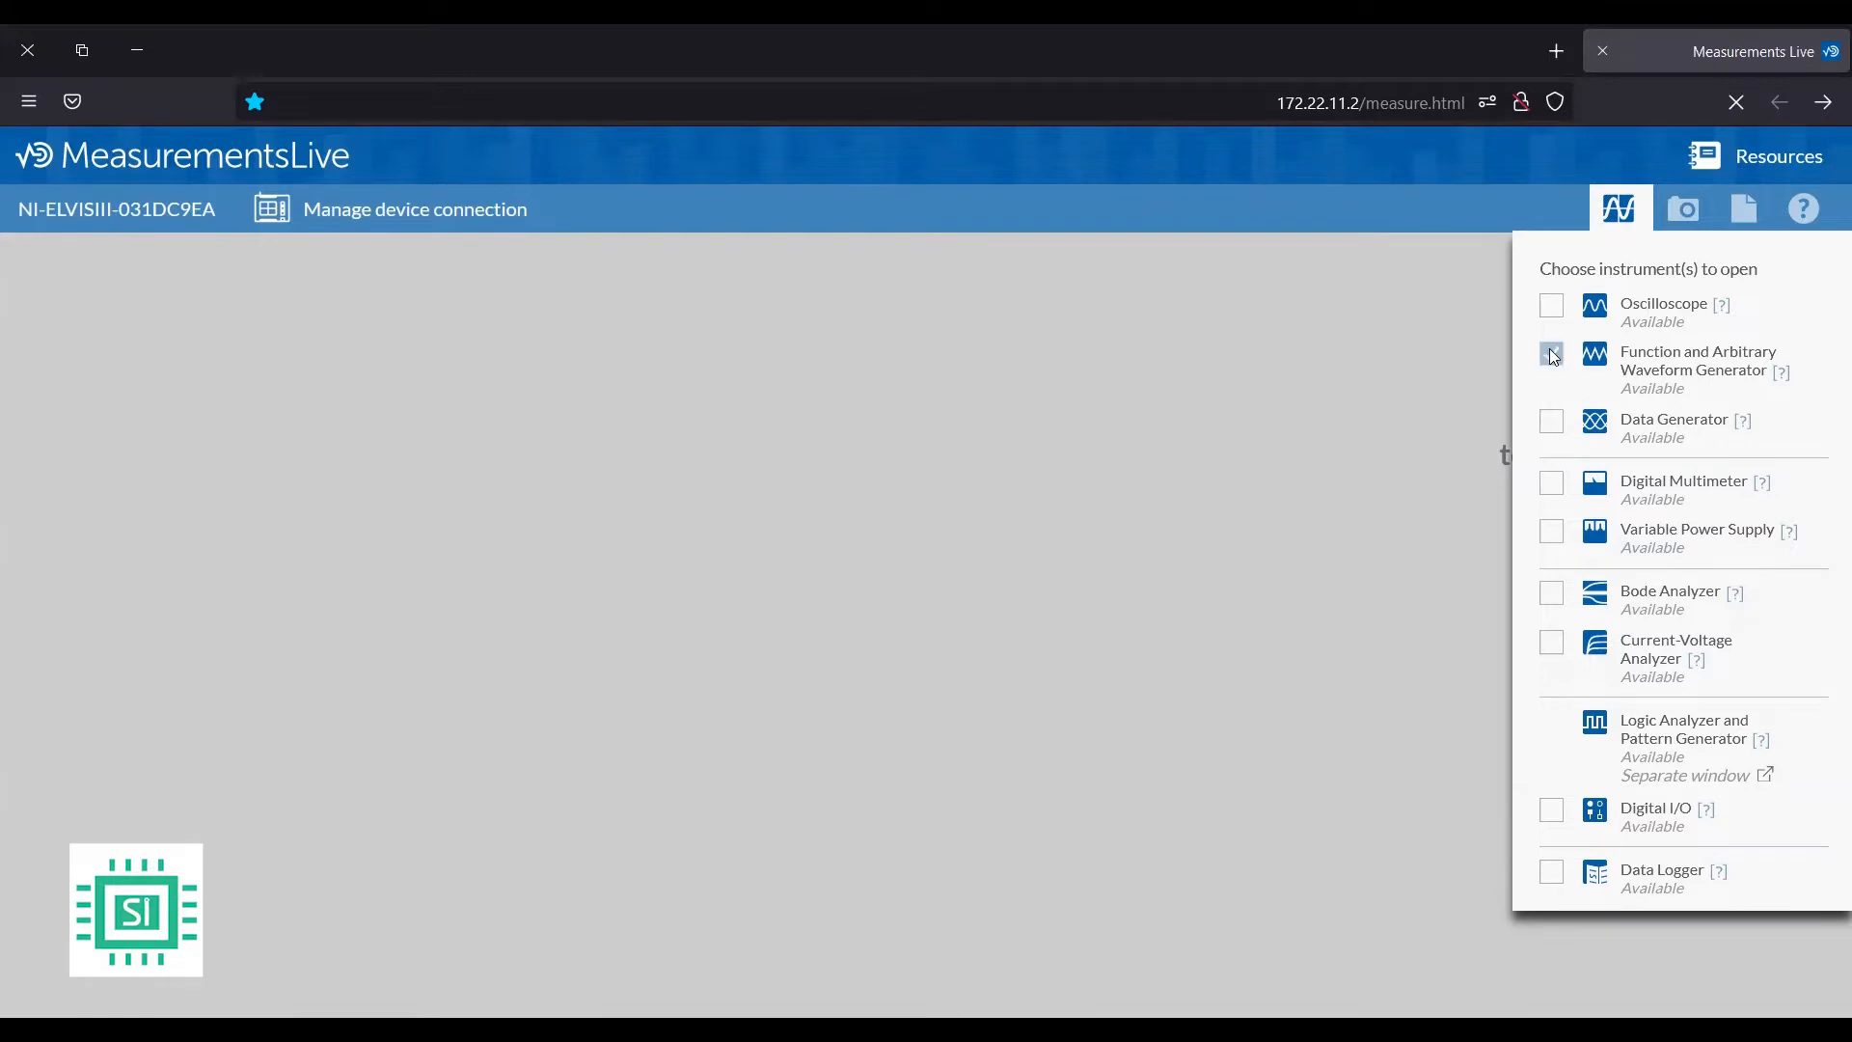
click(1551, 356)
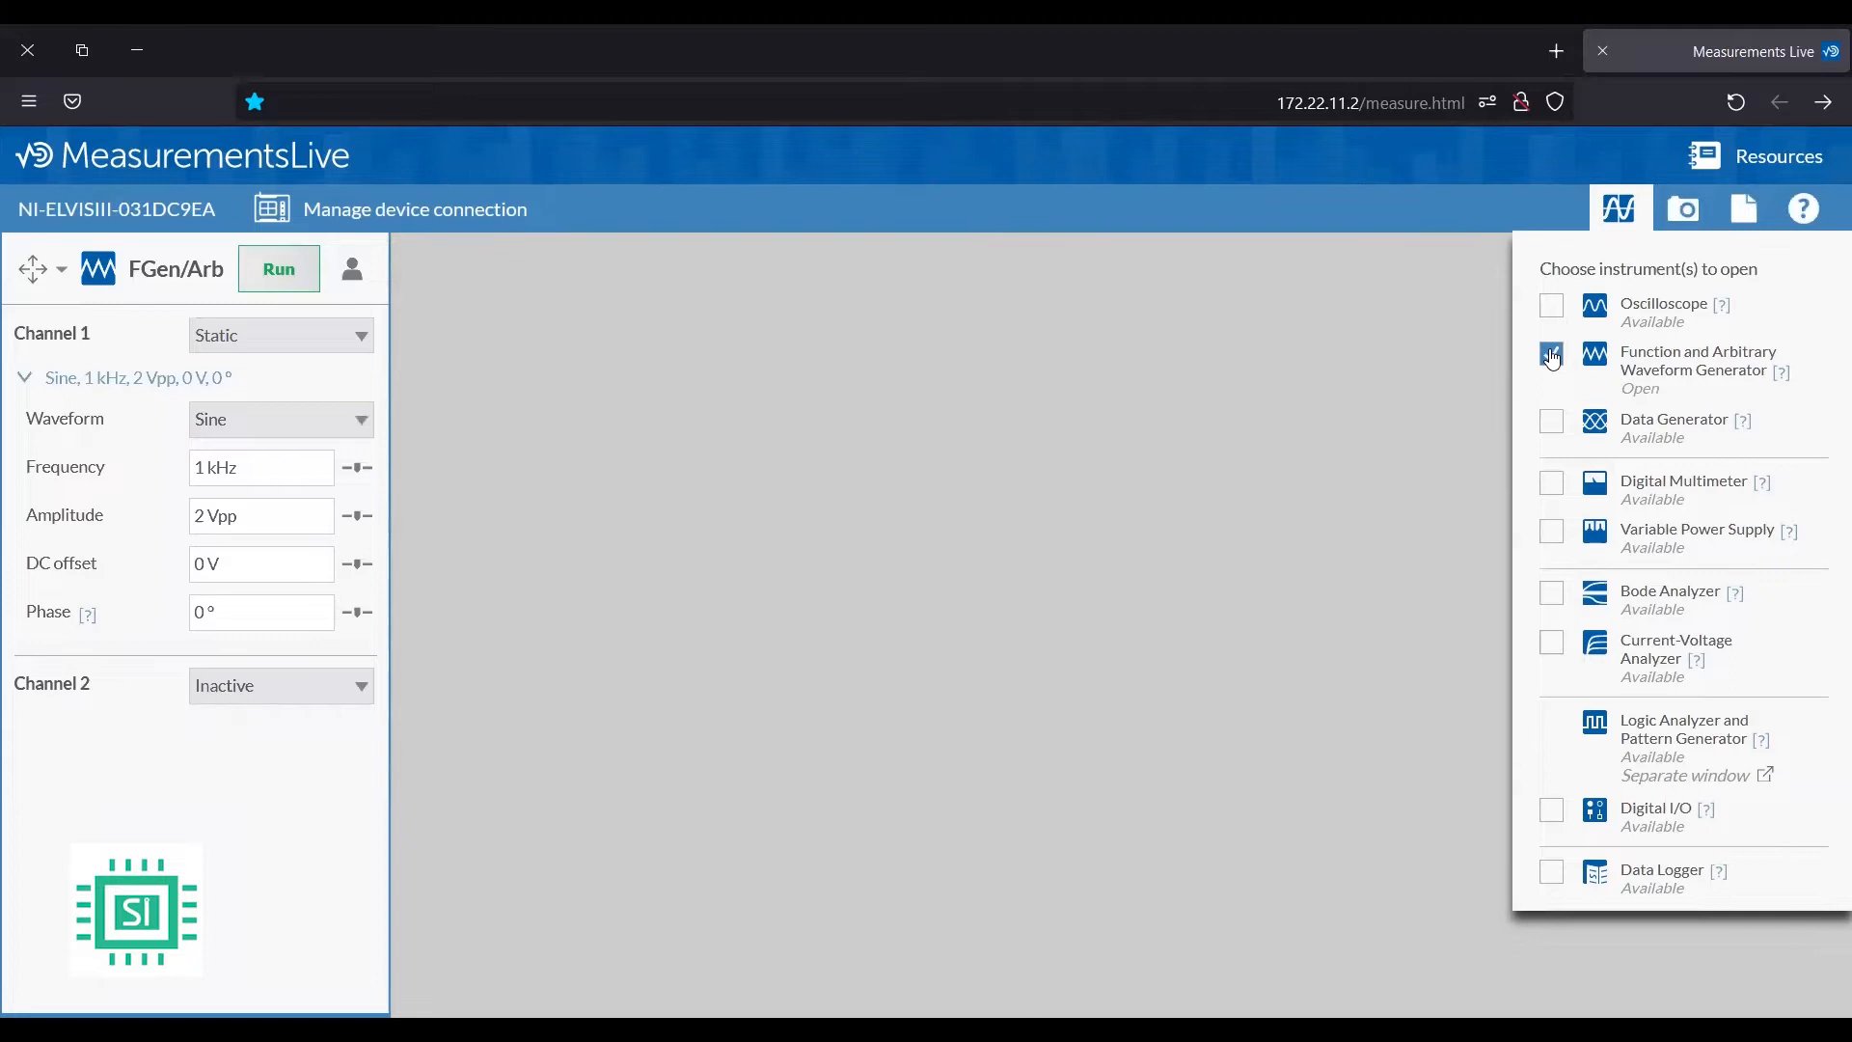
click(1551, 353)
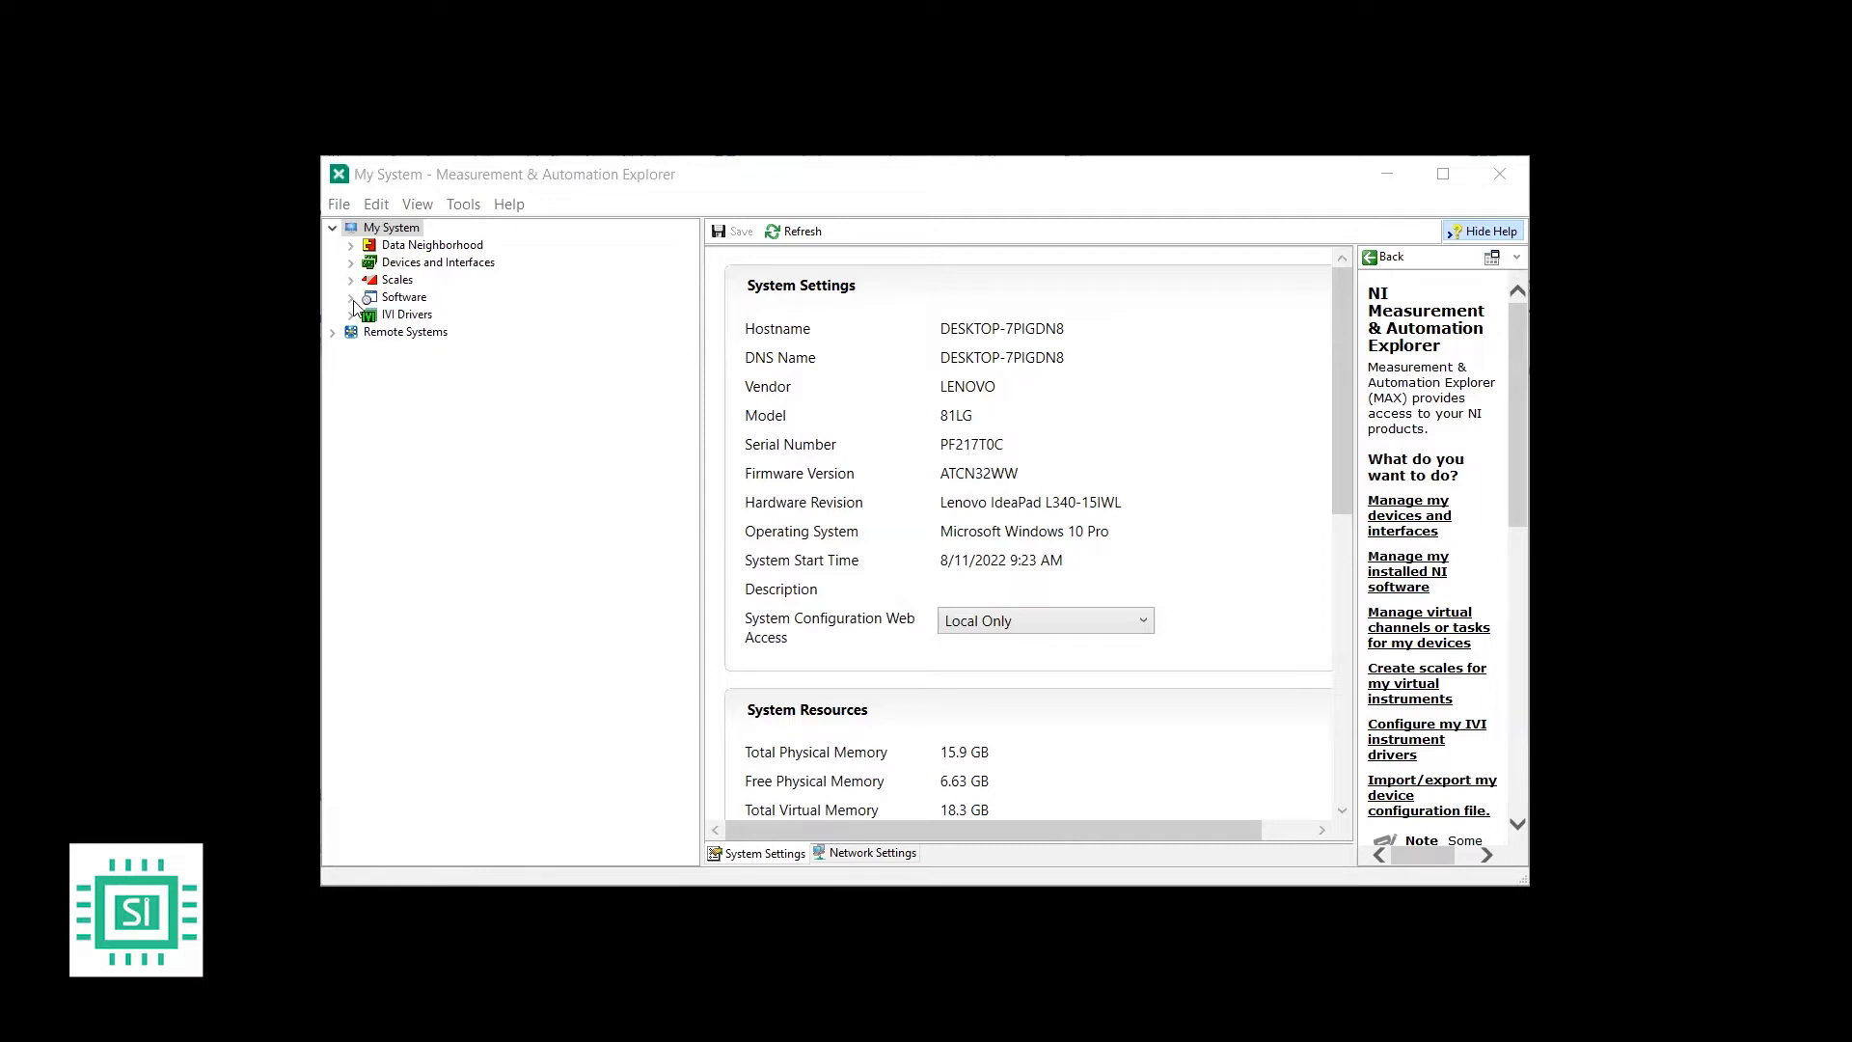
- List installed NI software and devices, then select NI ELVIS III to view its settings
click(352, 296)
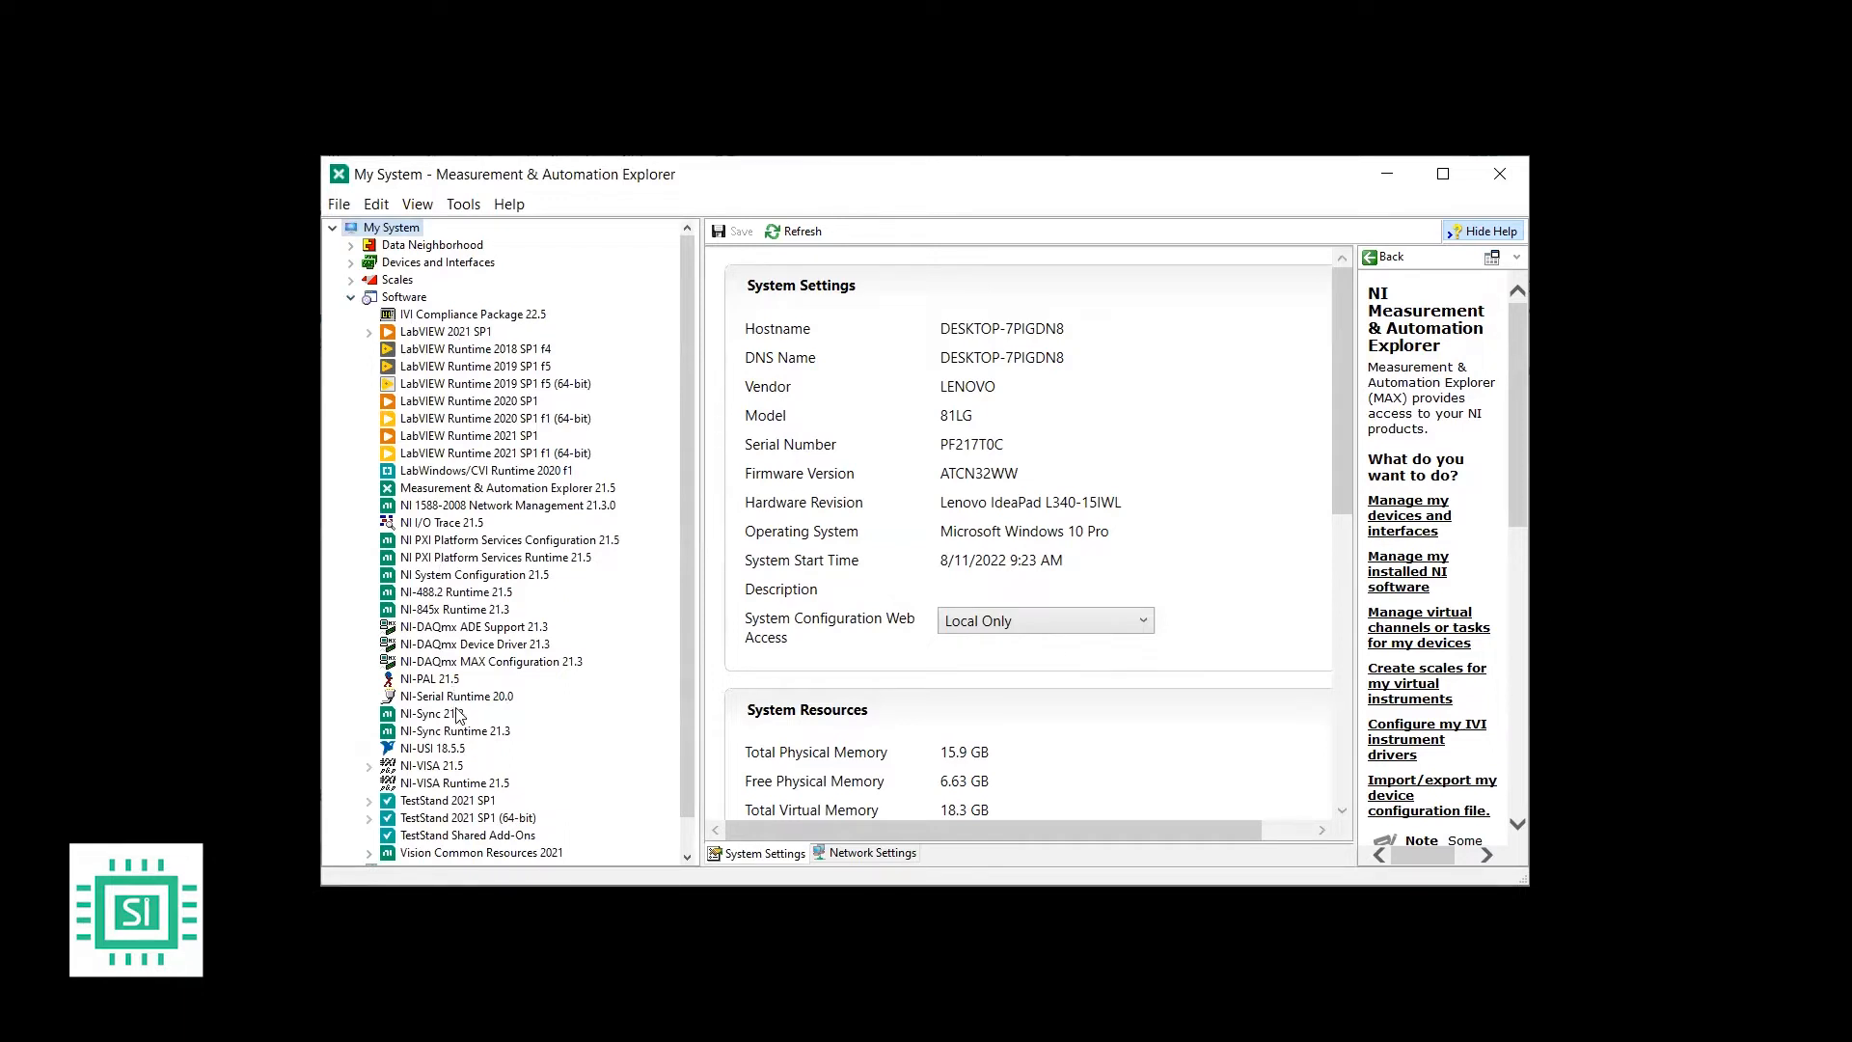
mouse_move(447, 776)
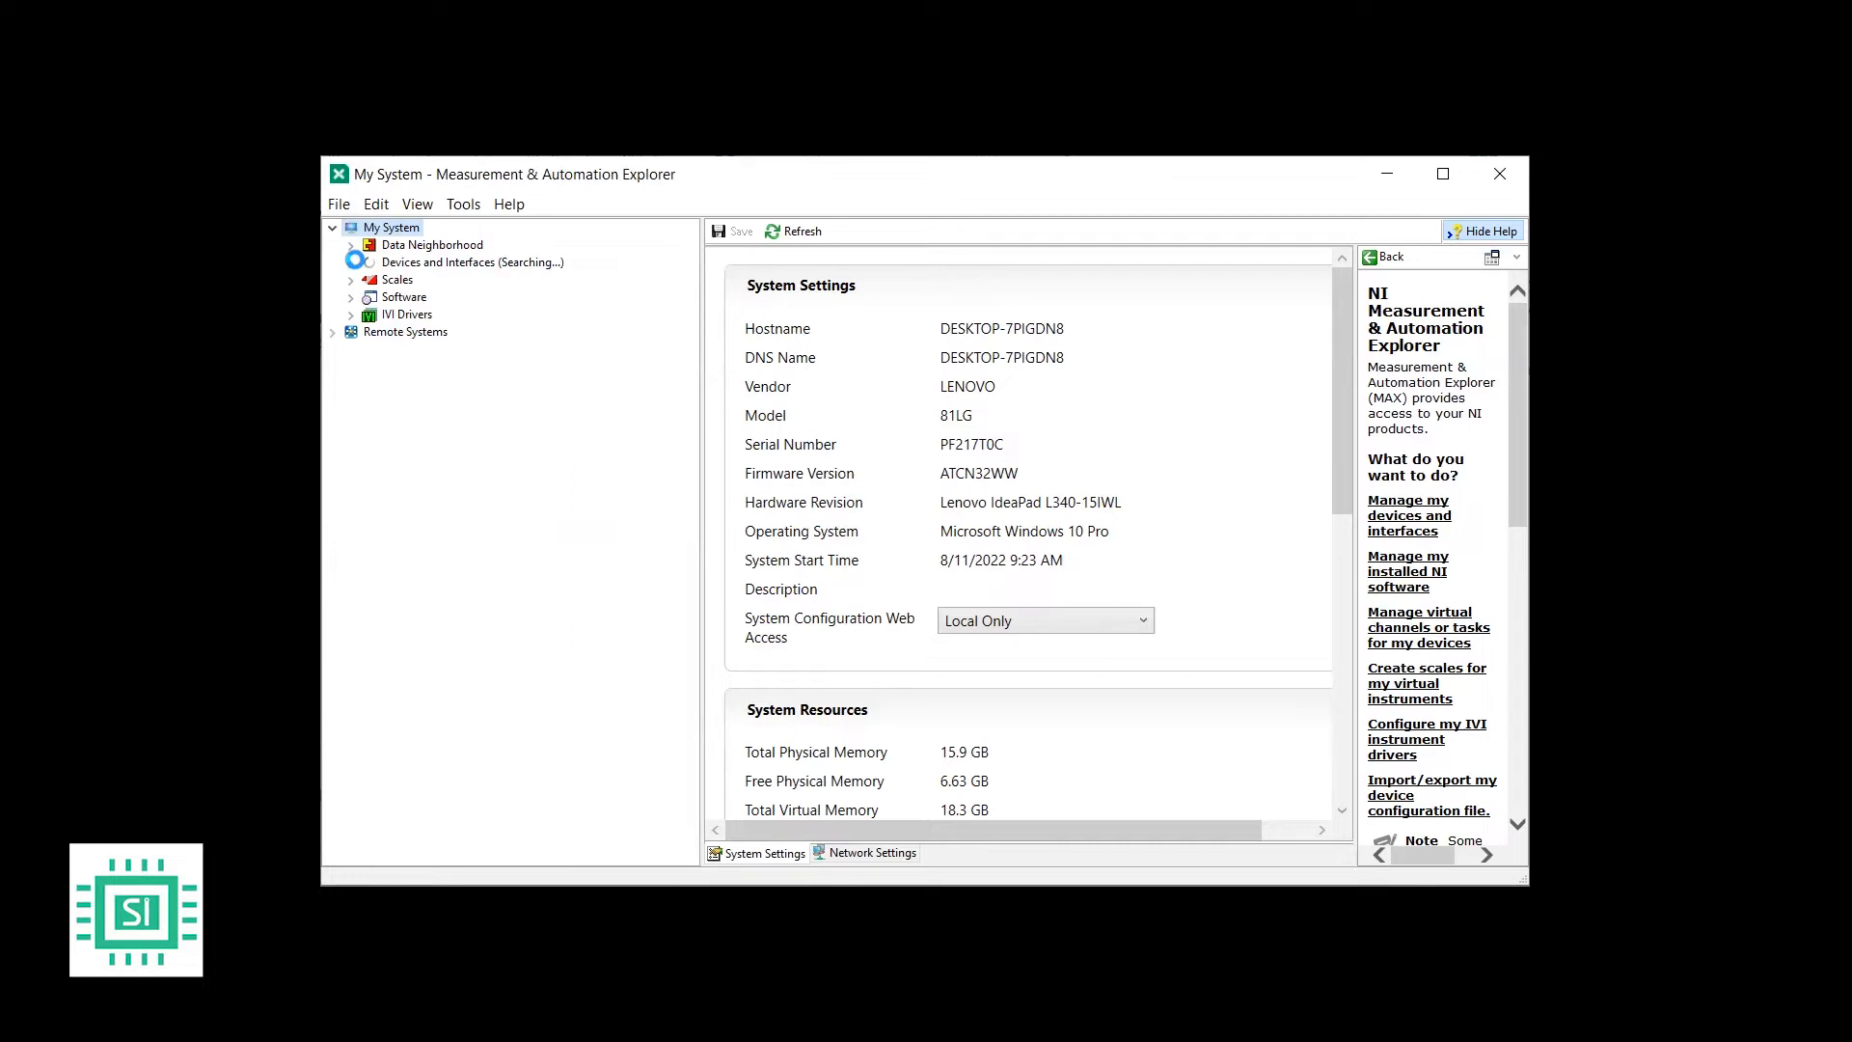
click(353, 262)
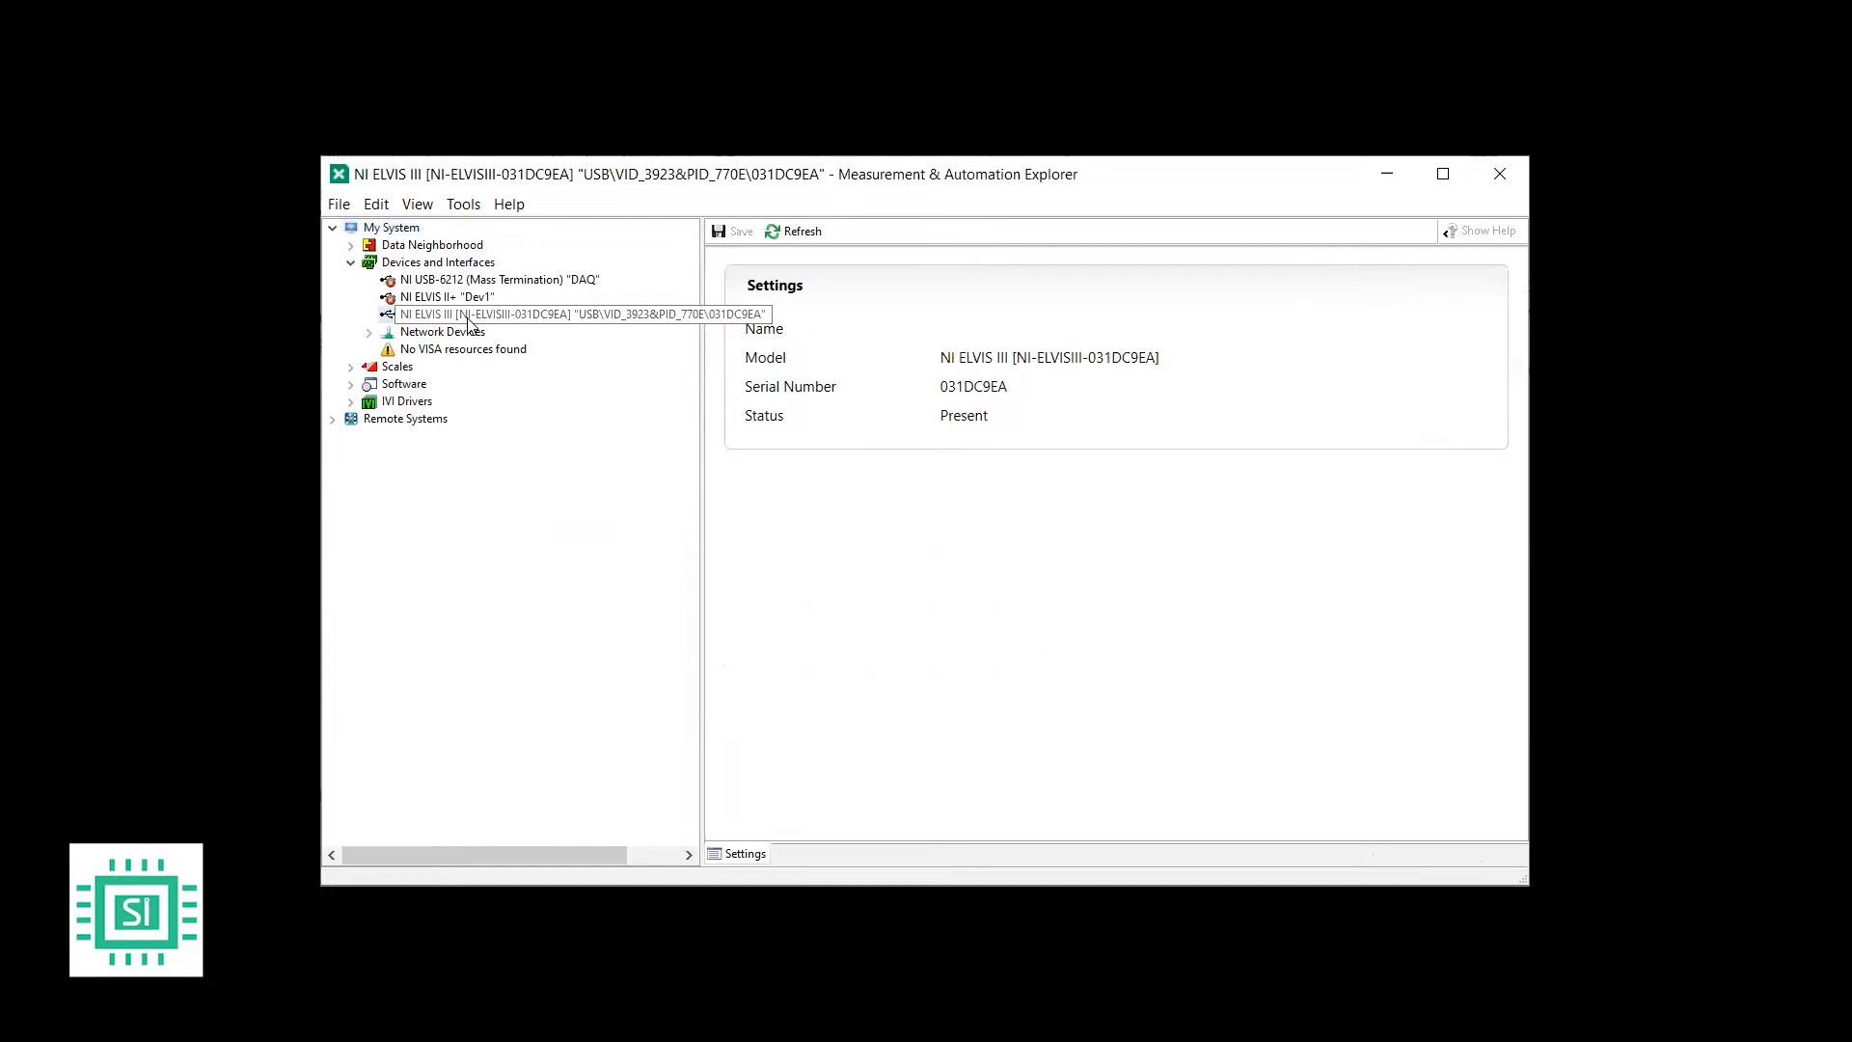
click(555, 313)
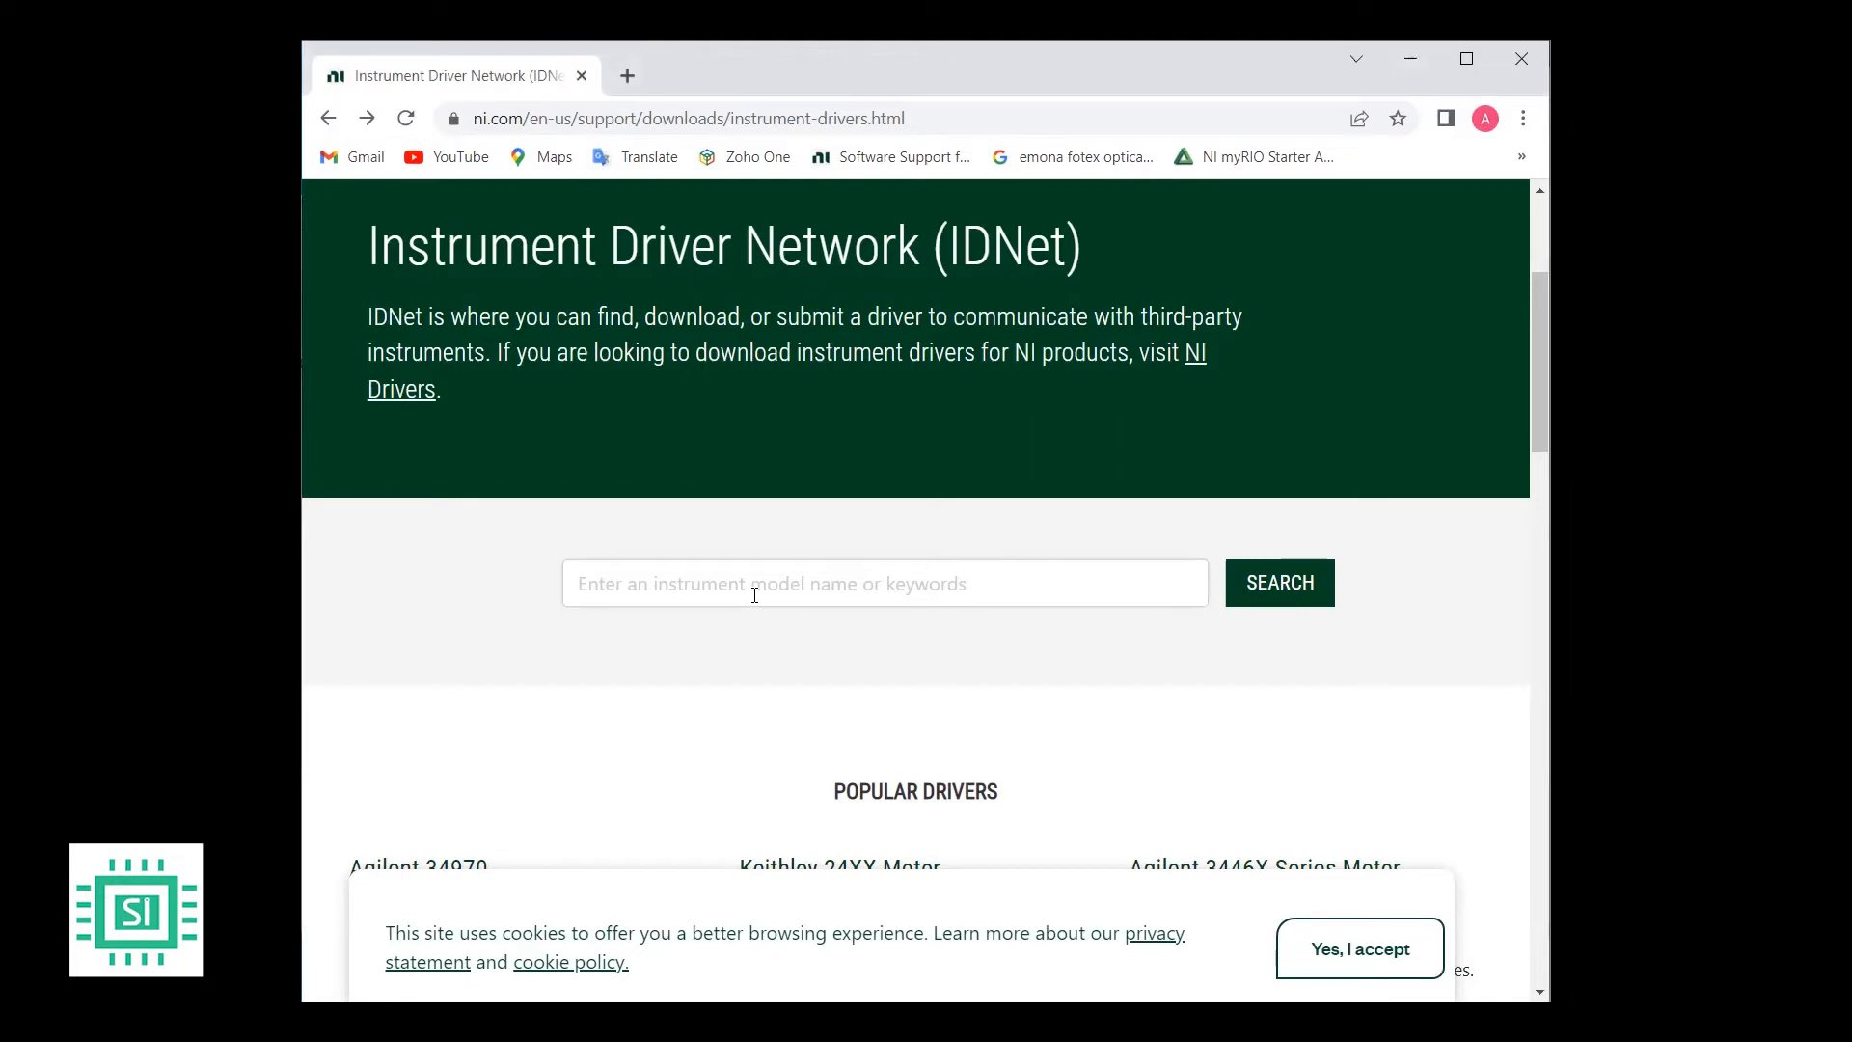
- Search the driver catalogue for 'Rigol' and scroll the Rigol Technologies results
text(Rigol)
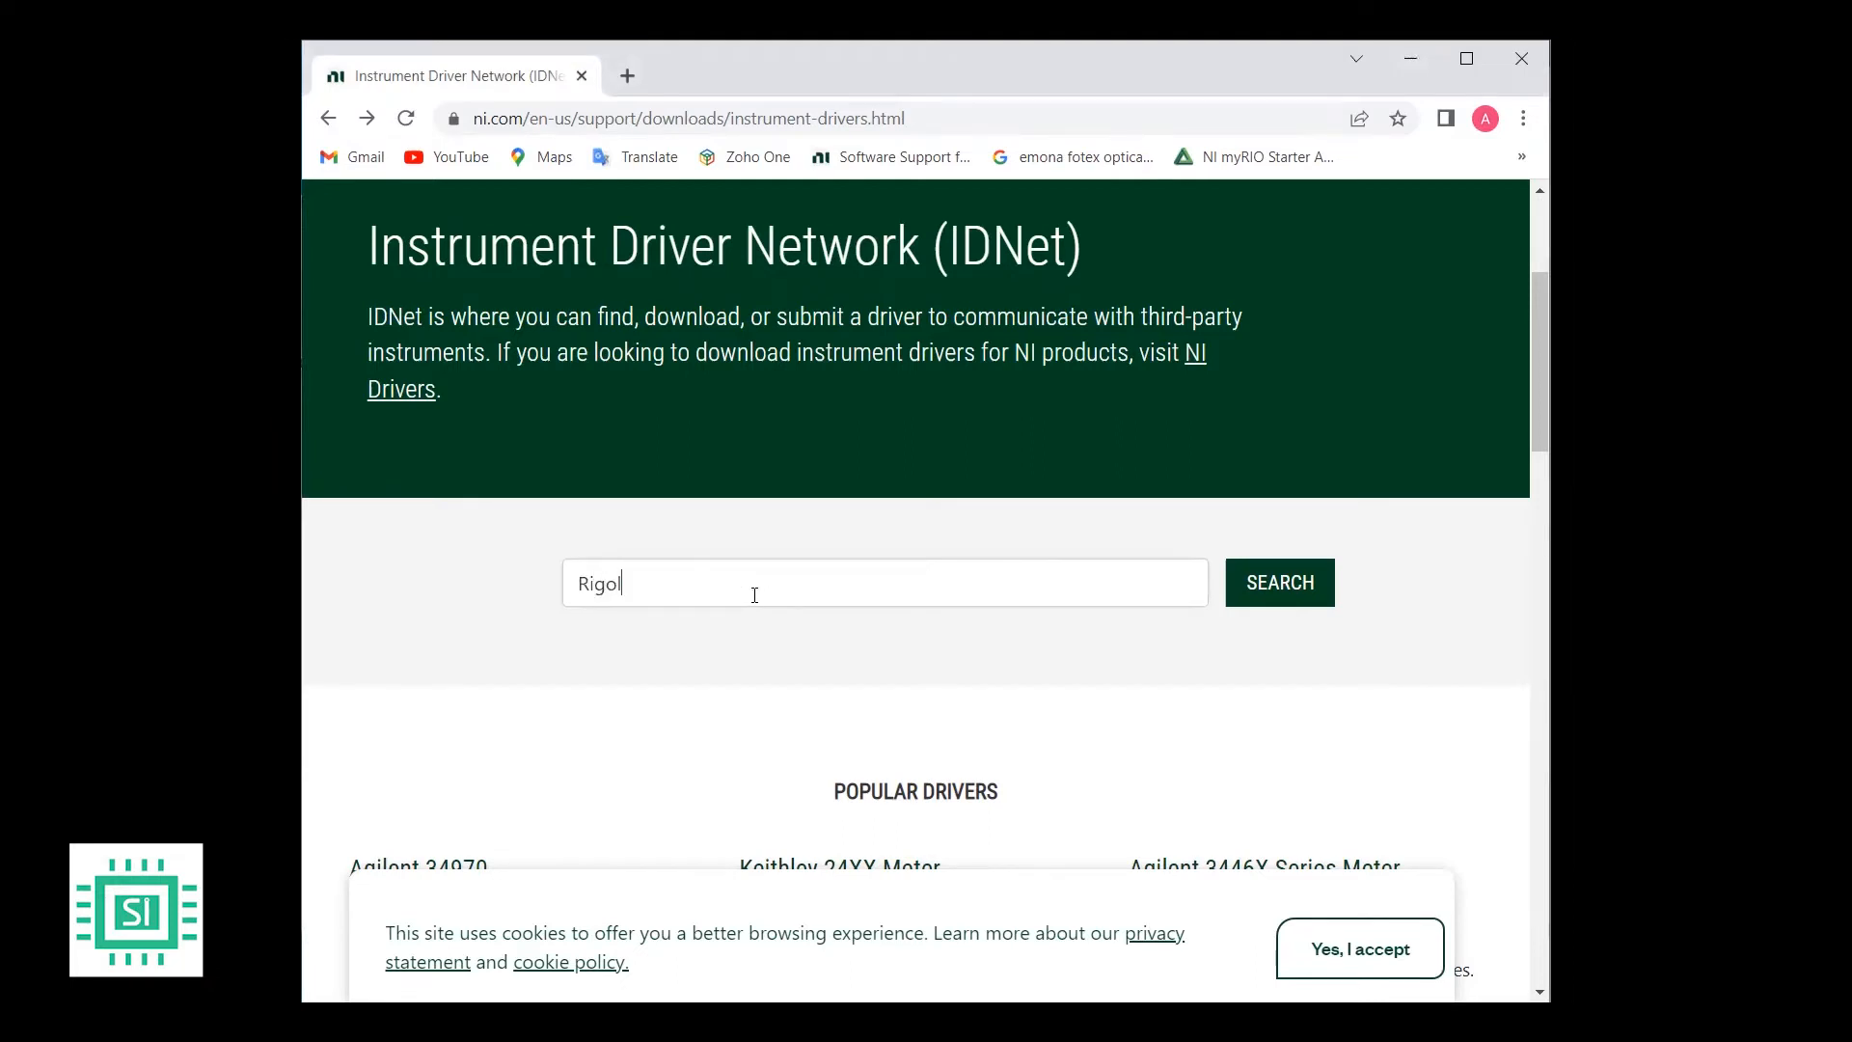
click(1278, 583)
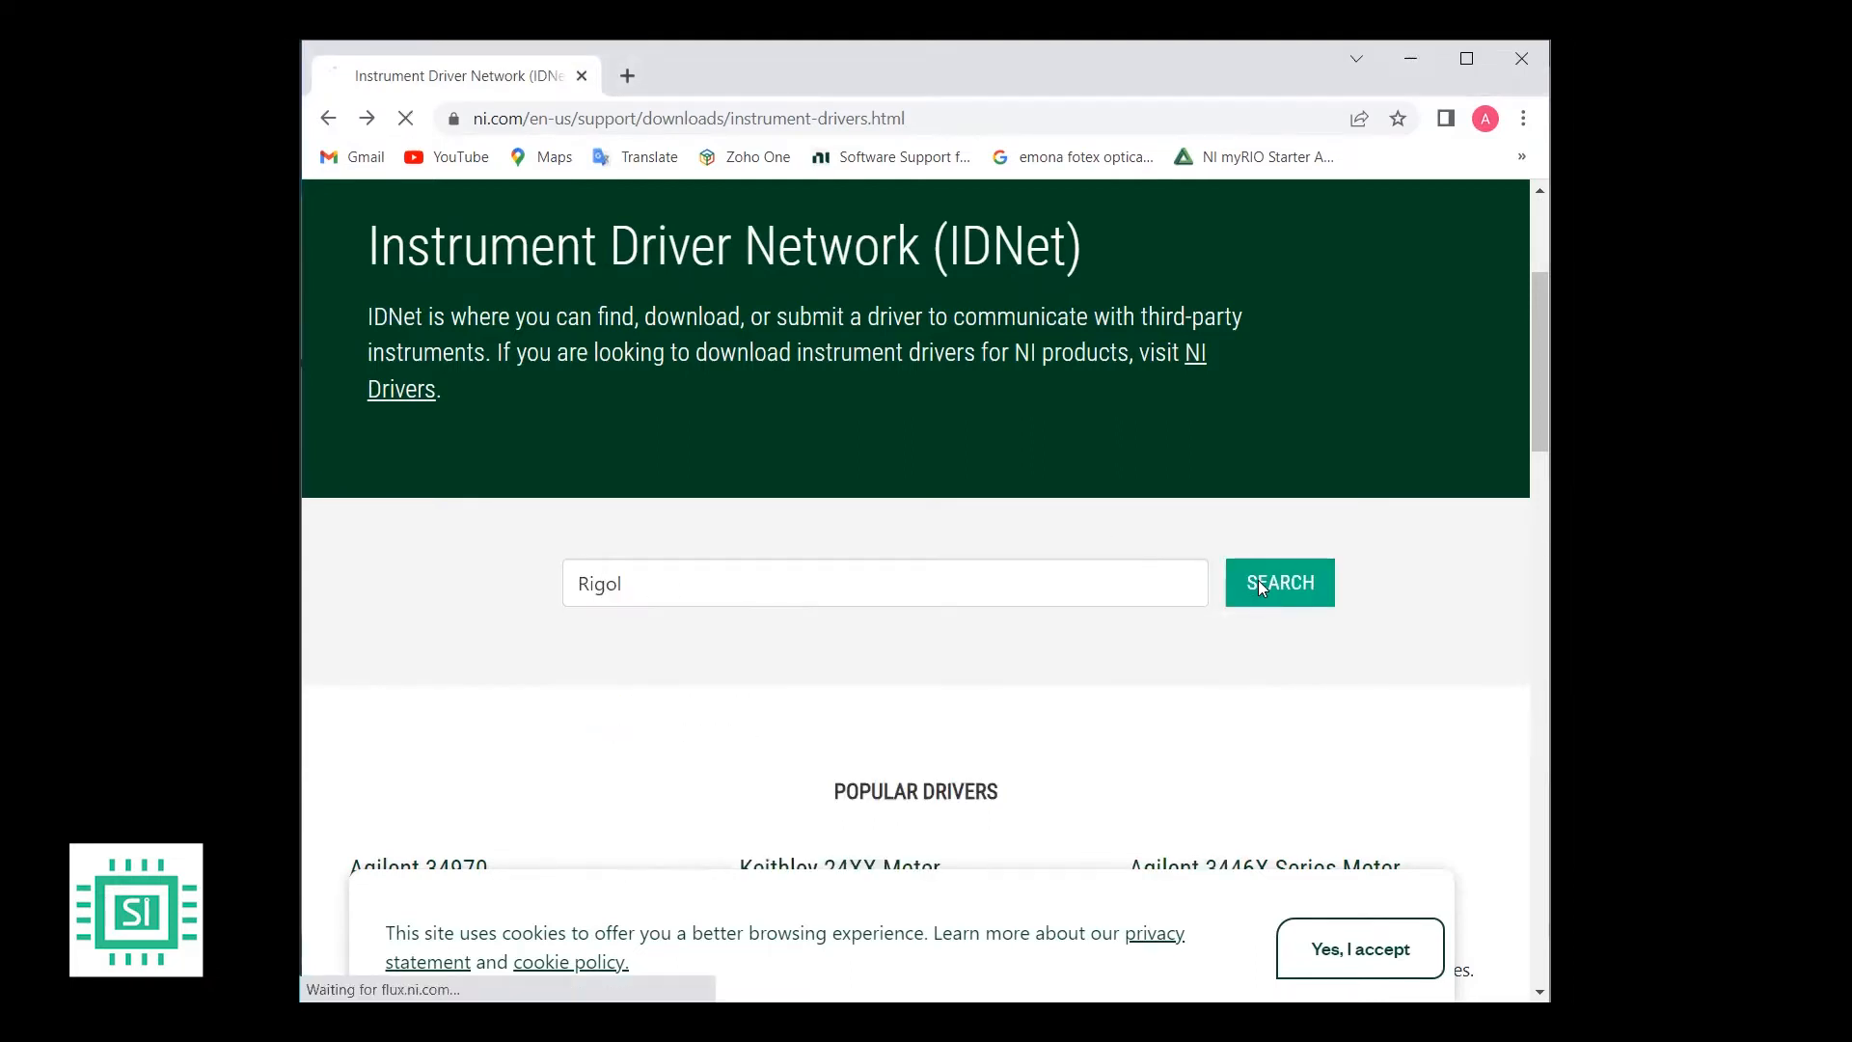
click(1279, 583)
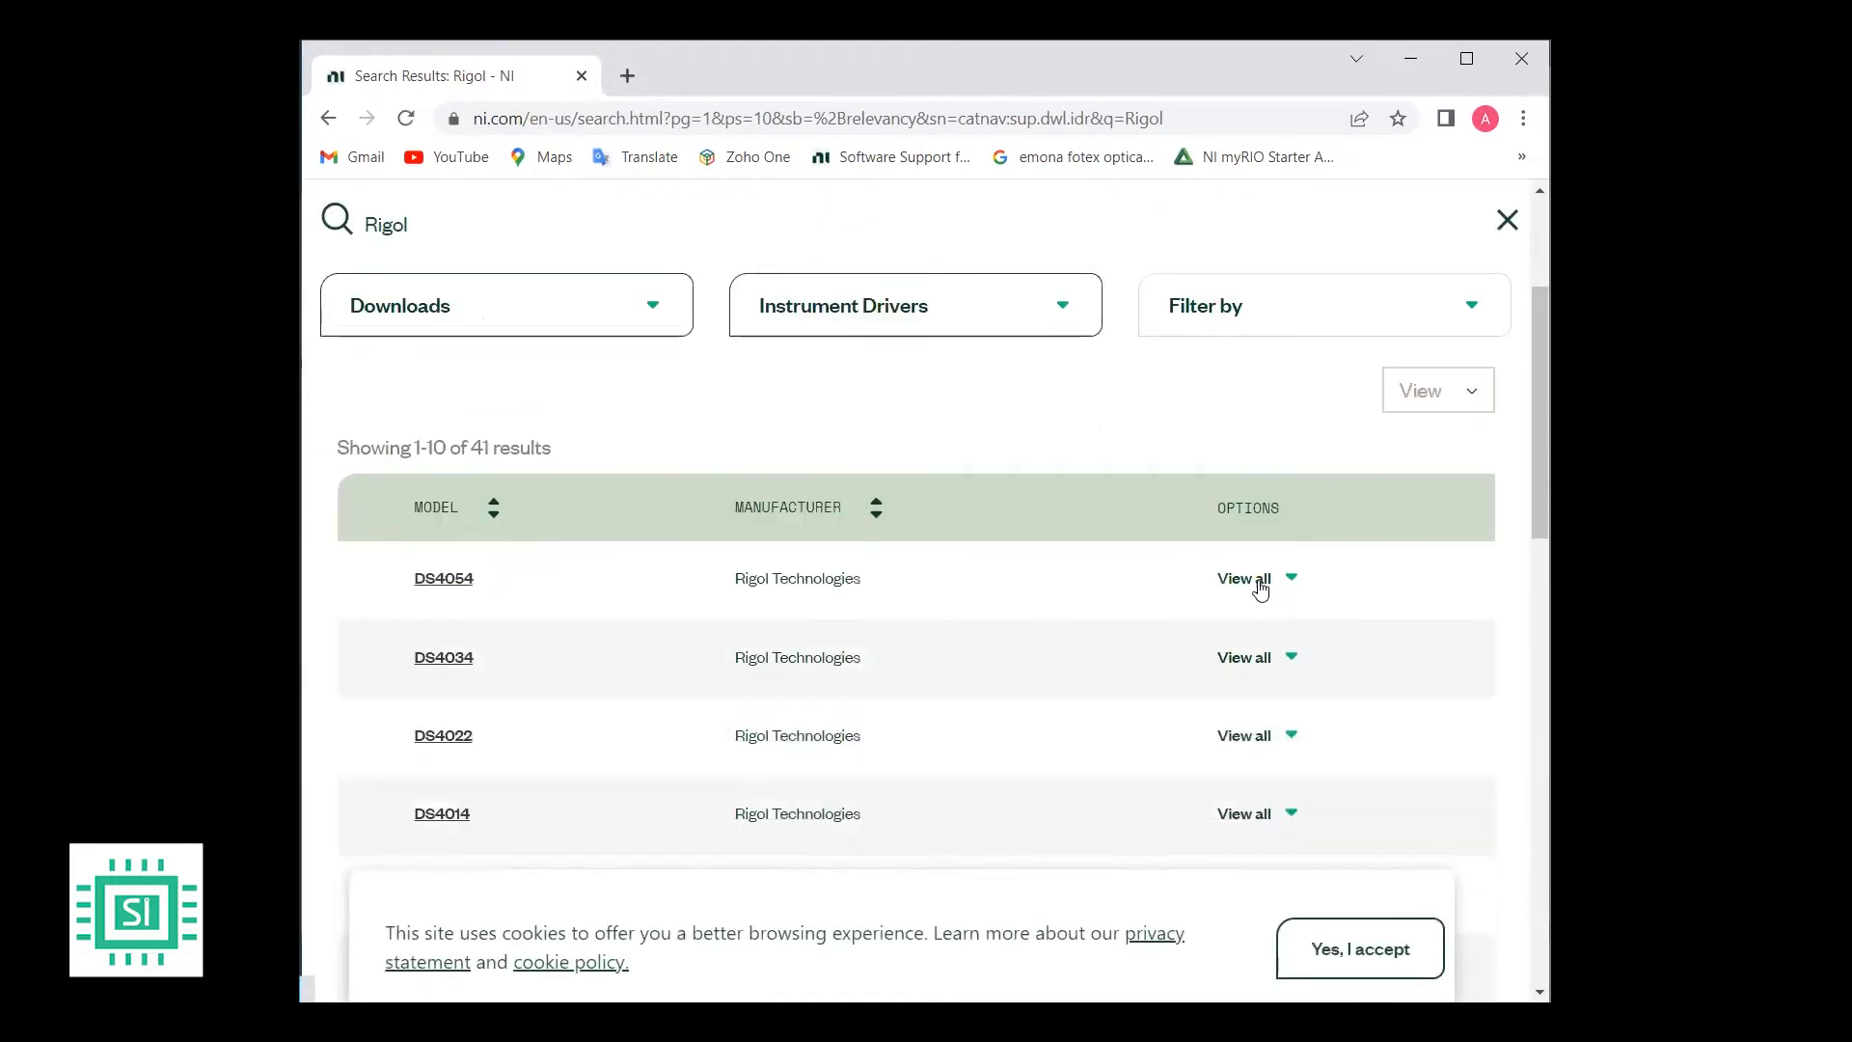
scroll(down, 3)
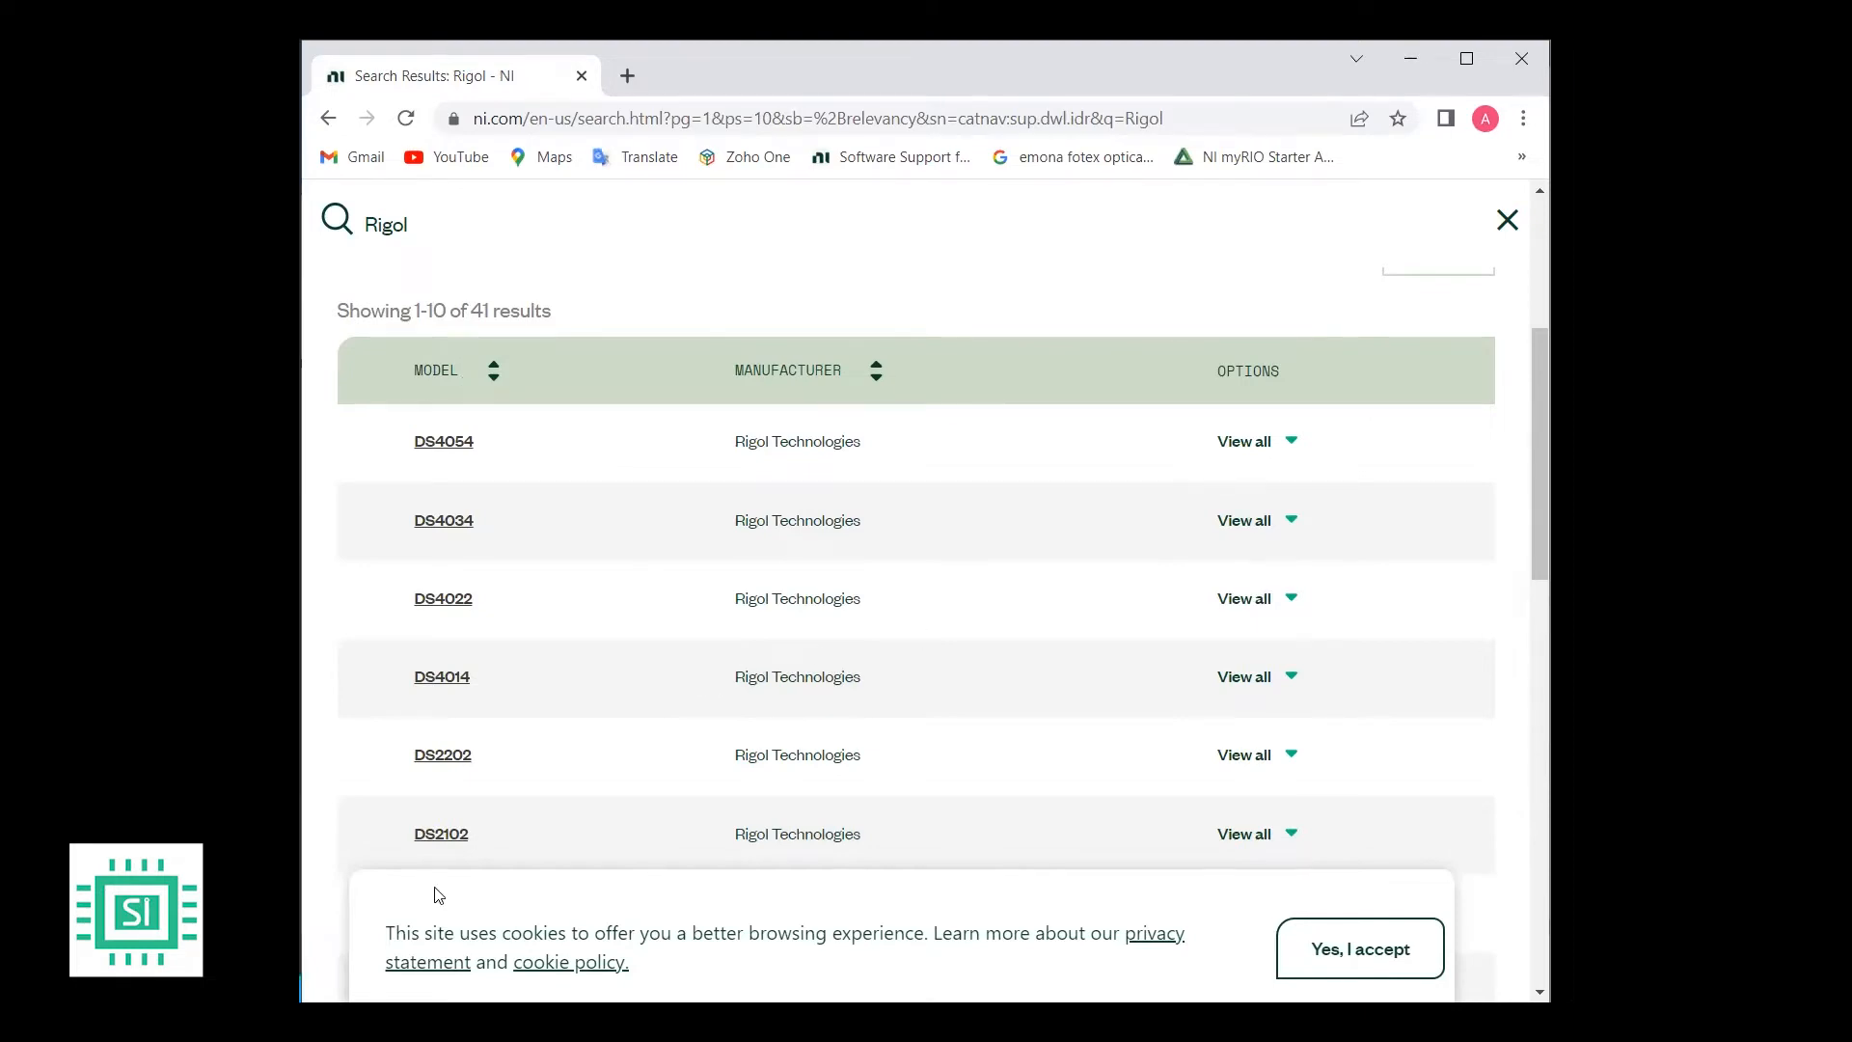
right_click(1275, 458)
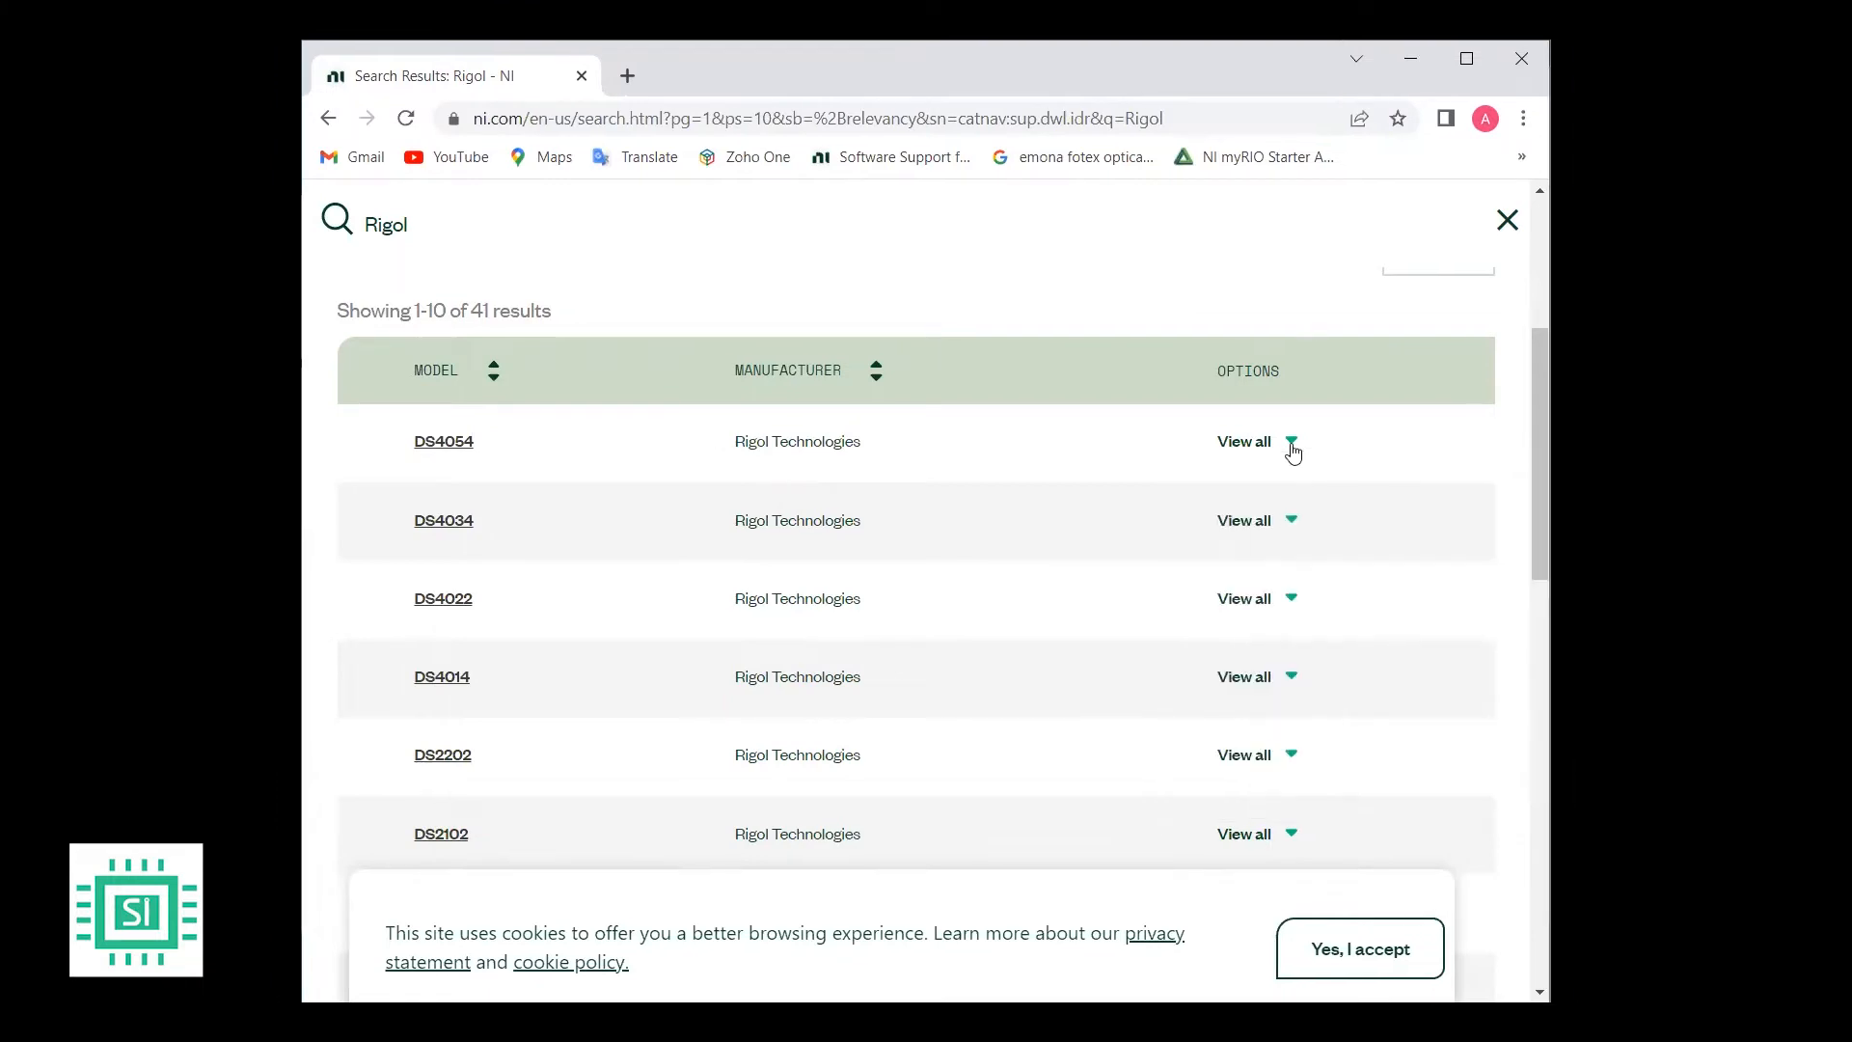
- Expand the DS4054 row's View all options to show its driver details
click(1243, 441)
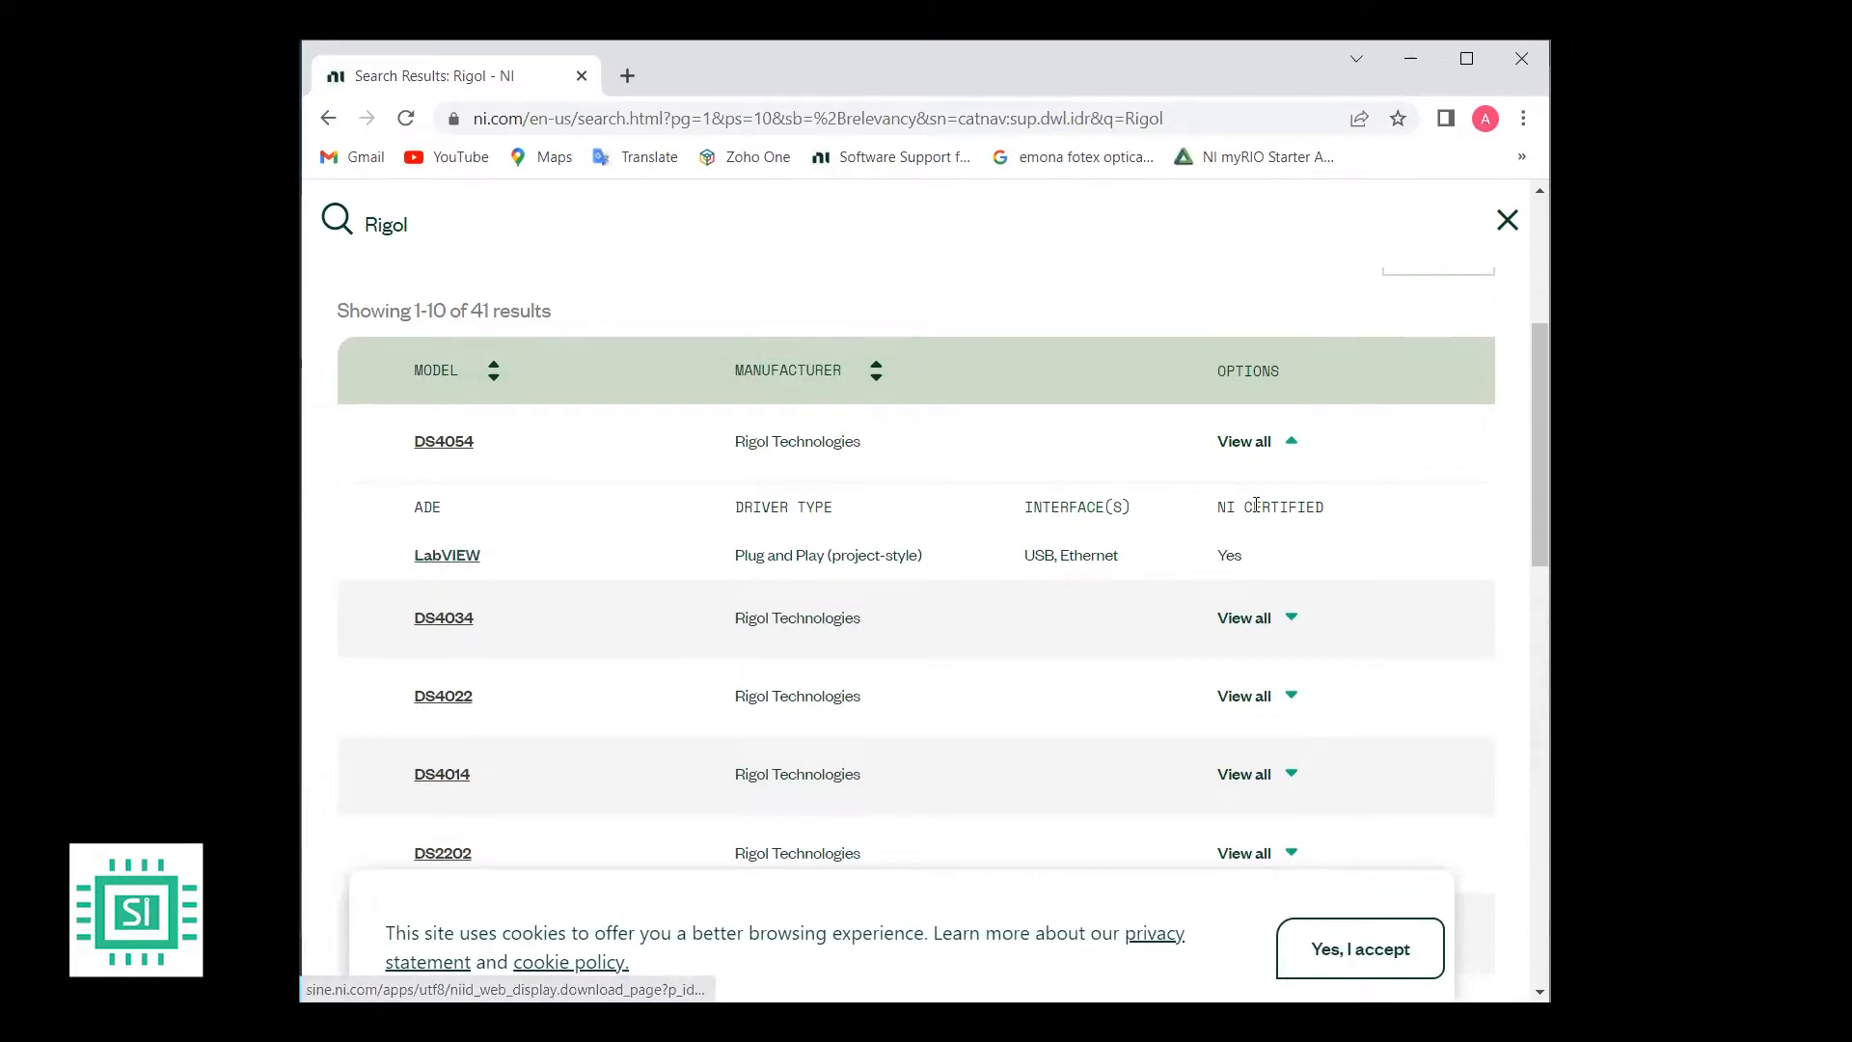
mouse_move(1115, 577)
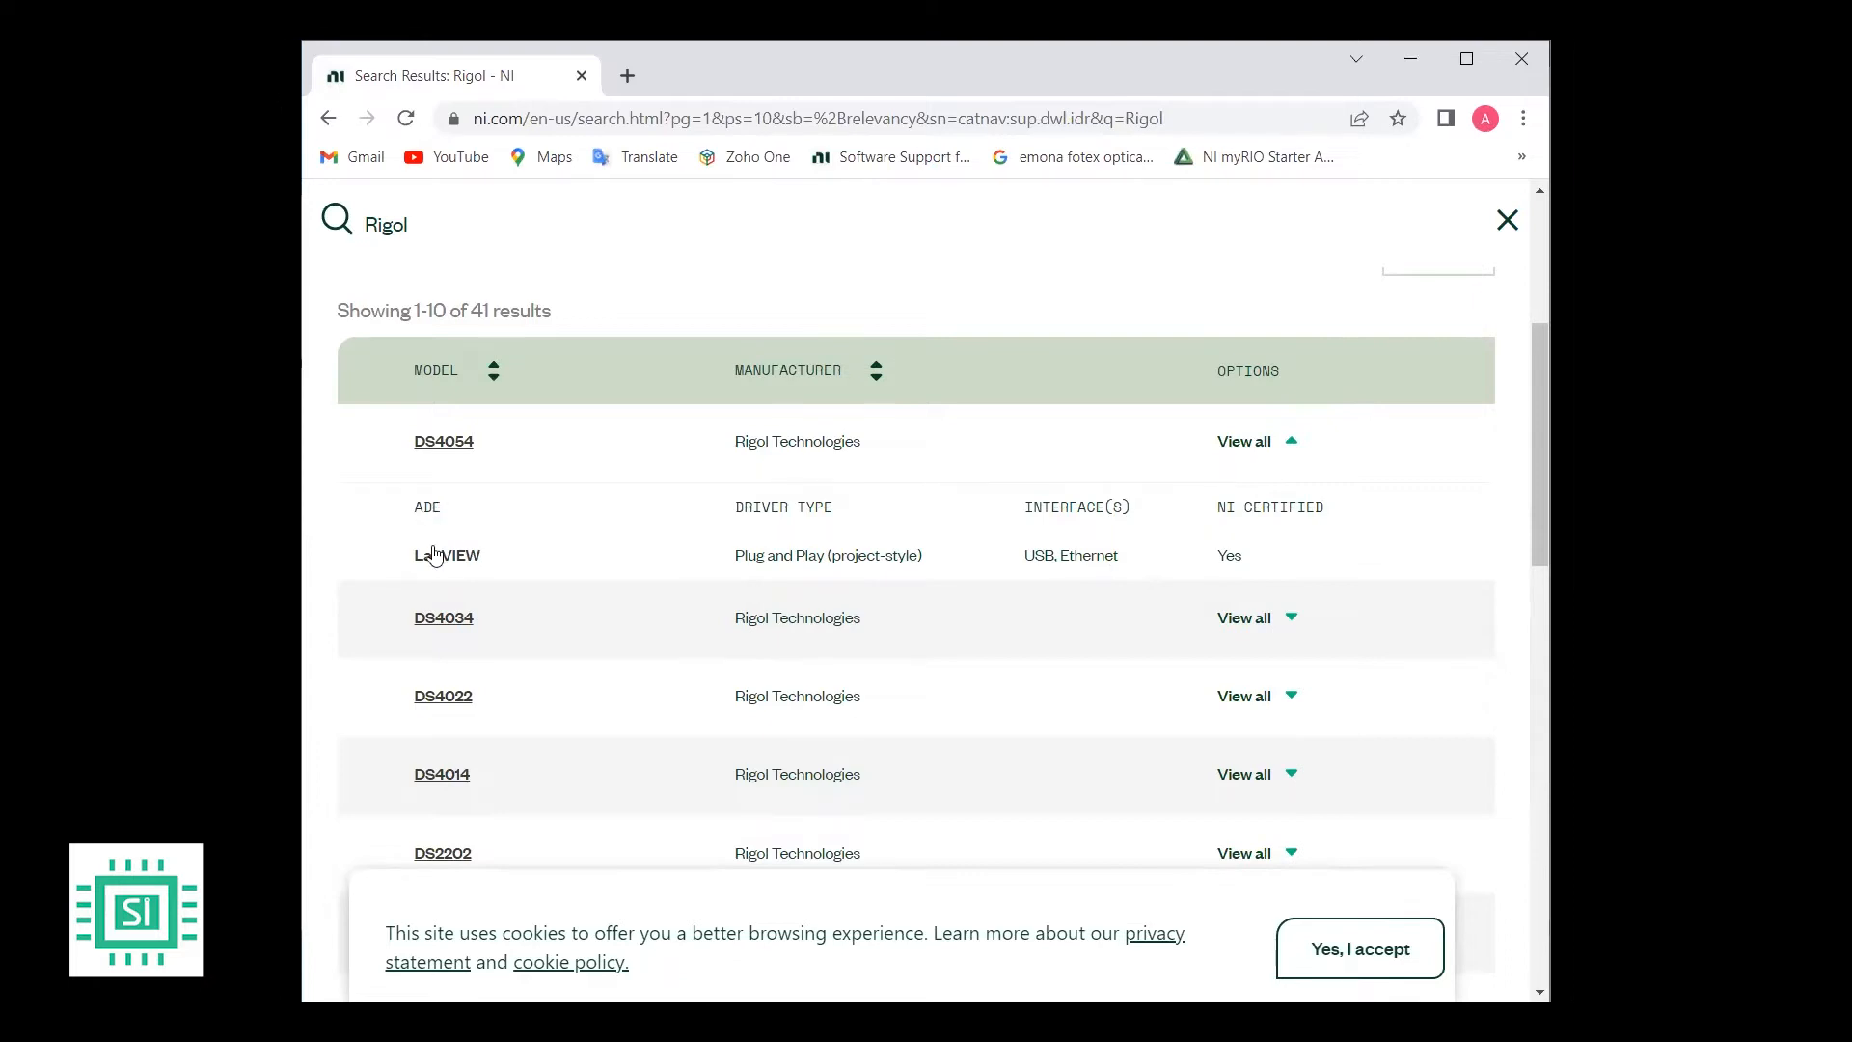
mouse_move(826, 501)
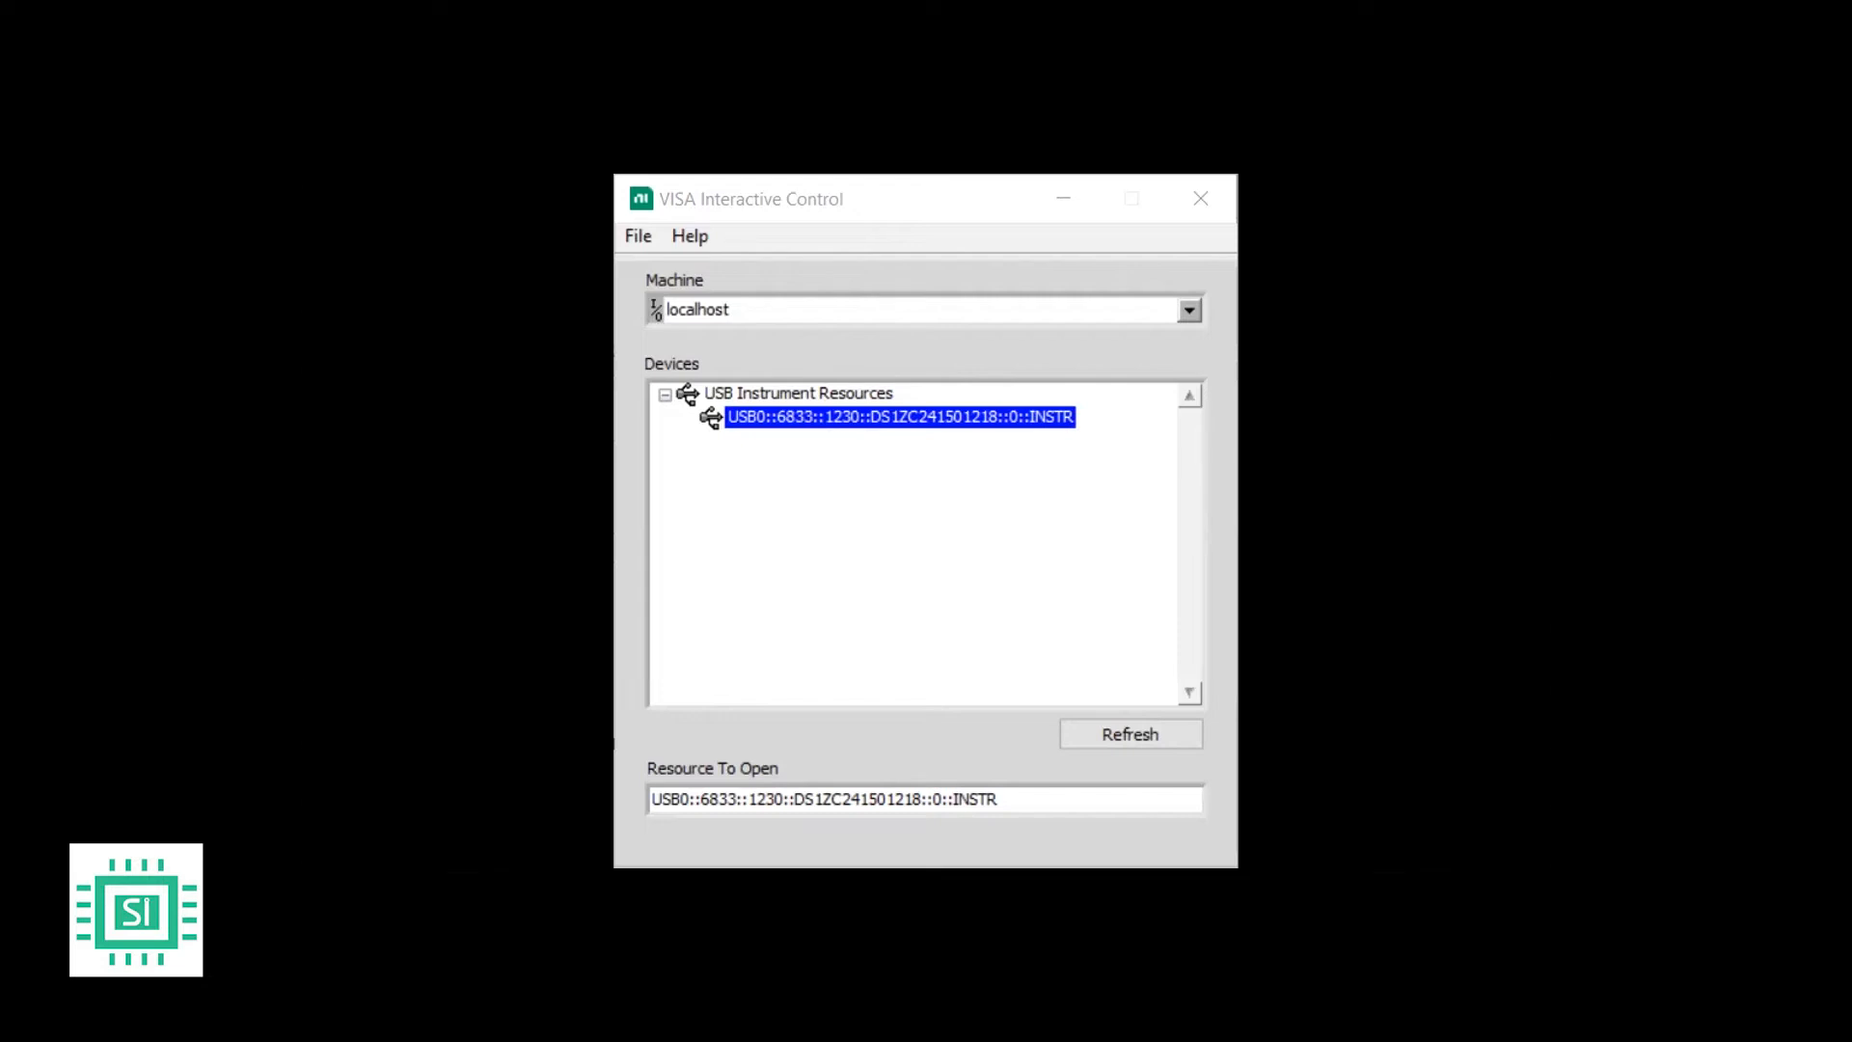
mouse_move(849, 520)
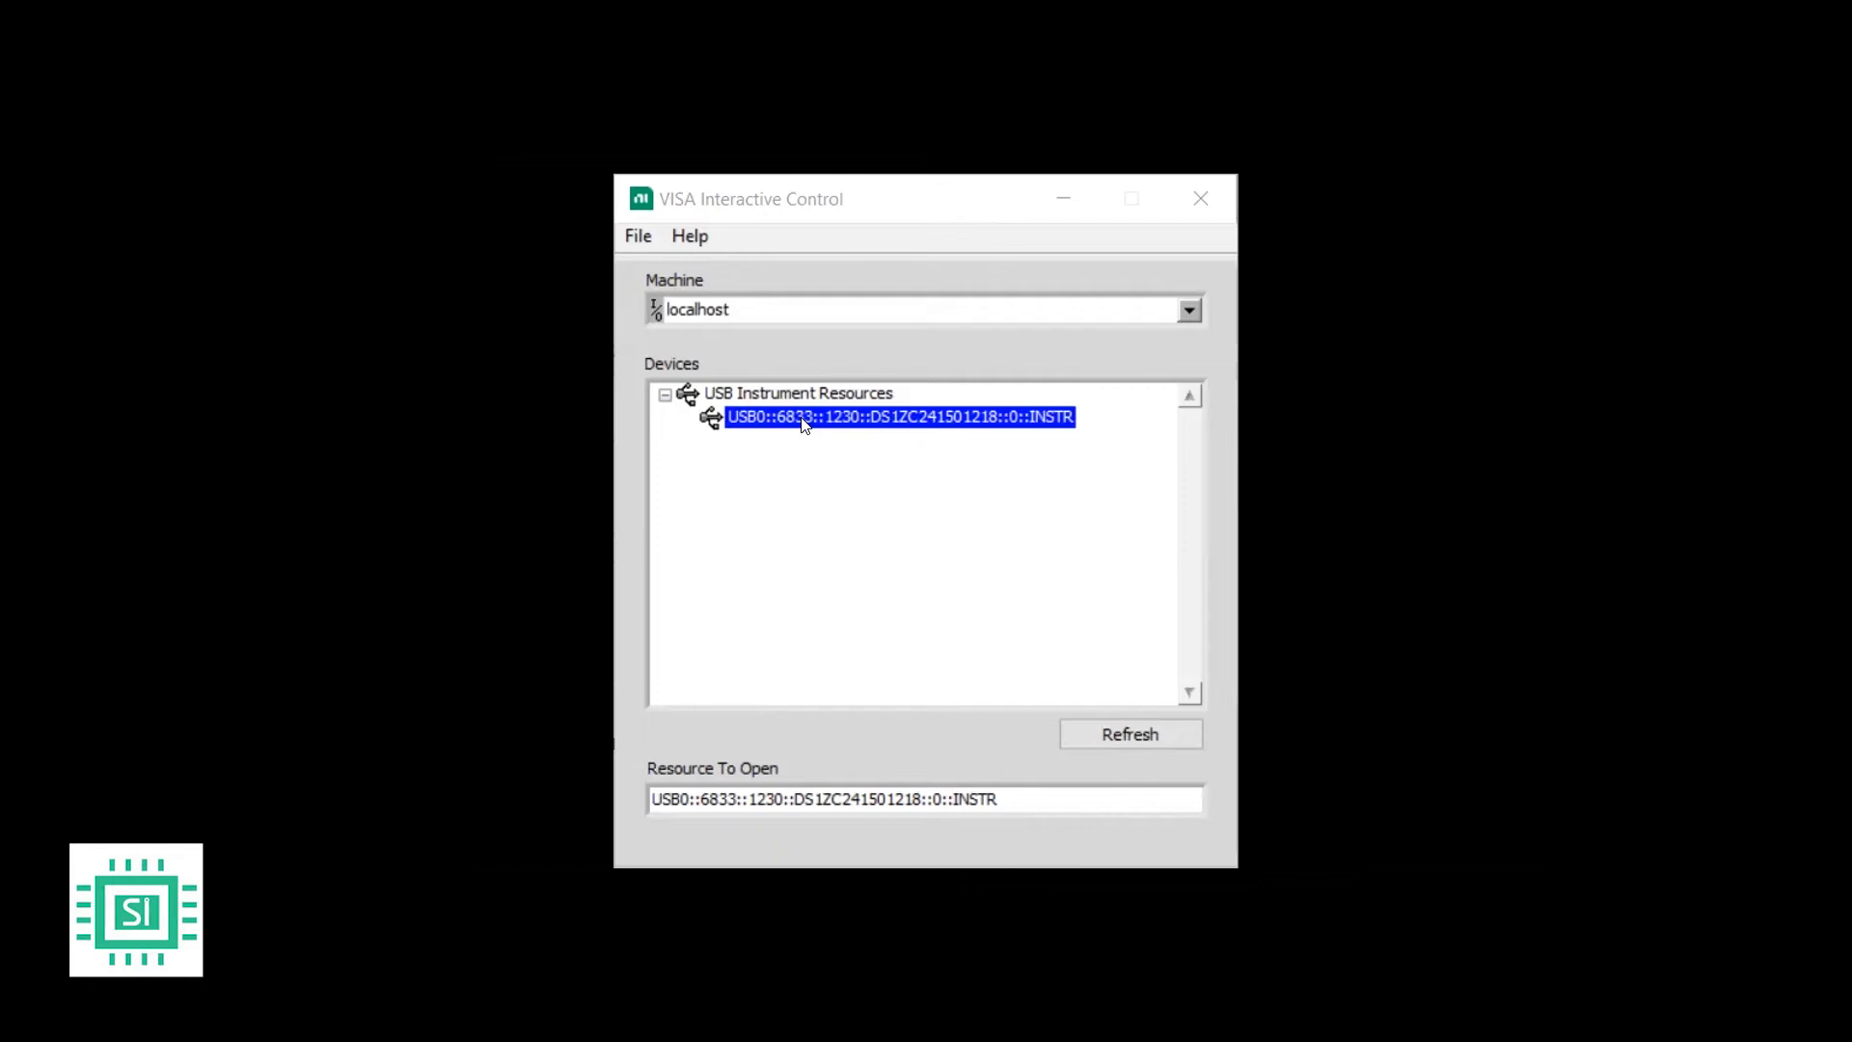
- Open the USB0::6833::1230::DS1ZC241501218::0::INSTR resource and switch to Input/Output commands
double_click(896, 416)
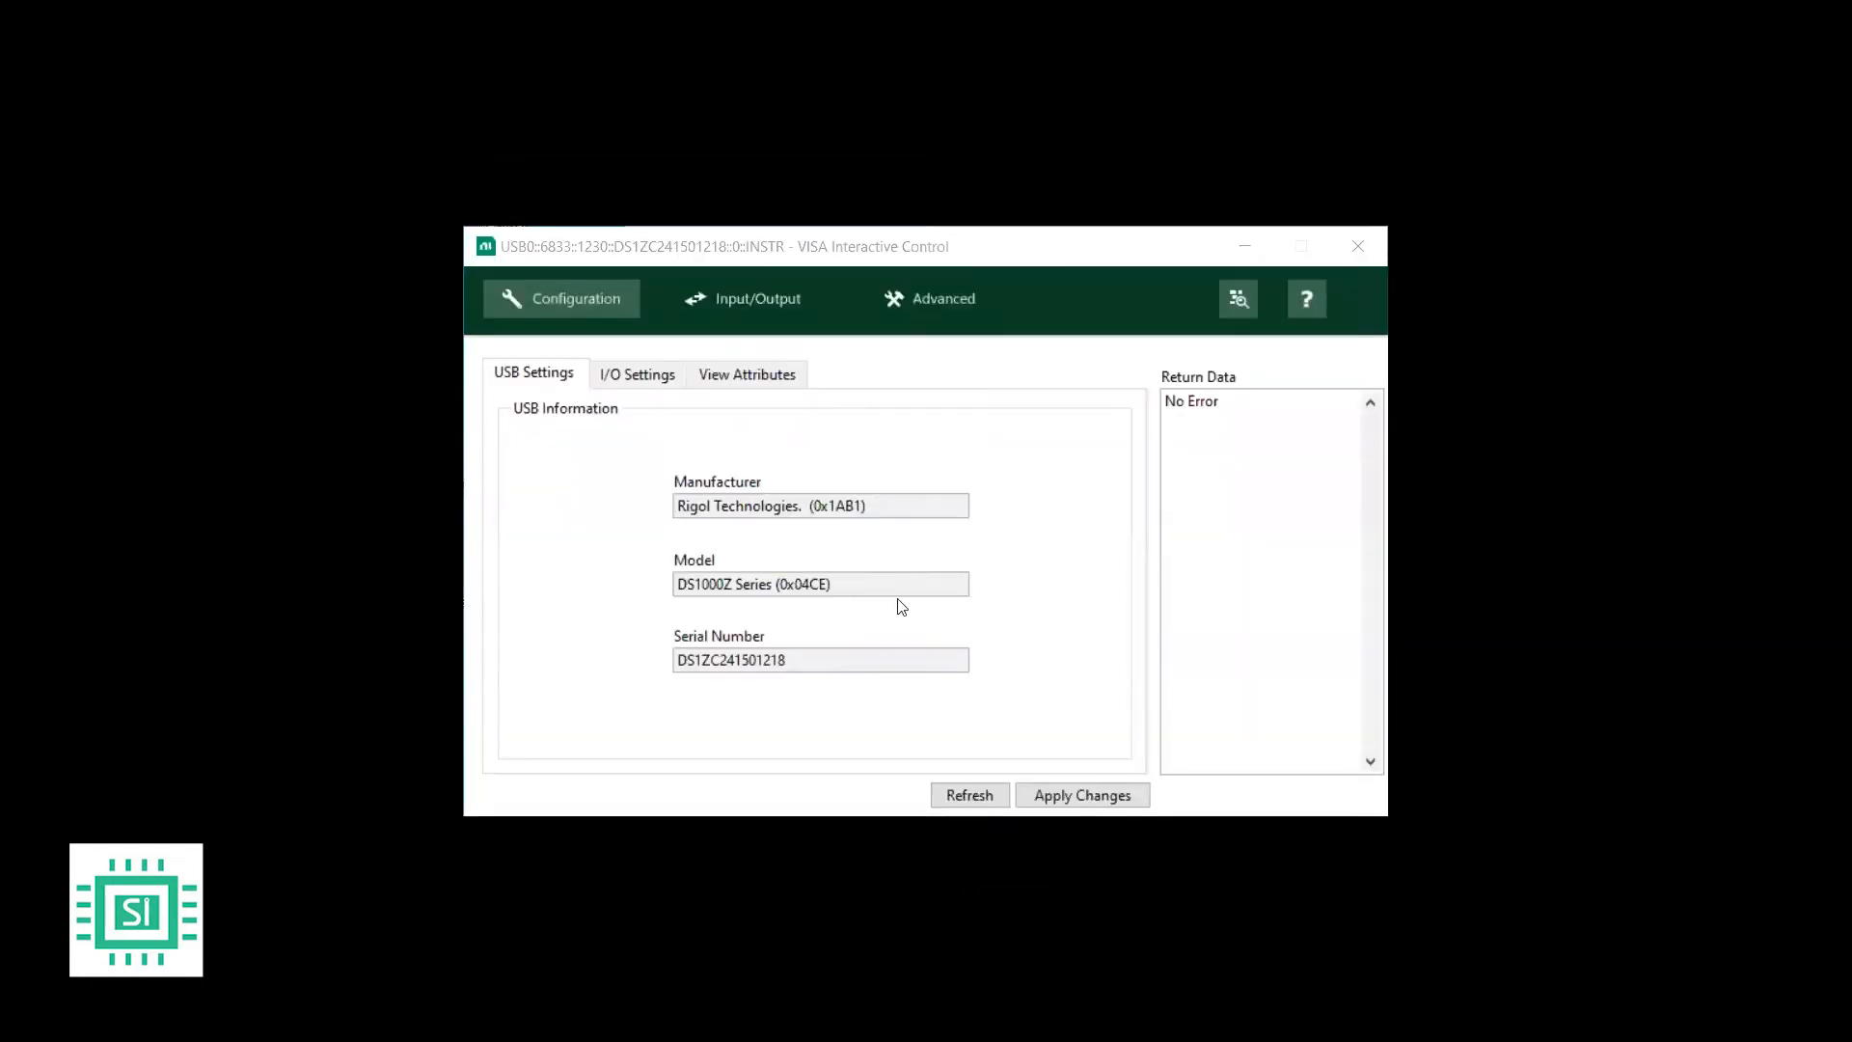
mouse_move(683, 481)
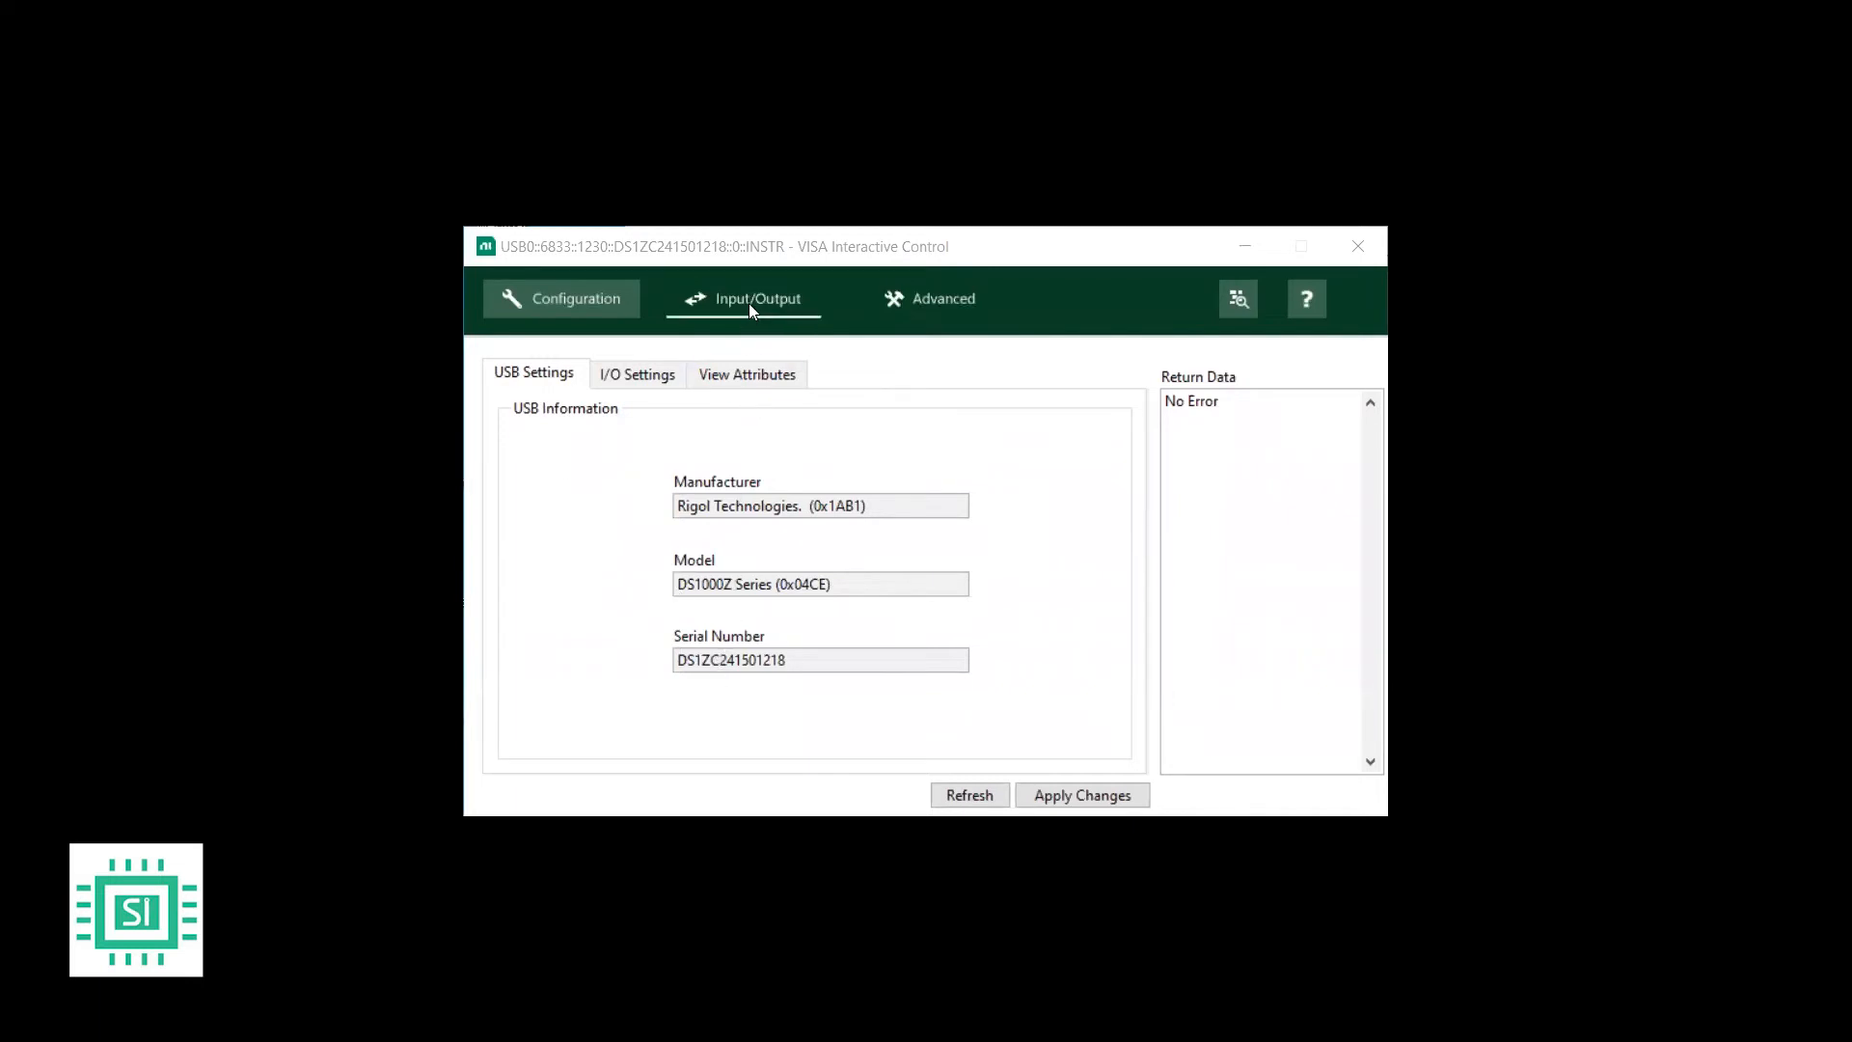
click(743, 298)
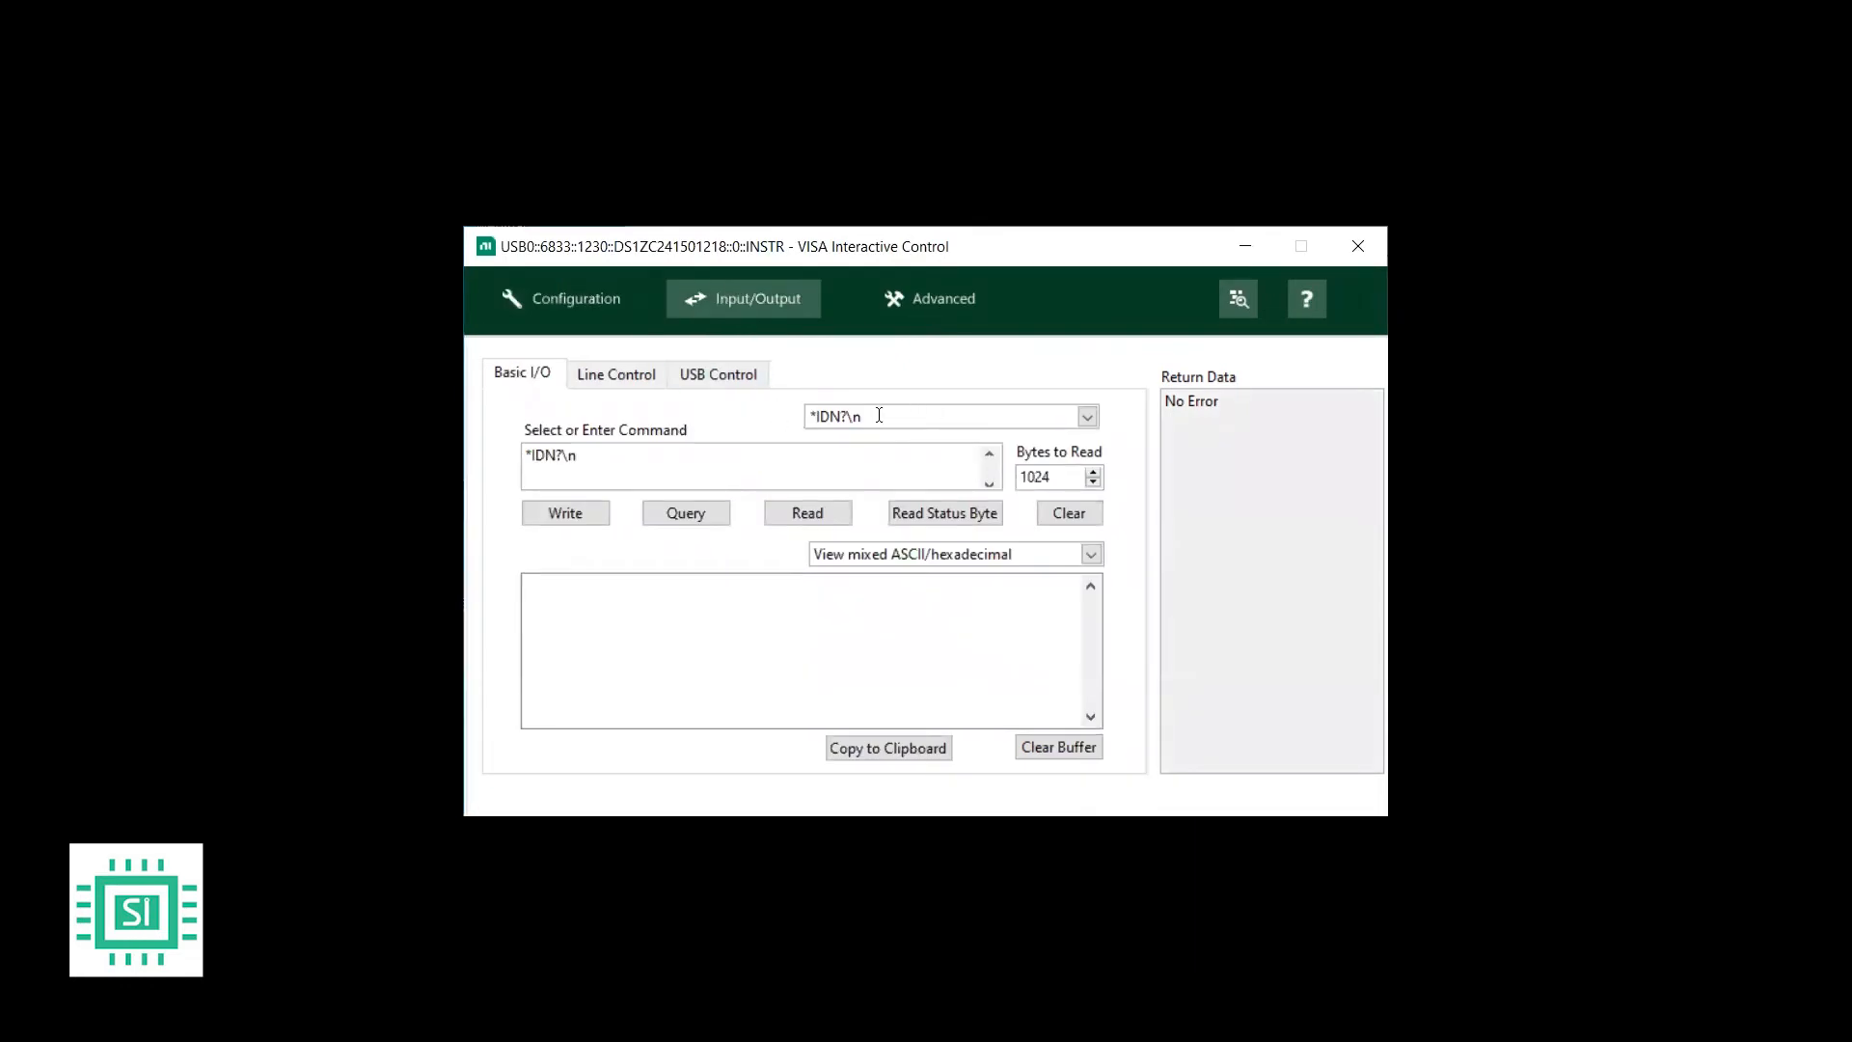
- Write *IDN? to the scope and read back its DS1074Z Plus identification
click(1083, 416)
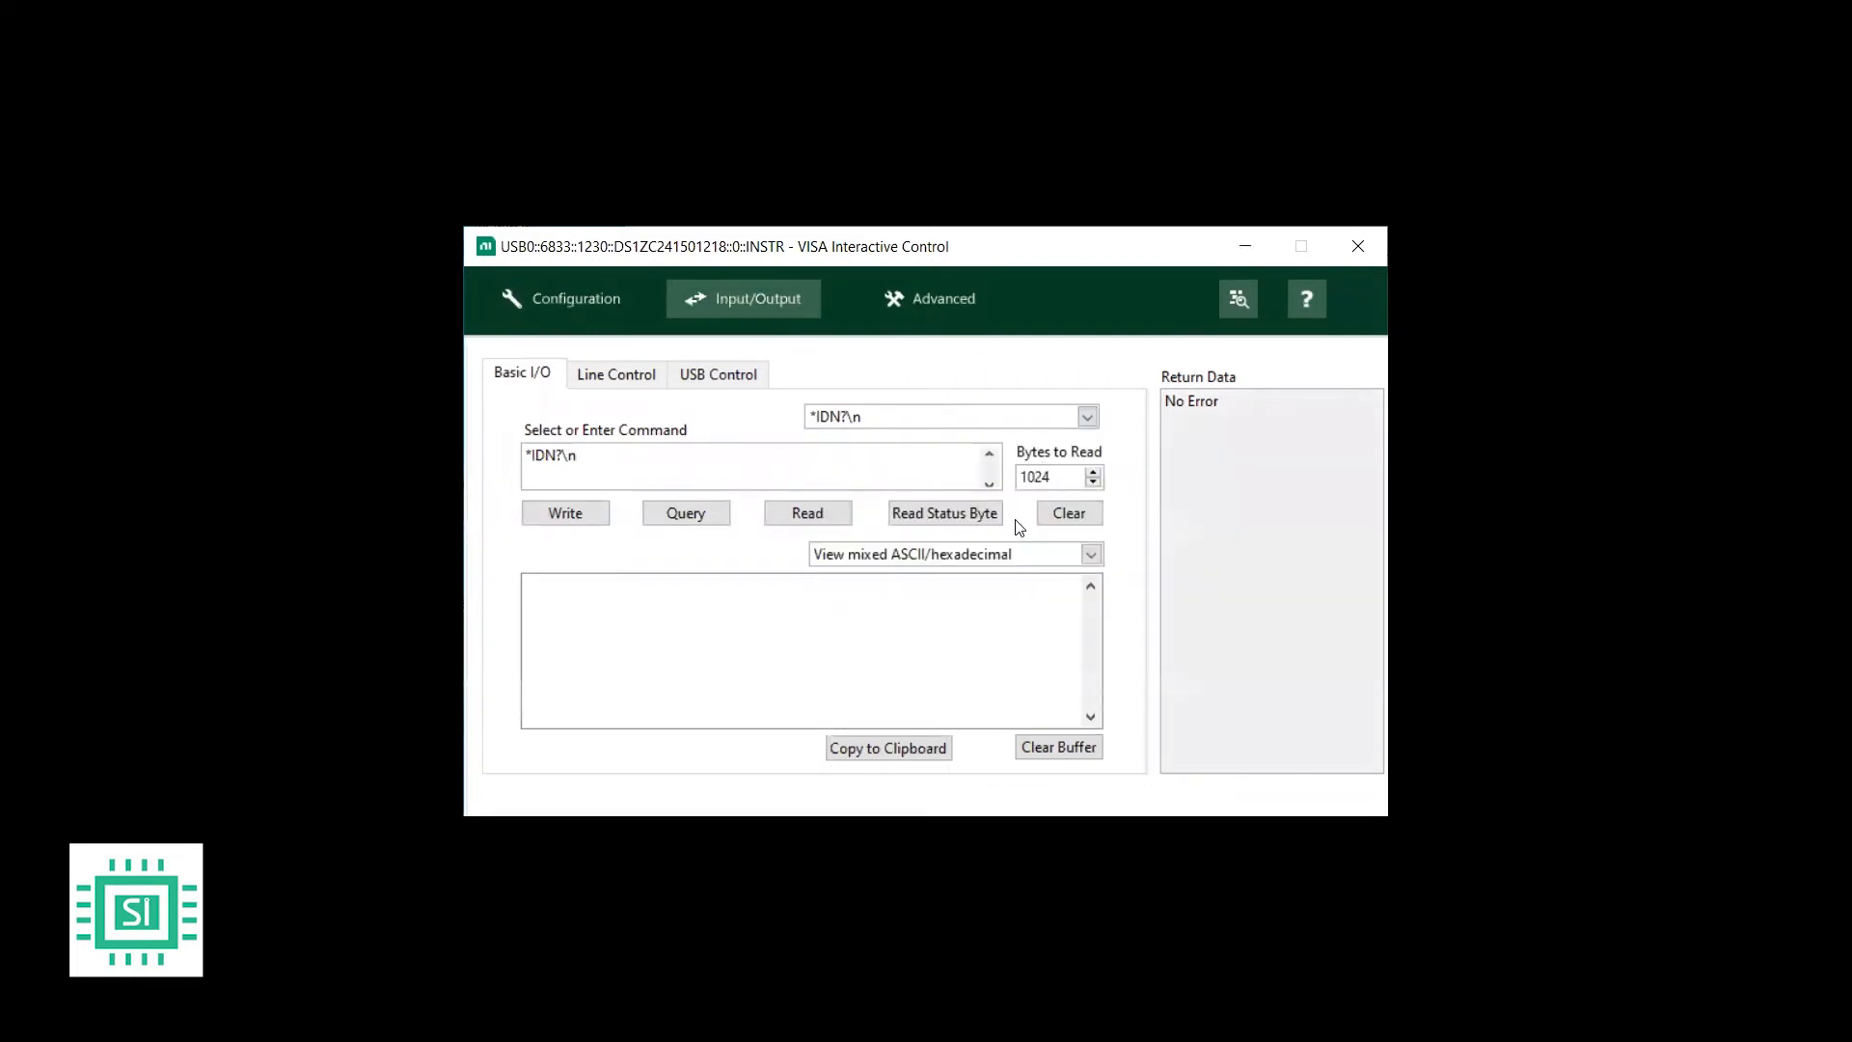
click(564, 513)
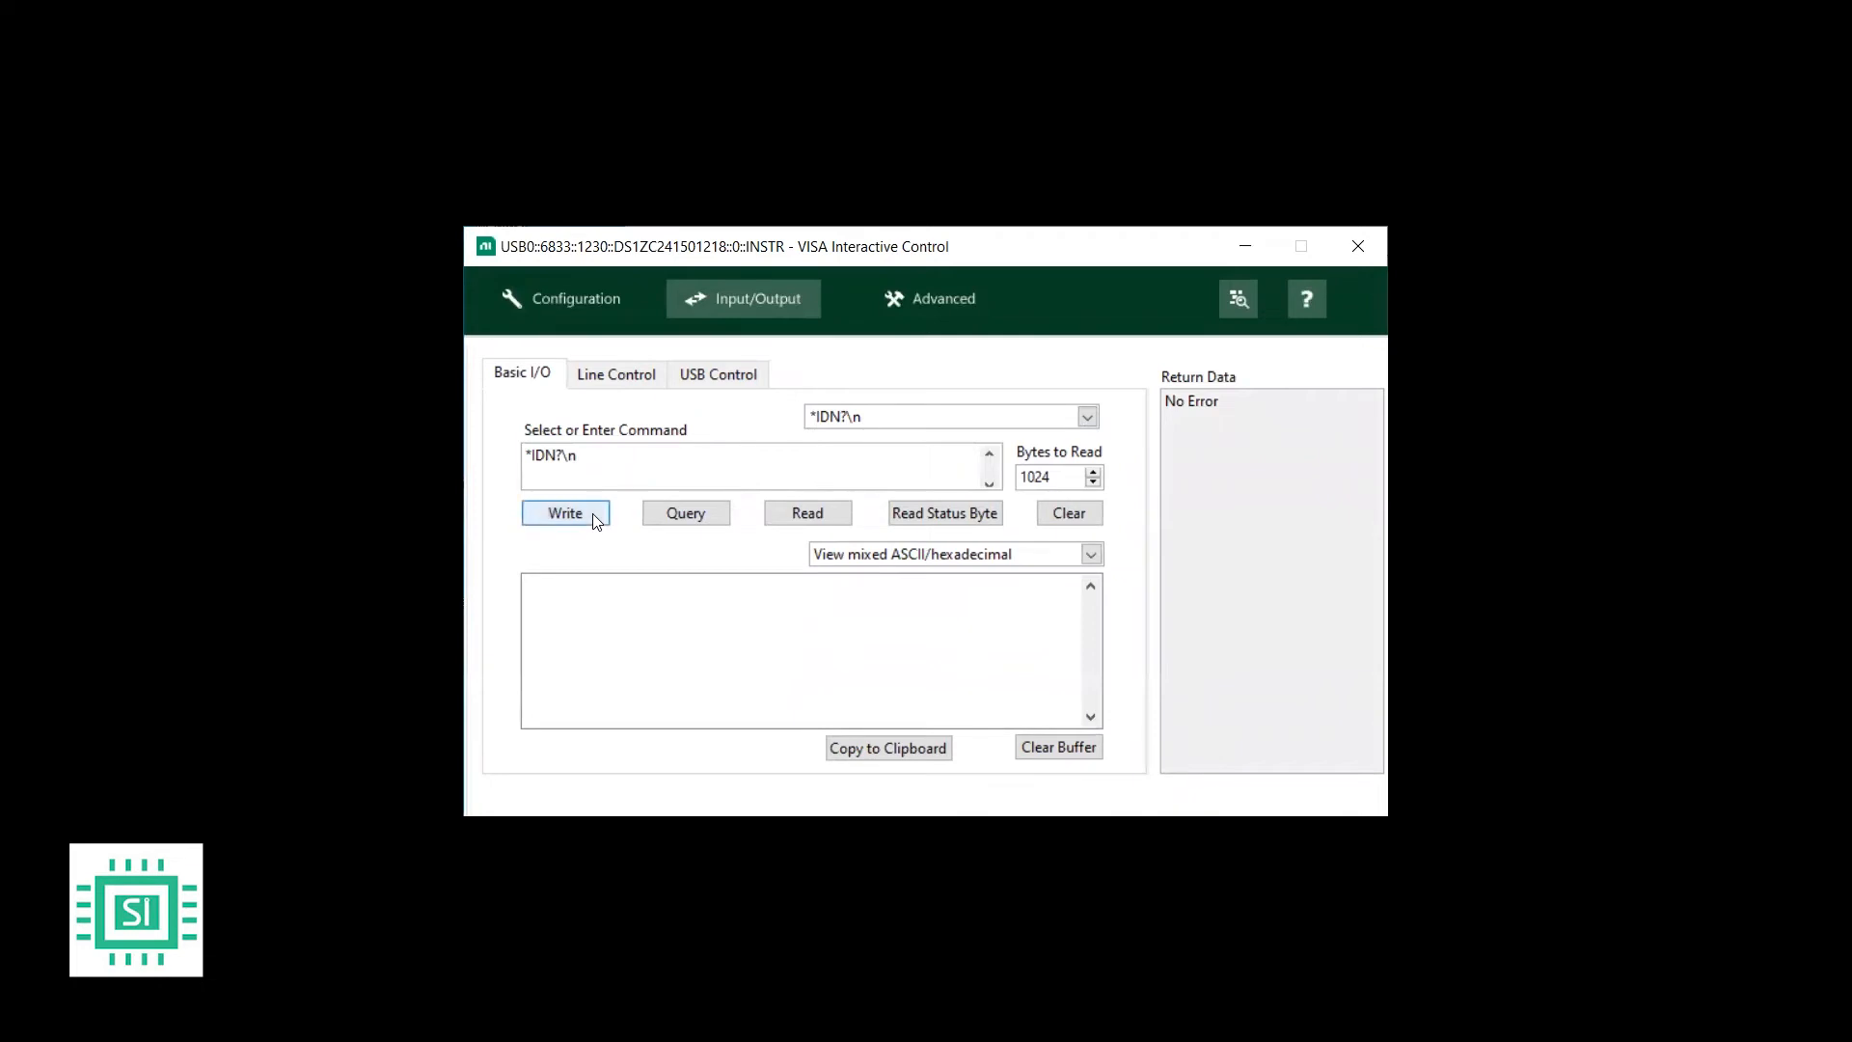
click(564, 513)
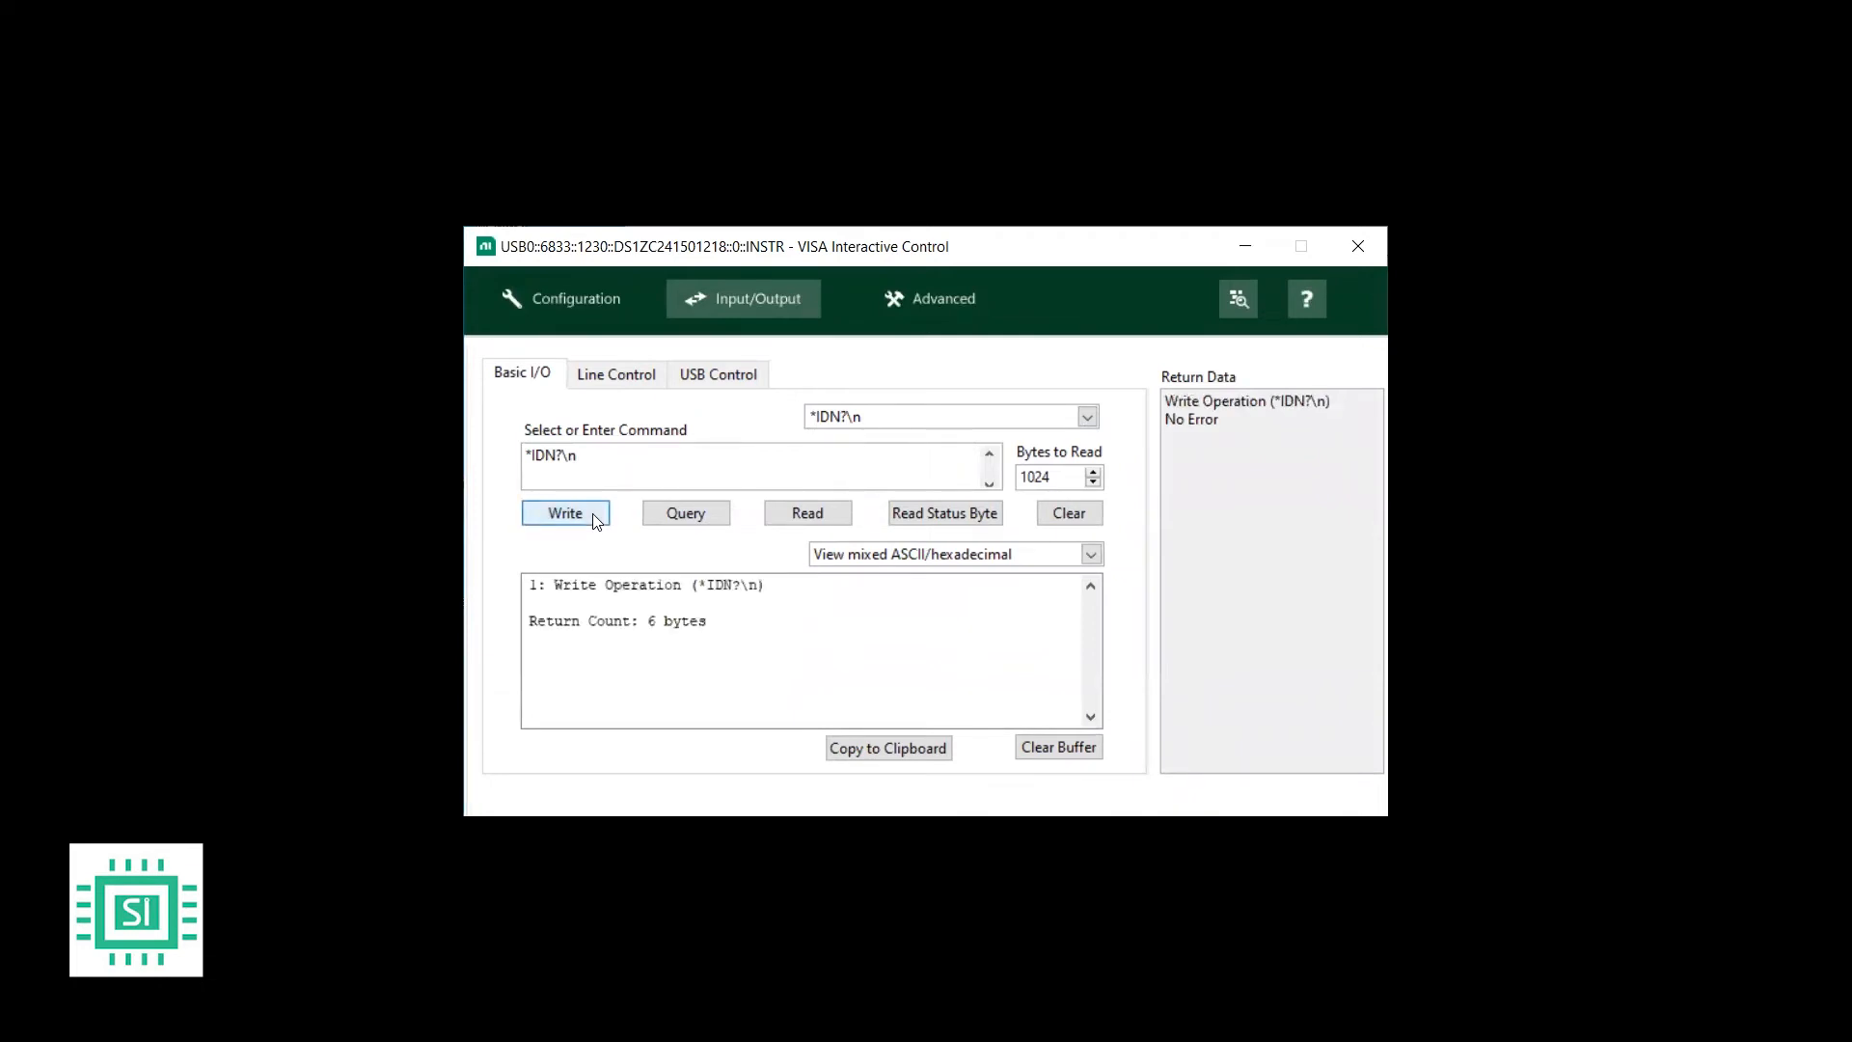
mouse_move(601, 527)
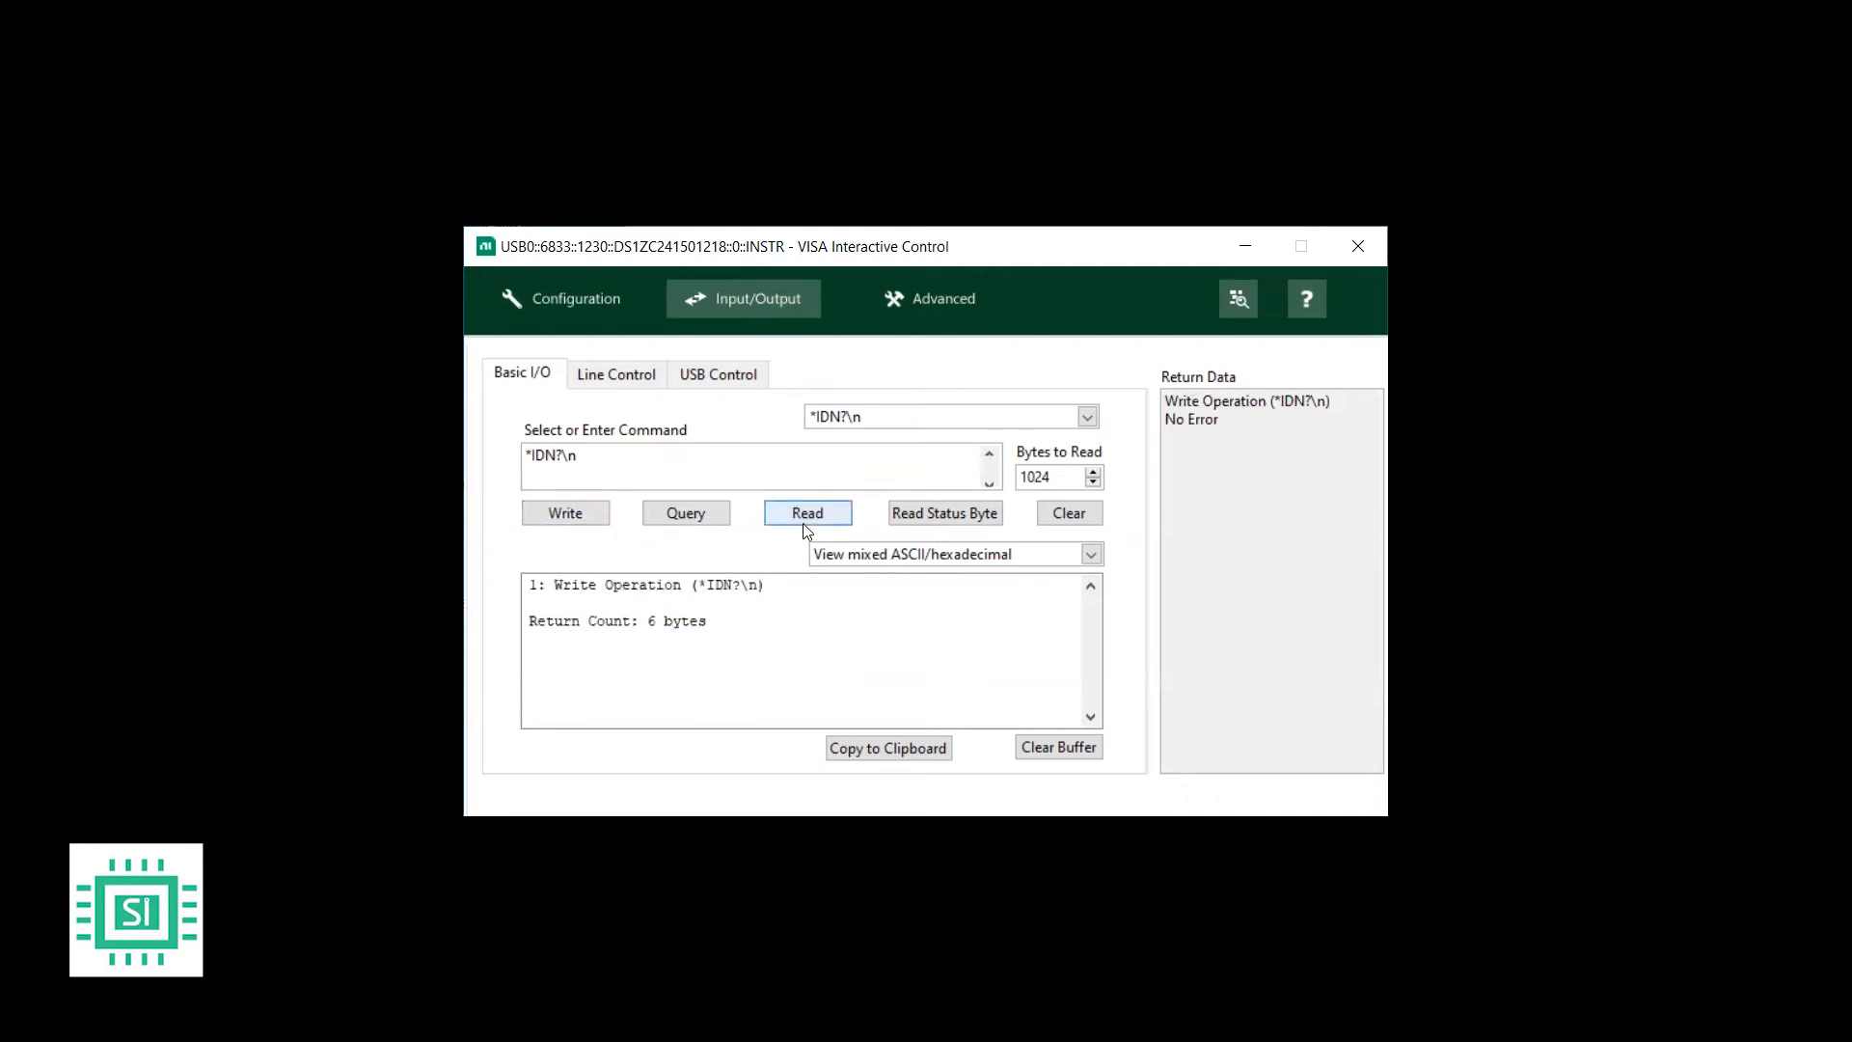
click(806, 512)
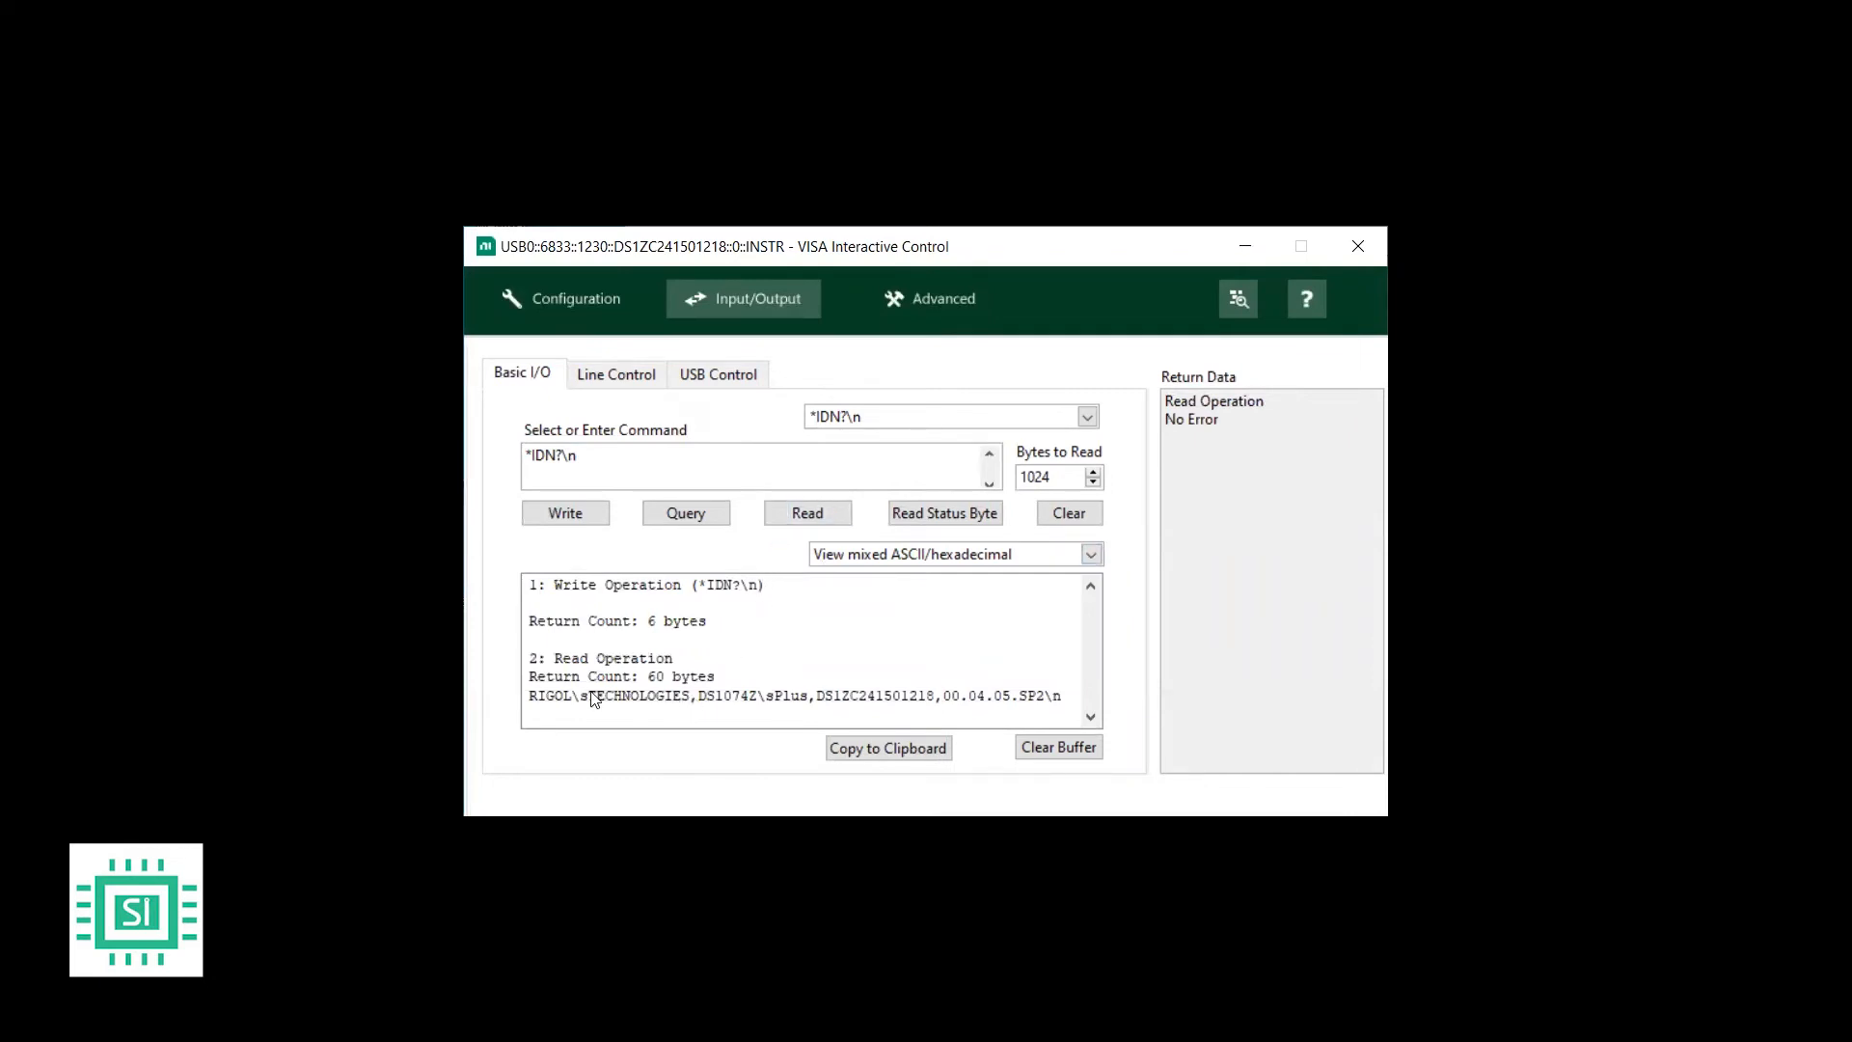
mouse_move(531, 710)
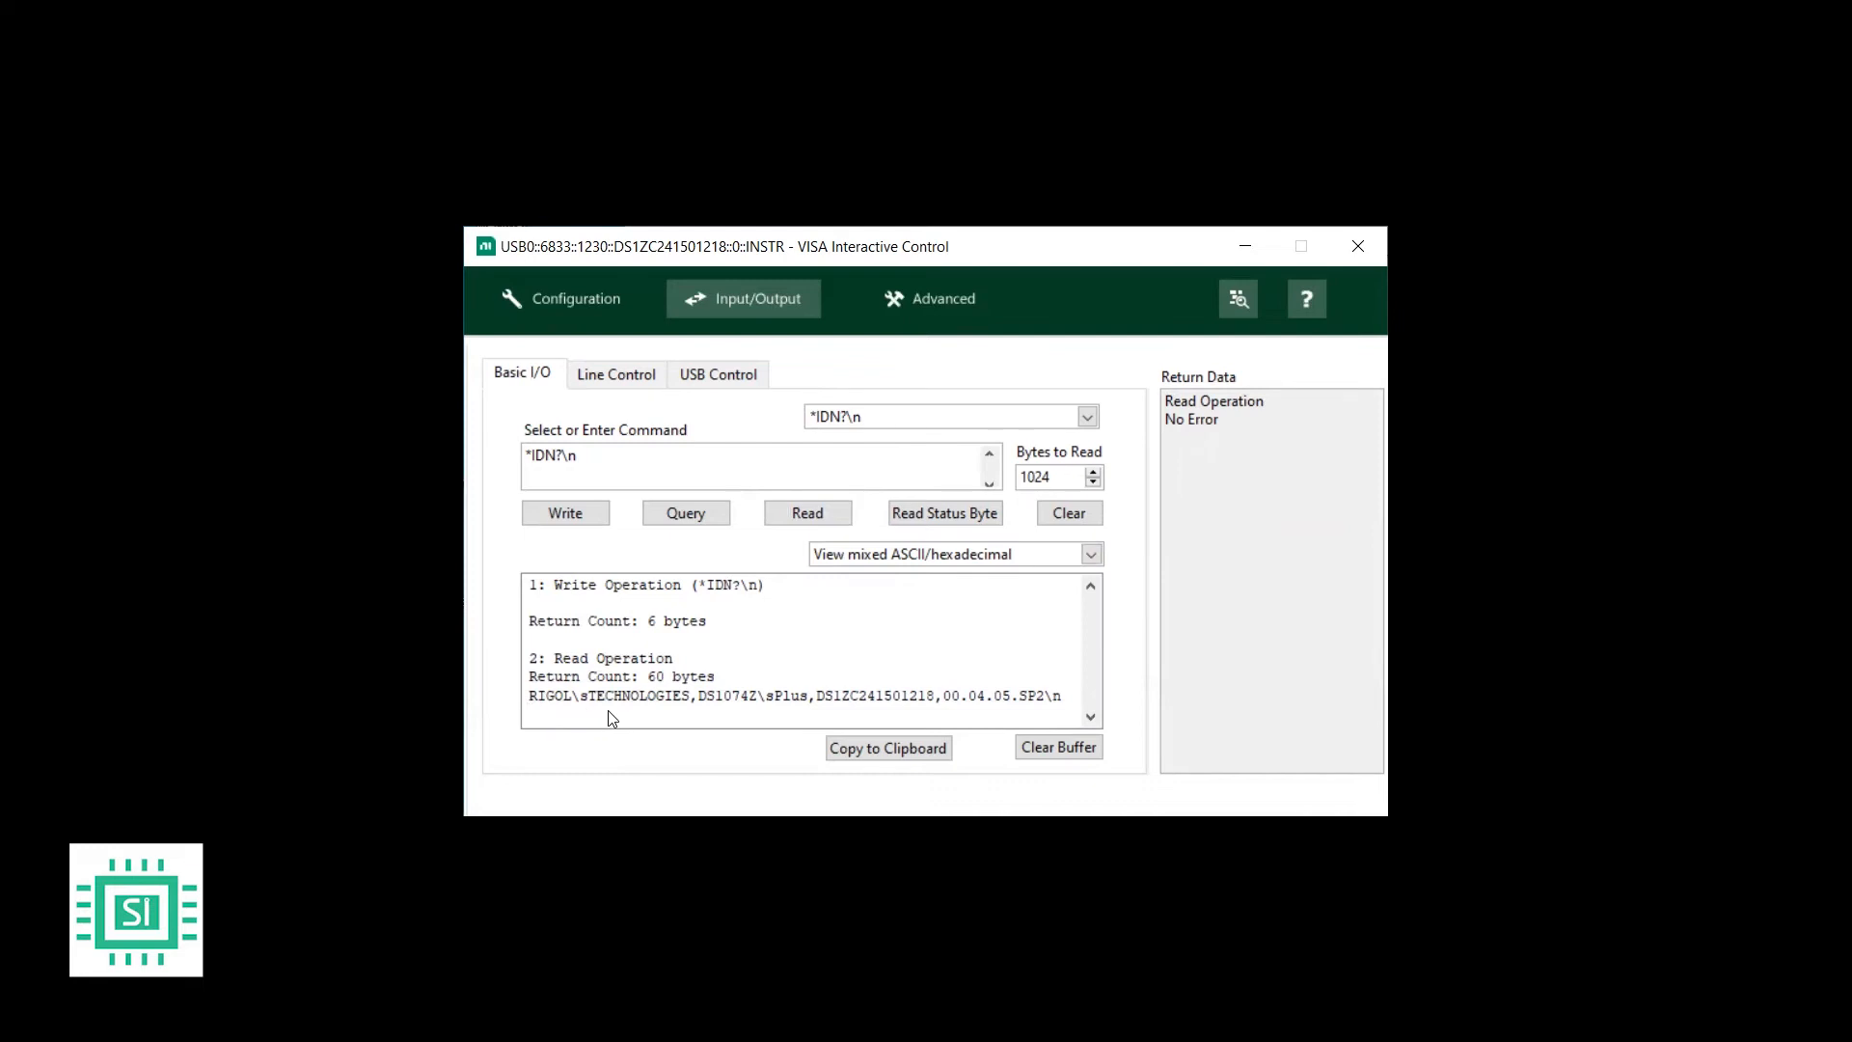
mouse_move(630, 721)
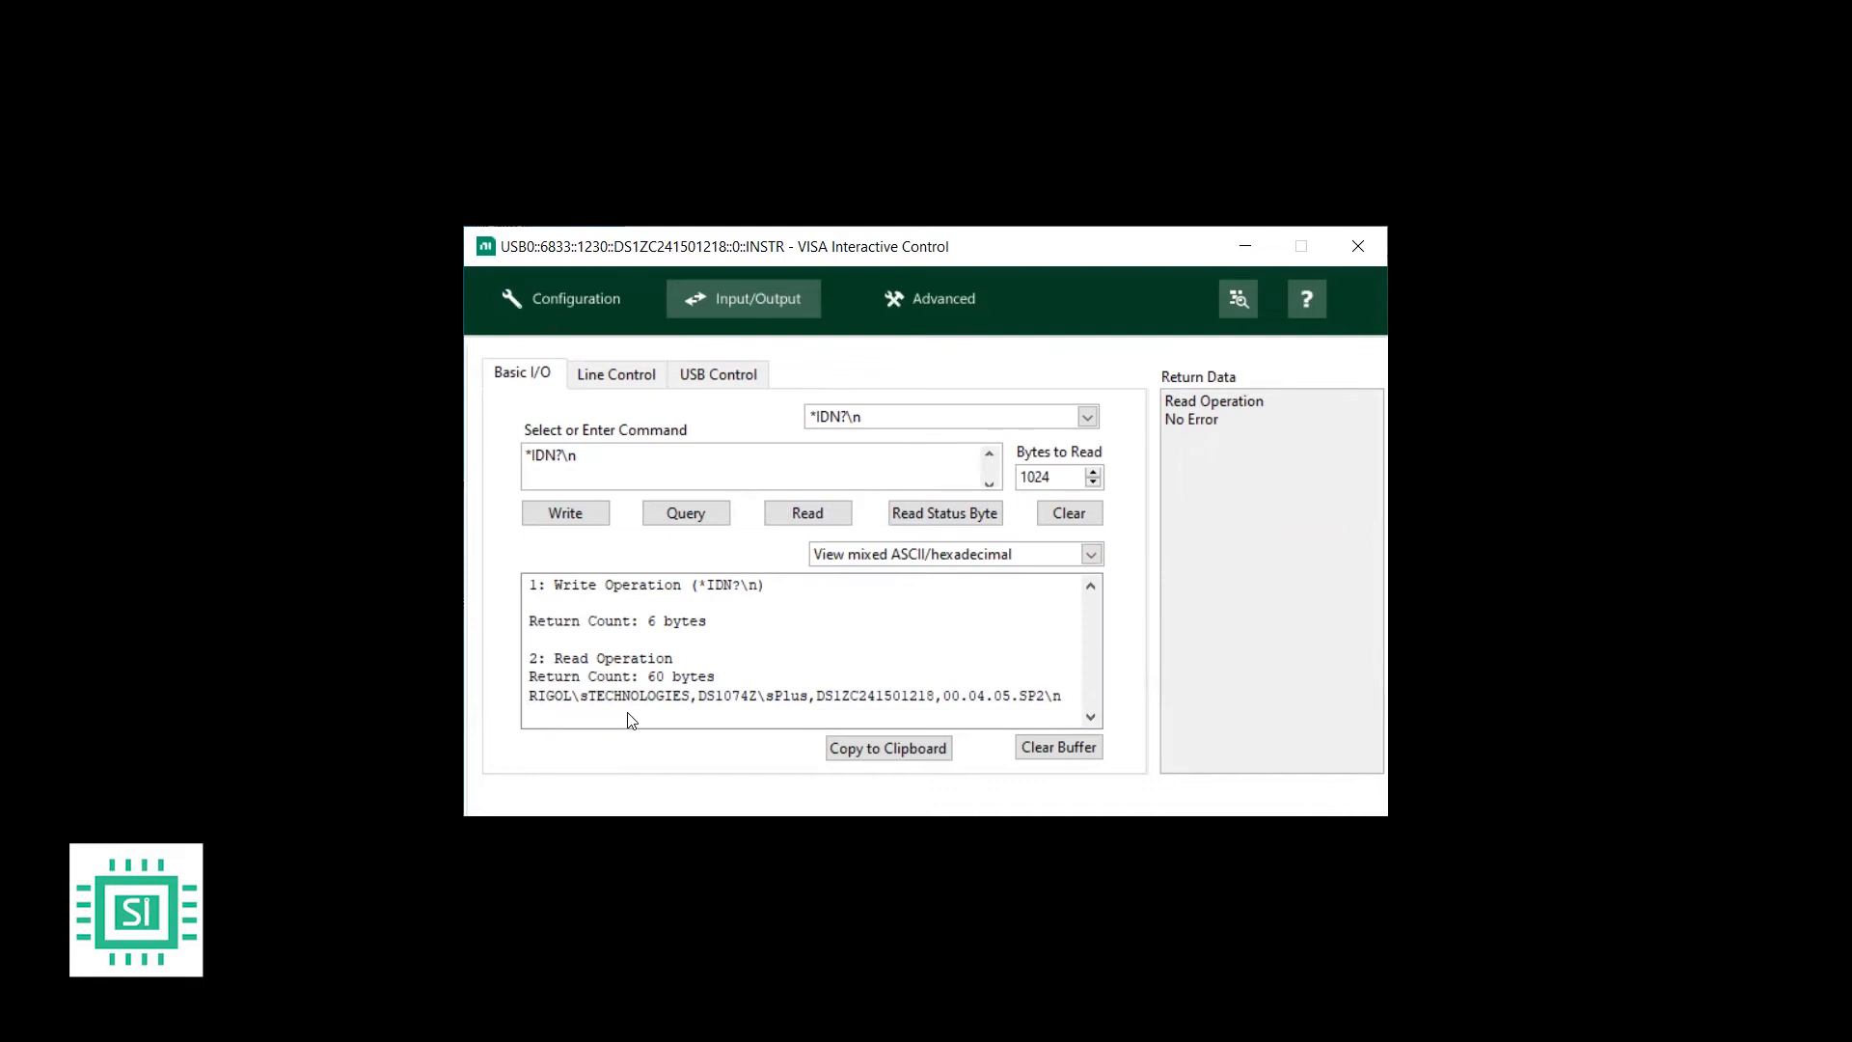
mouse_move(706, 724)
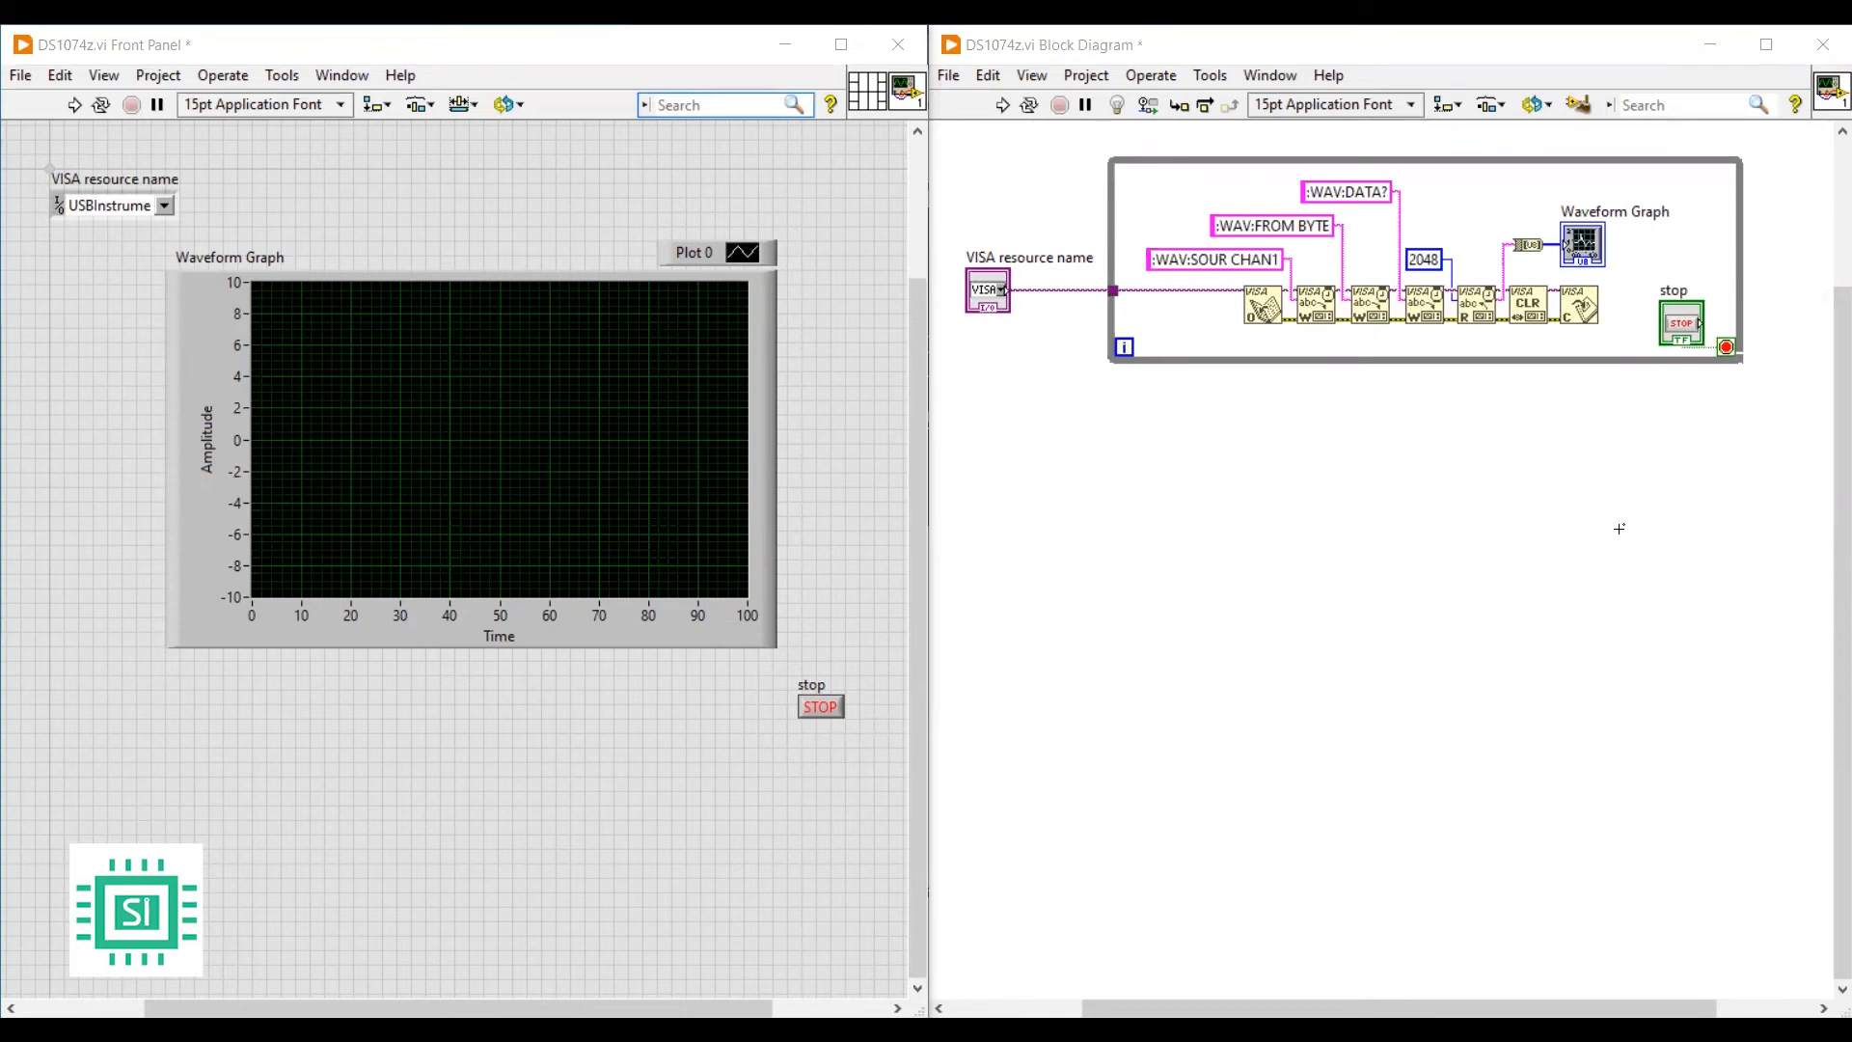
mouse_move(1603, 528)
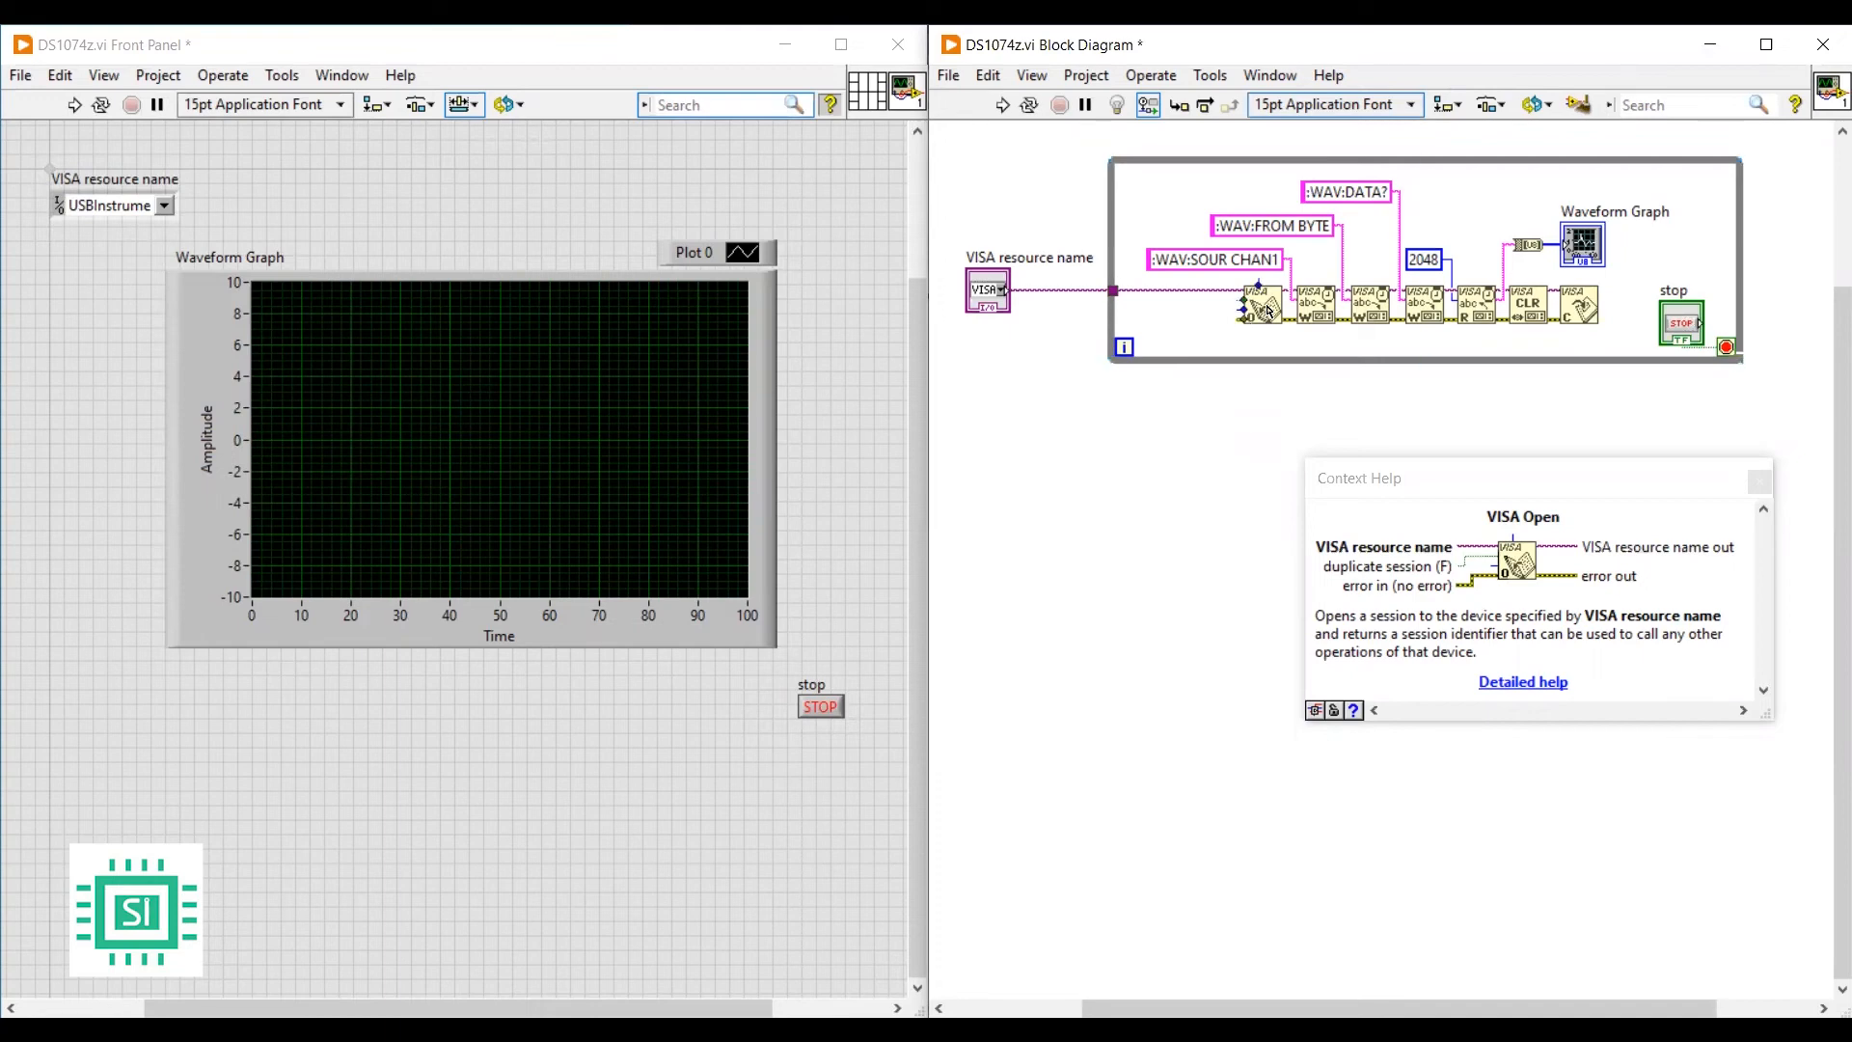
mouse_move(1317, 310)
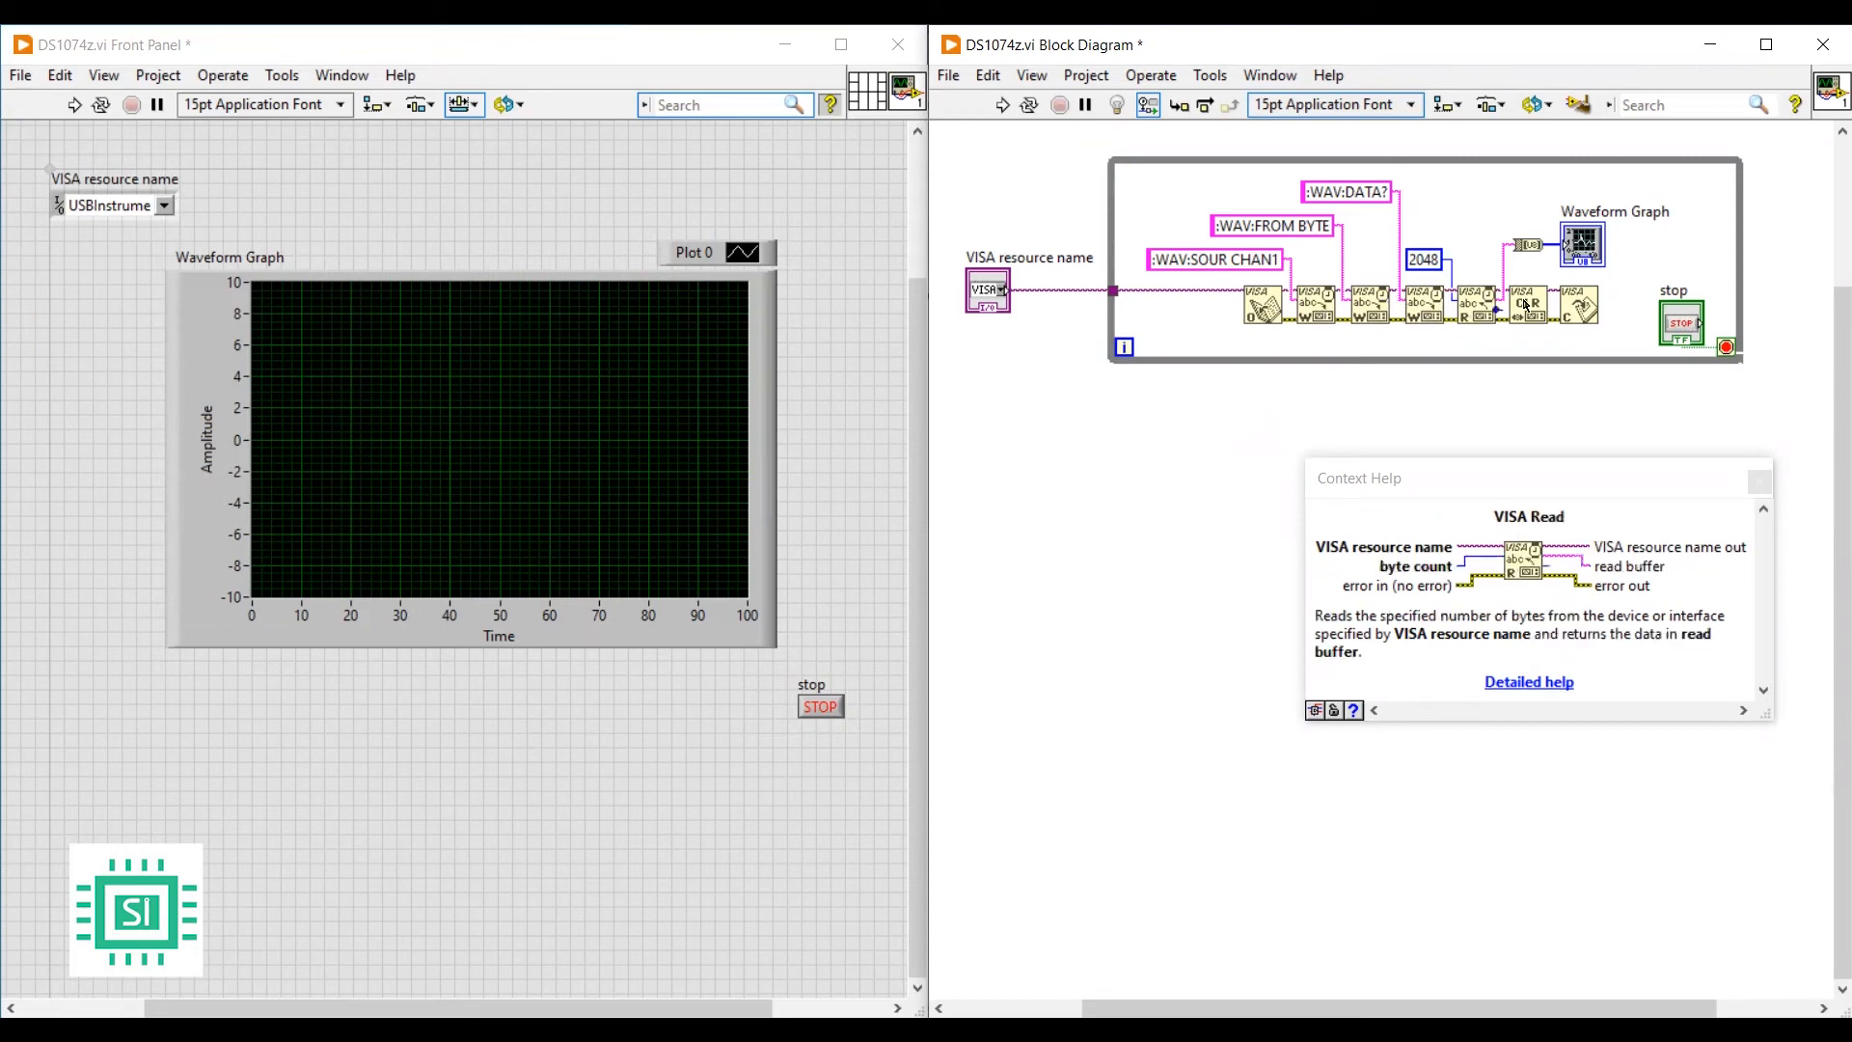
mouse_move(1527, 304)
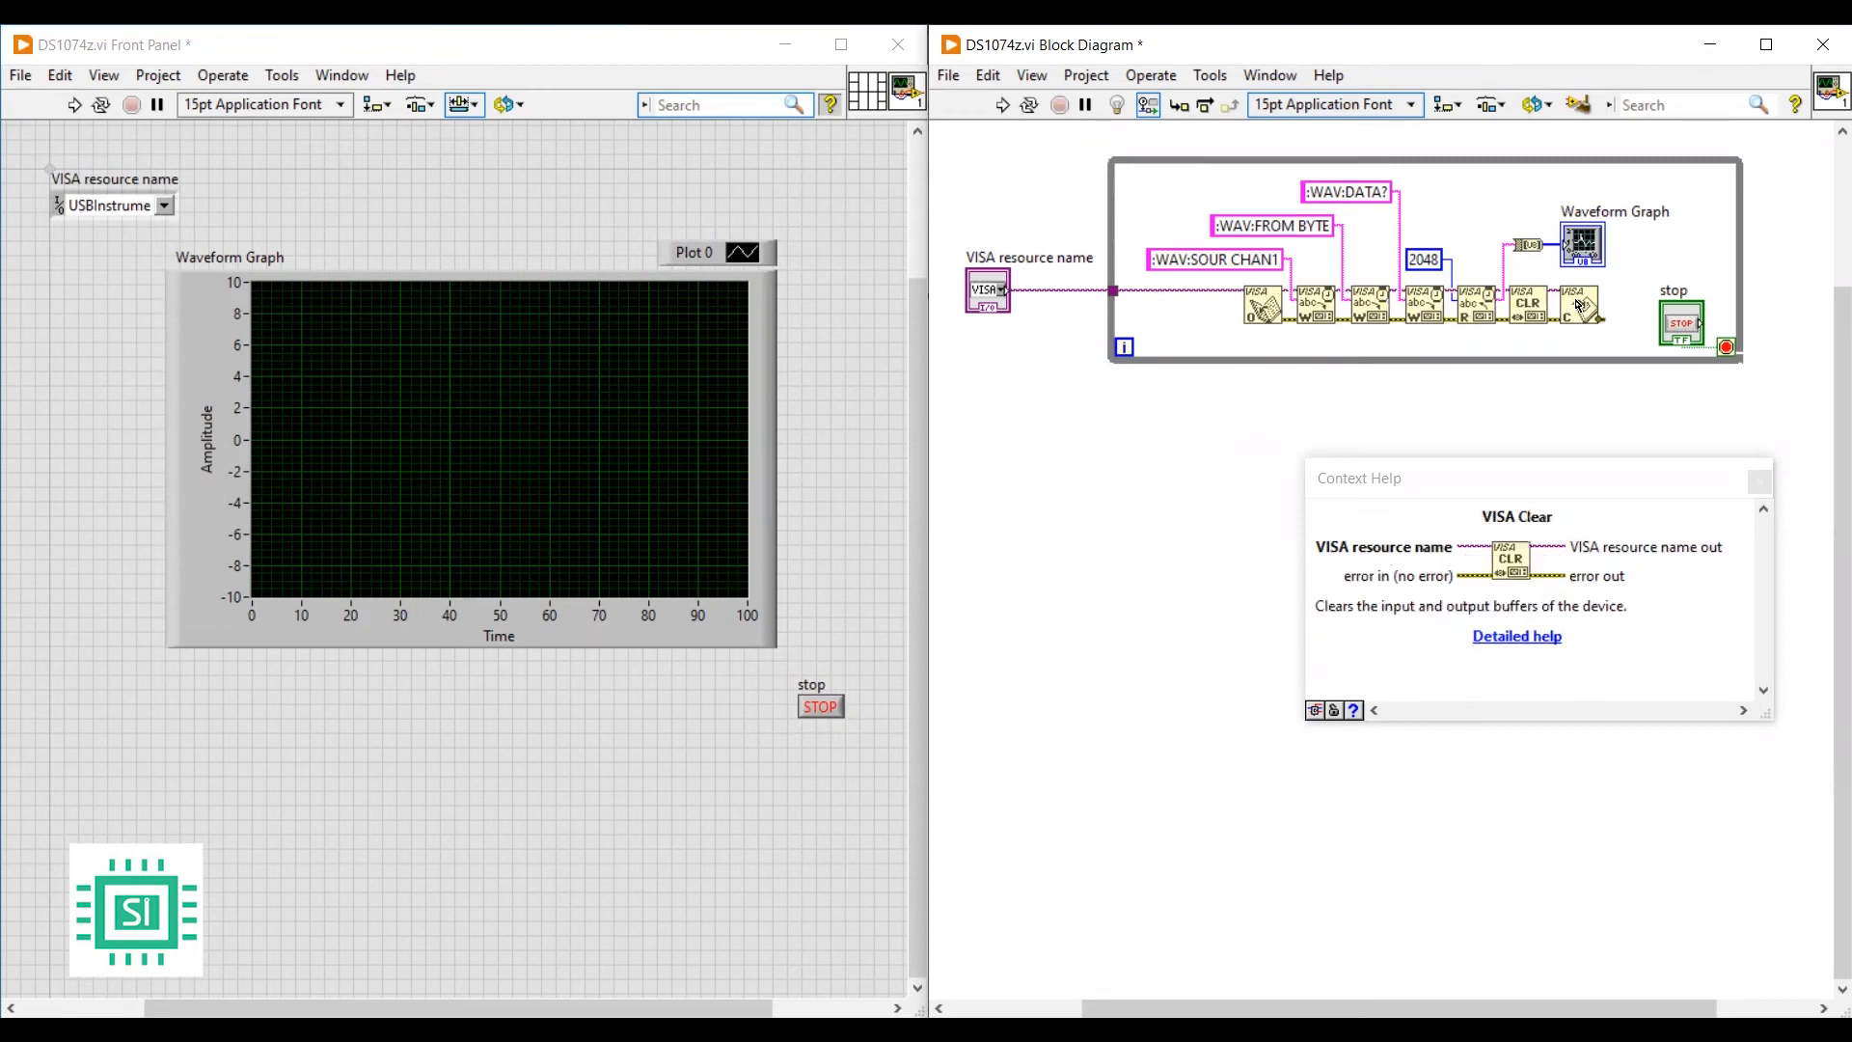